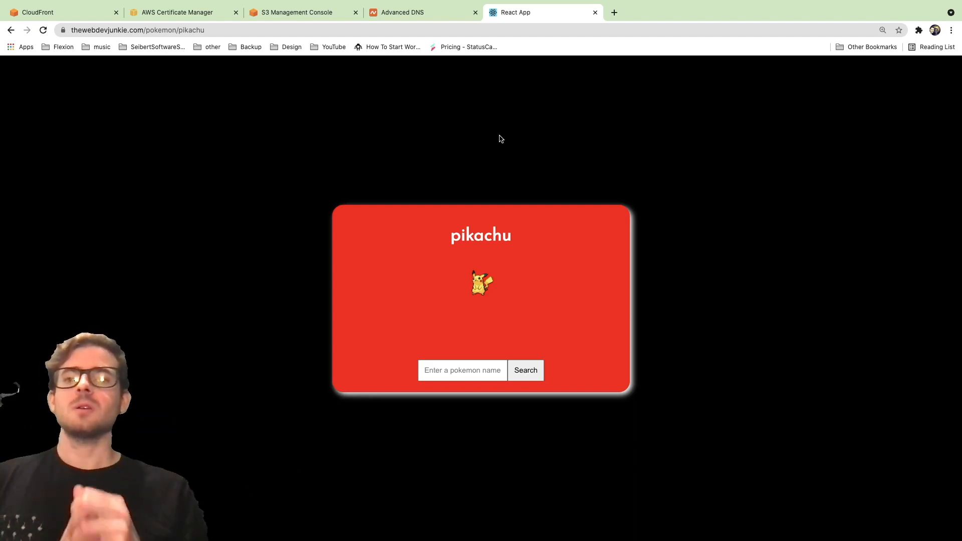
# Review the live Pokedex site, its CloudFront distribution and its S3 bucket.
pyautogui.click(37, 12)
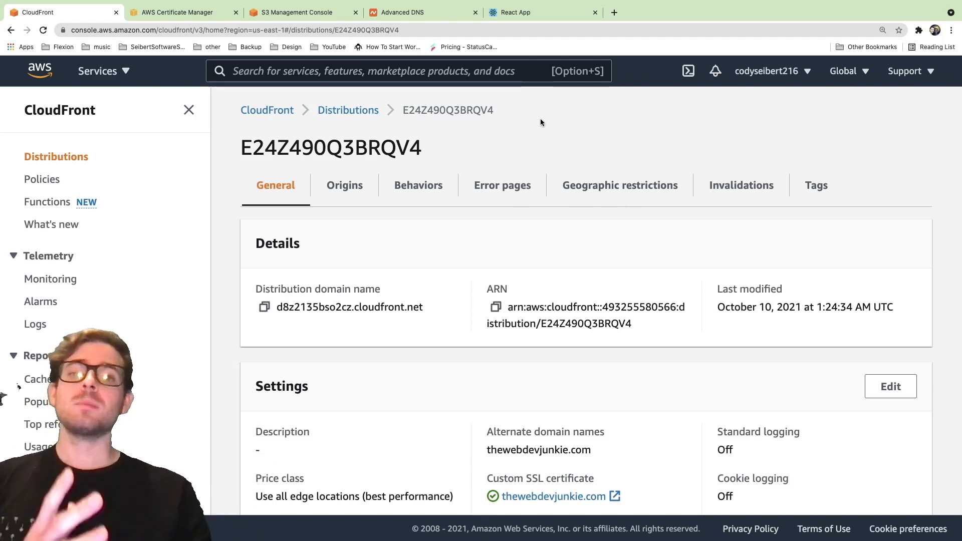
pyautogui.click(543, 12)
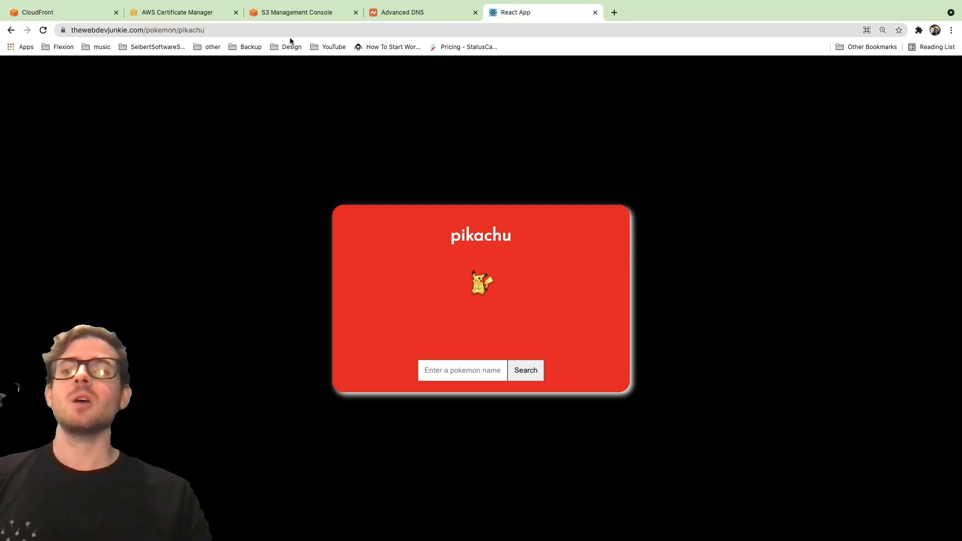
pyautogui.click(297, 12)
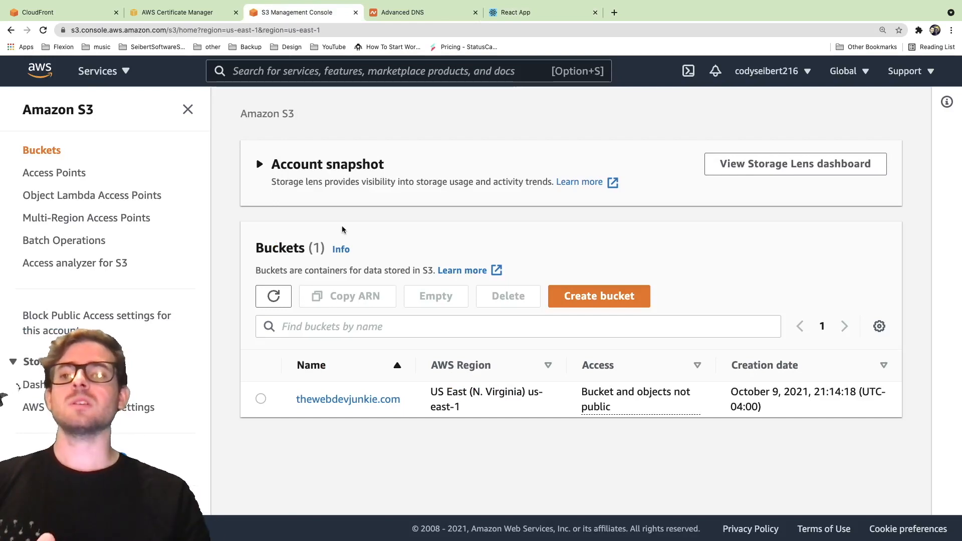
pyautogui.click(59, 12)
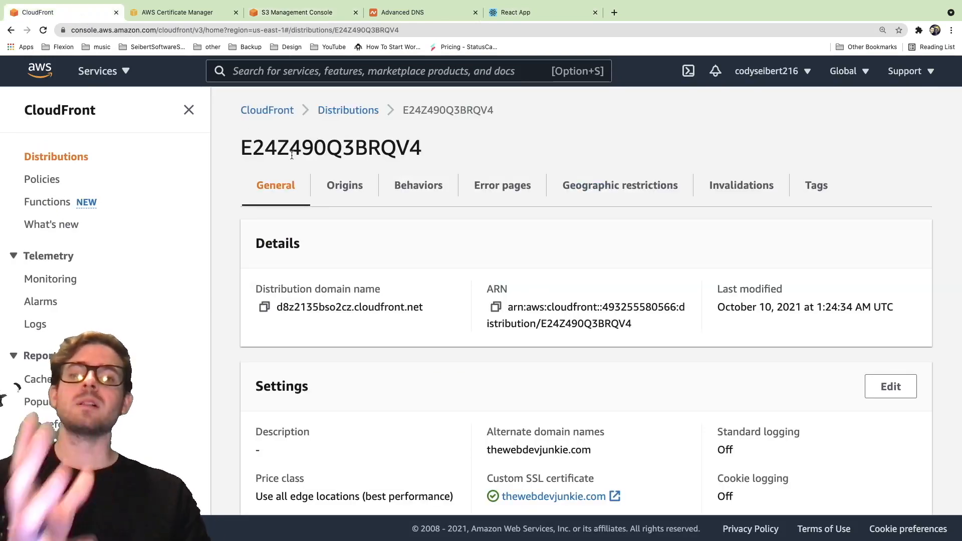
# Review the issued SSL certificate and the domain's Namecheap DNS host records, ending on S3 buckets.
pyautogui.click(178, 12)
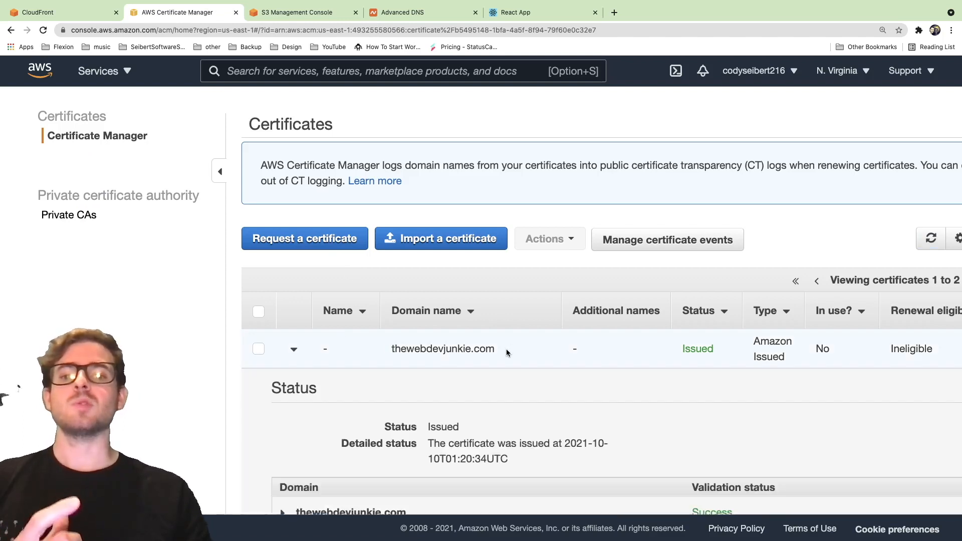
pyautogui.click(422, 12)
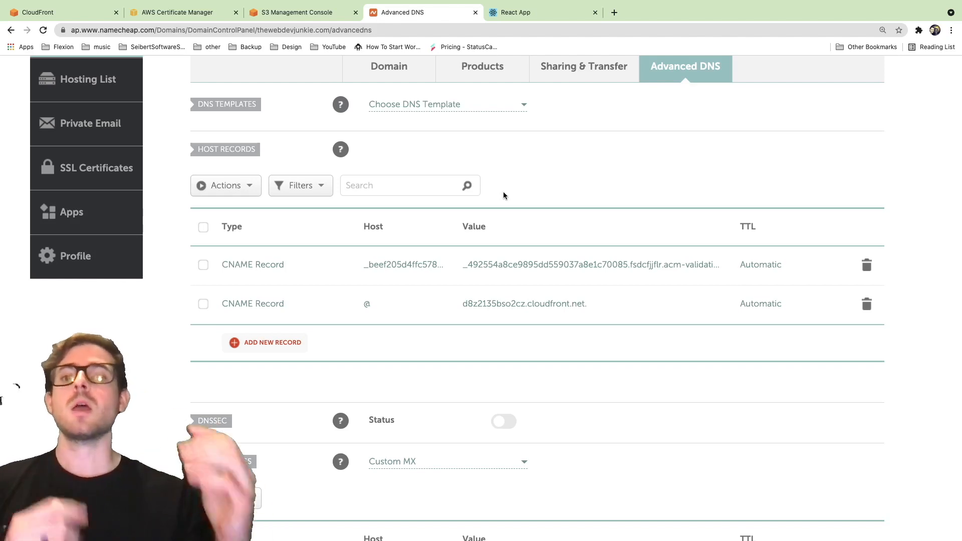
pyautogui.click(178, 12)
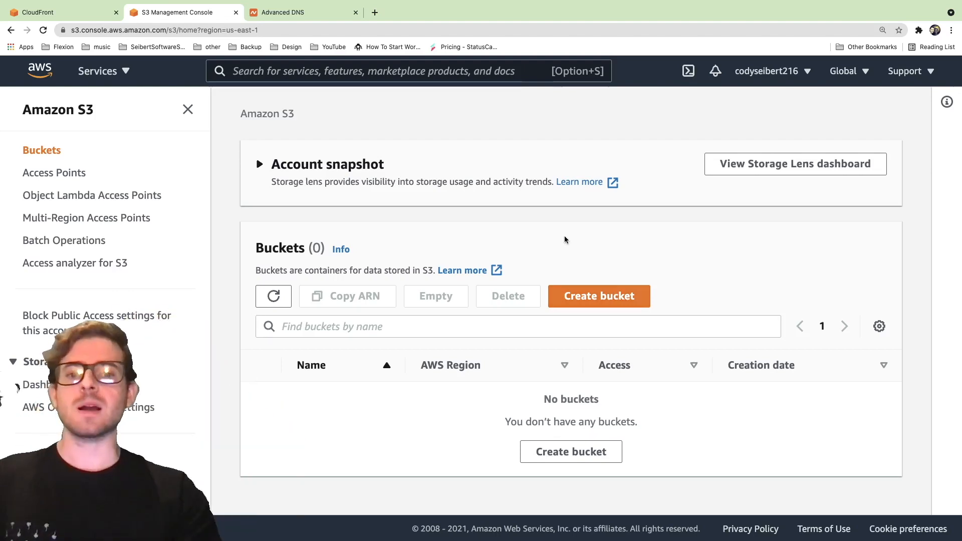
# Create an S3 bucket named thewebdevjunkie.com with default settings.
pyautogui.click(599, 296)
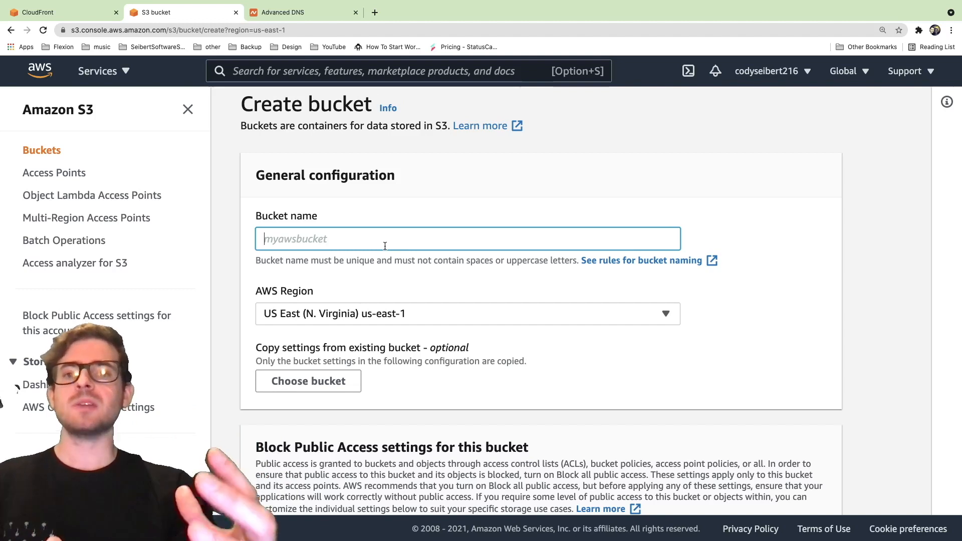
pyautogui.write('thewebdevjunkie.com')
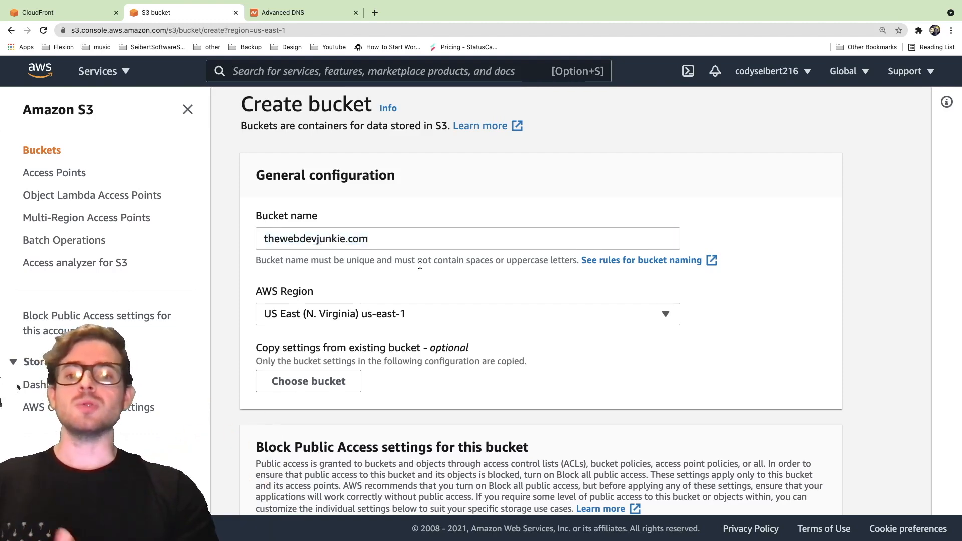
pyautogui.scroll(-3)
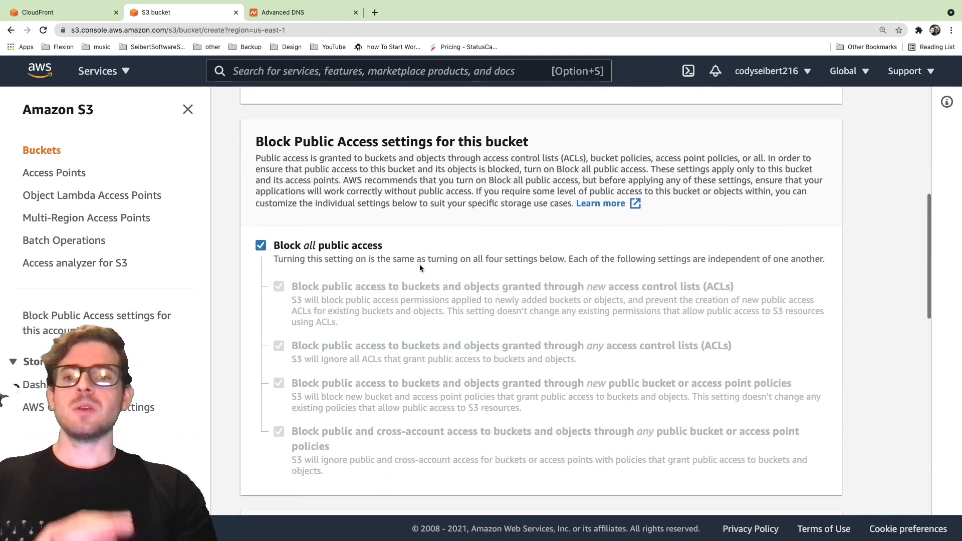
pyautogui.scroll(-3)
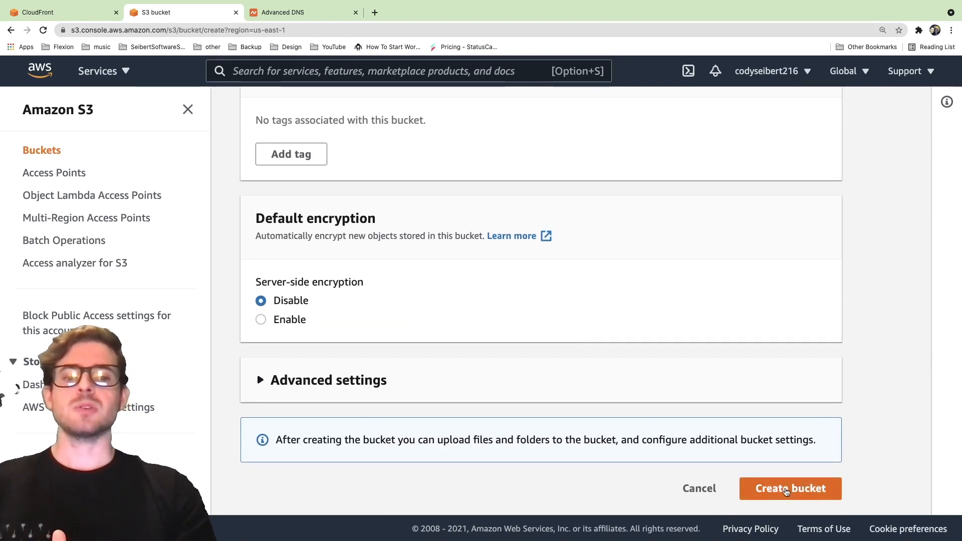
pyautogui.click(790, 488)
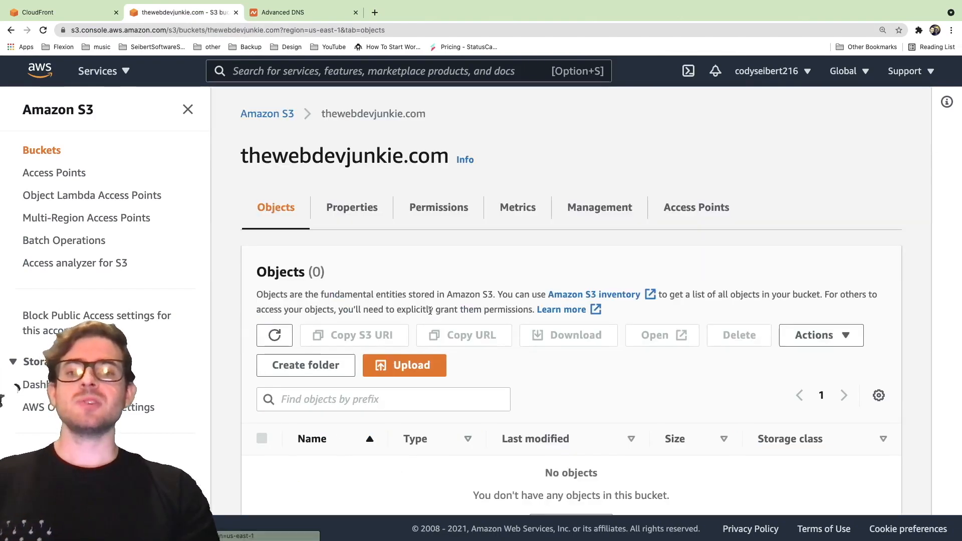
pyautogui.scroll(-3)
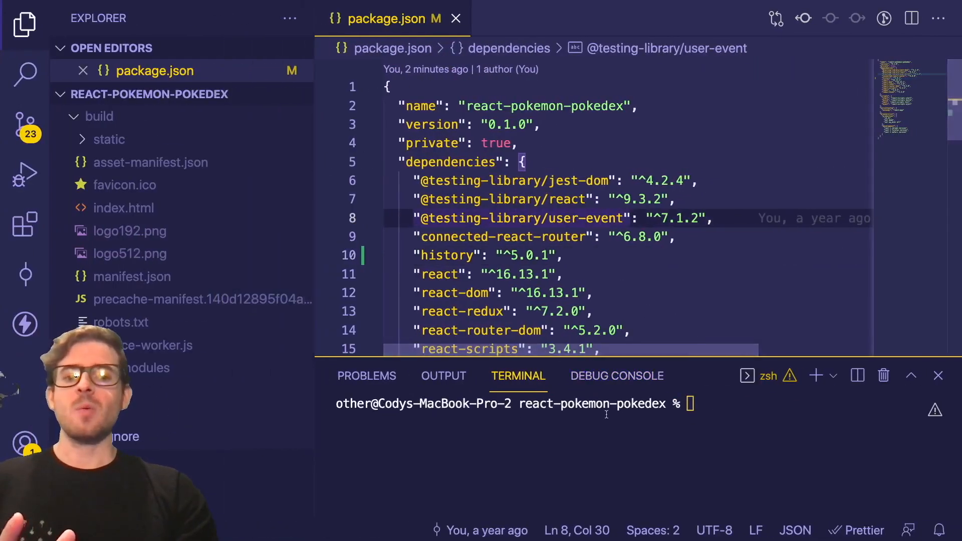
# Run npm run build in the terminal to produce the production build.
pyautogui.write('npm run build')
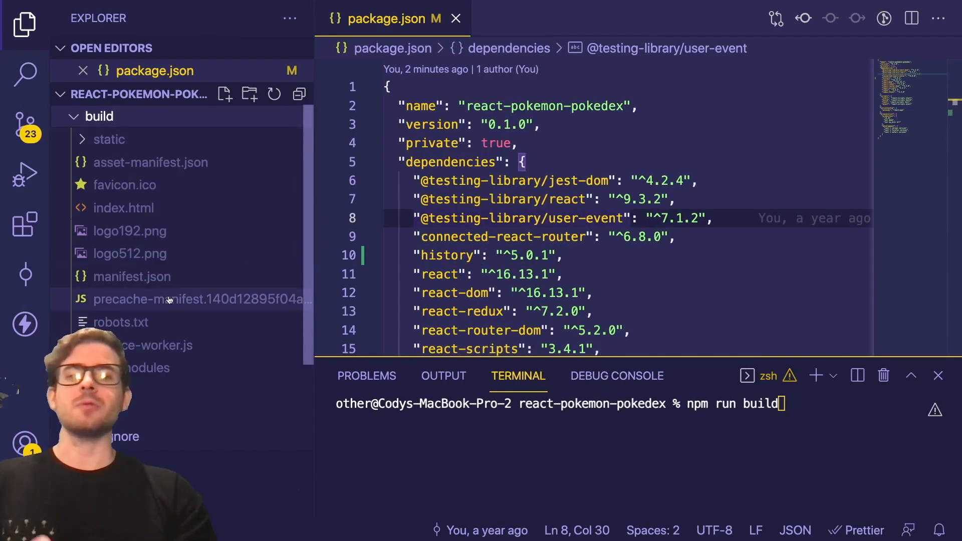
pyautogui.click(456, 18)
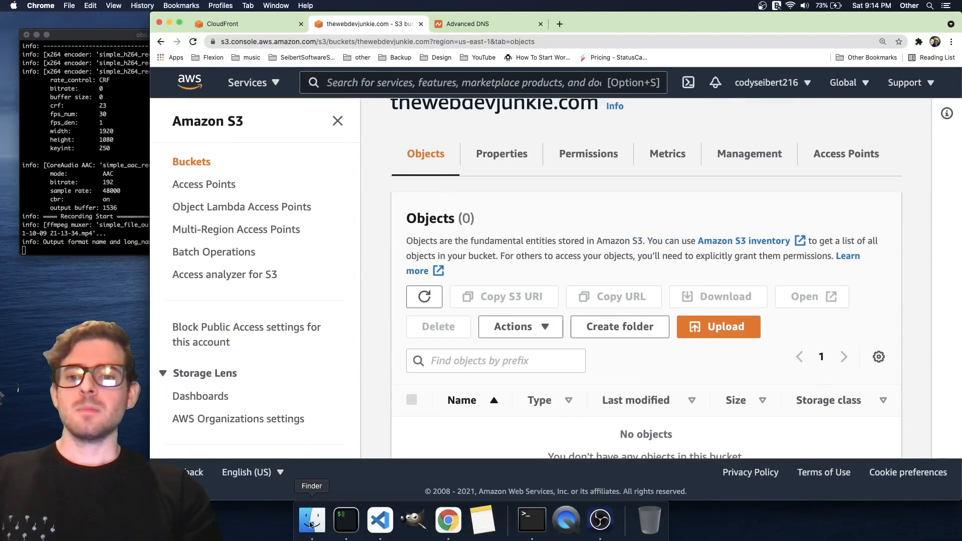
# Upload the build folder contents into the thewebdevjunkie.com bucket.
pyautogui.click(312, 522)
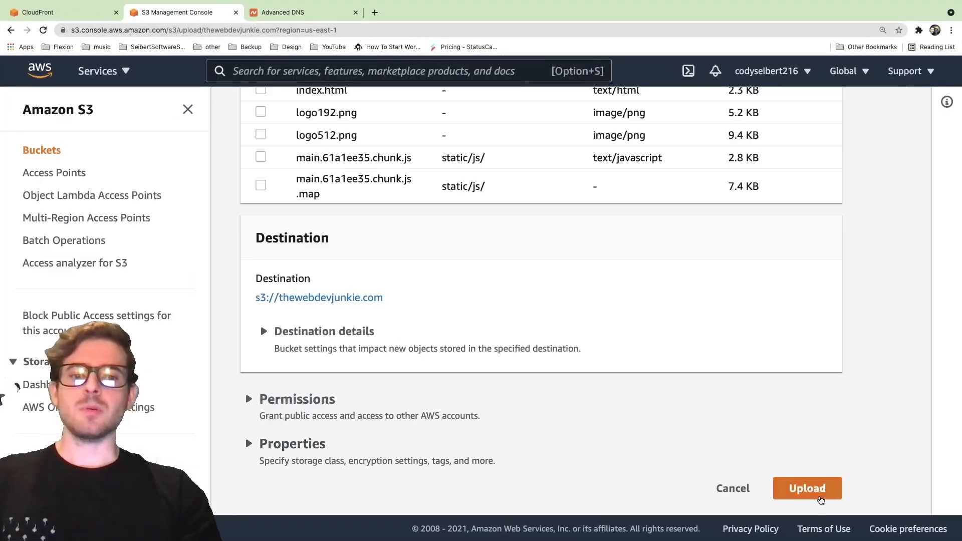
pyautogui.click(806, 488)
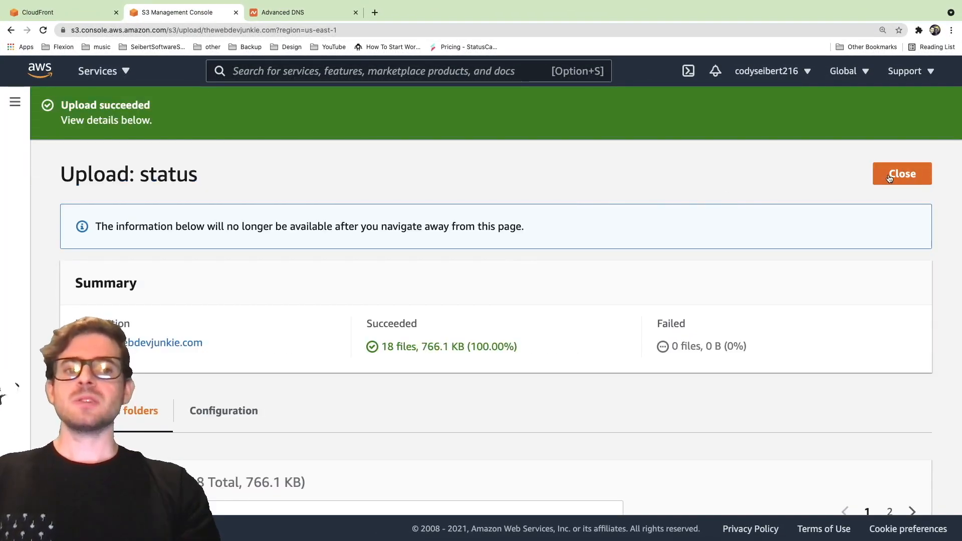
pyautogui.click(902, 173)
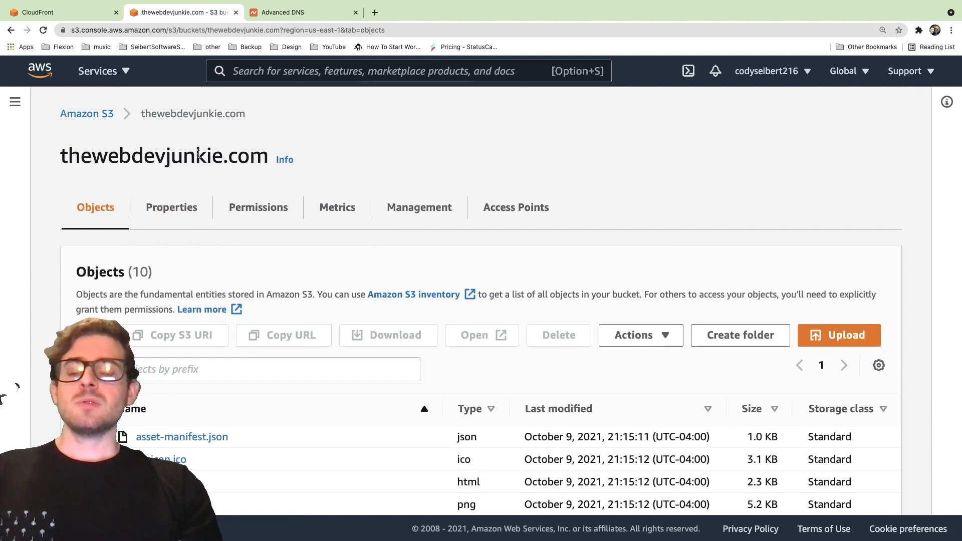
pyautogui.click(55, 12)
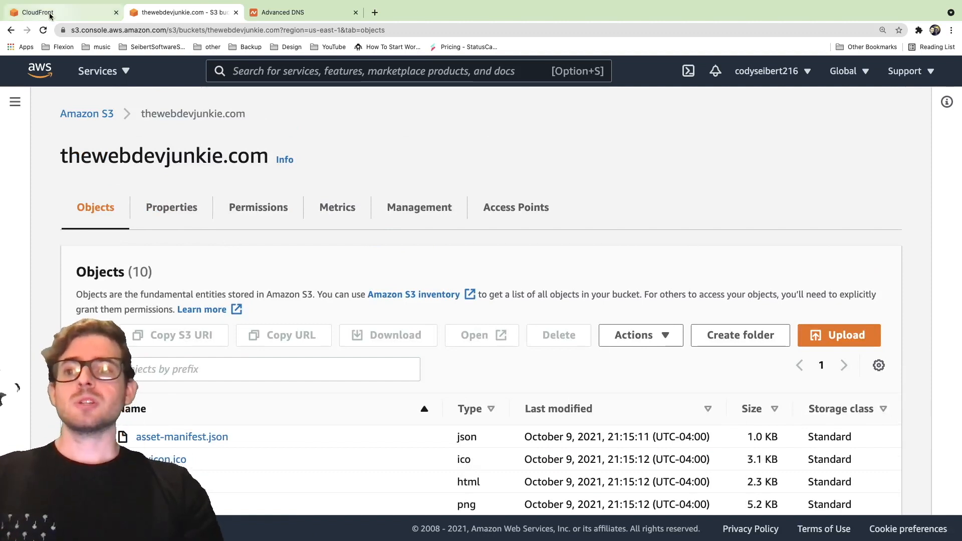
# Switch to the CloudFront console's empty distributions list.
pyautogui.click(61, 12)
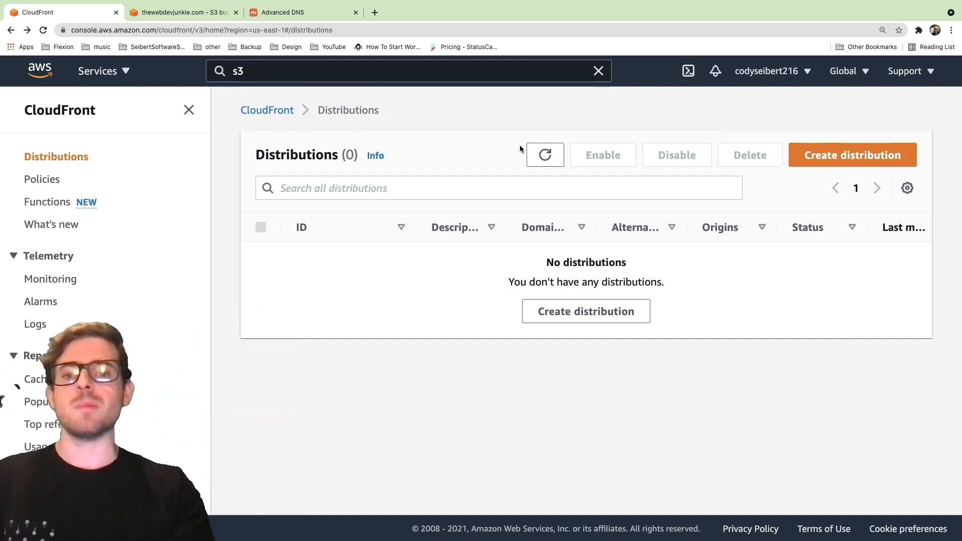
# Start a new distribution with the thewebdevjunkie.com S3 bucket as its origin.
pyautogui.click(852, 155)
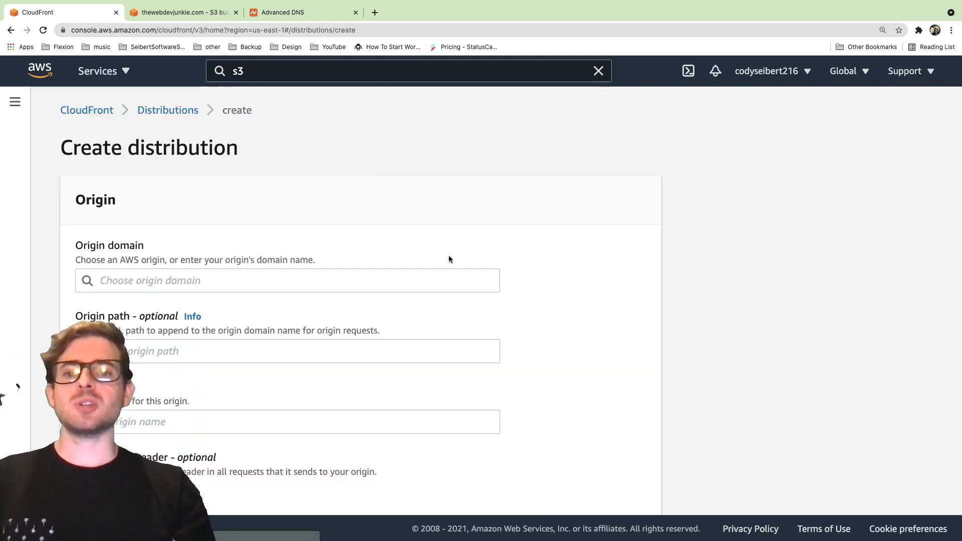
pyautogui.click(15, 101)
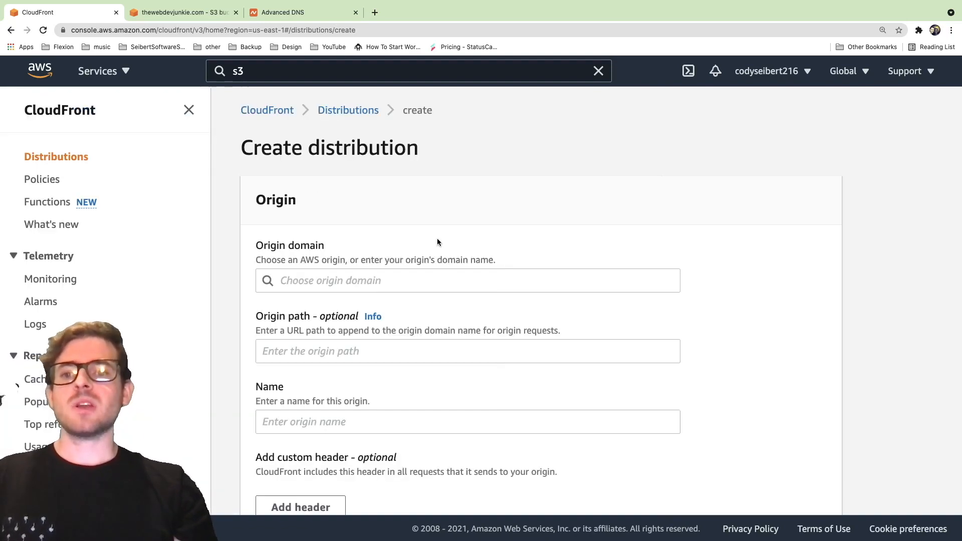
pyautogui.scroll(-3)
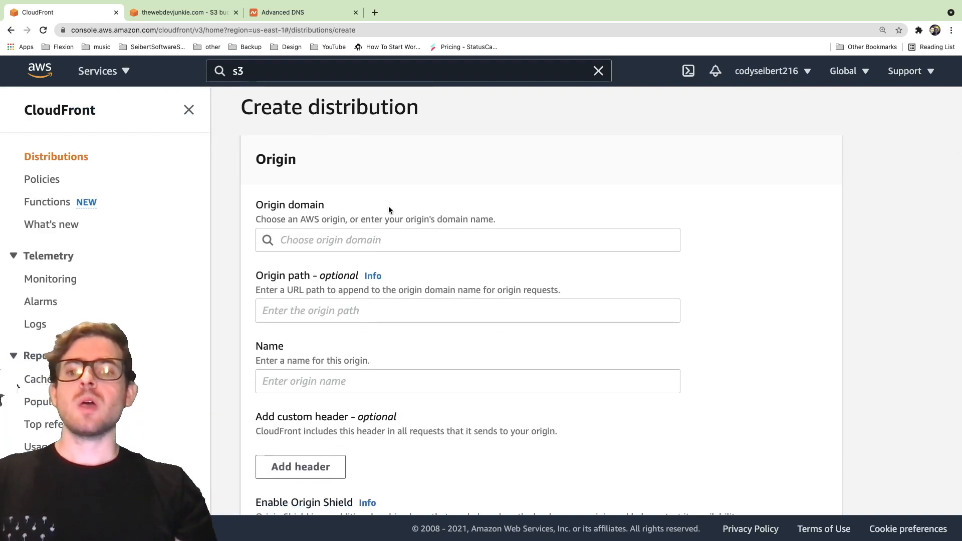
pyautogui.scroll(-3)
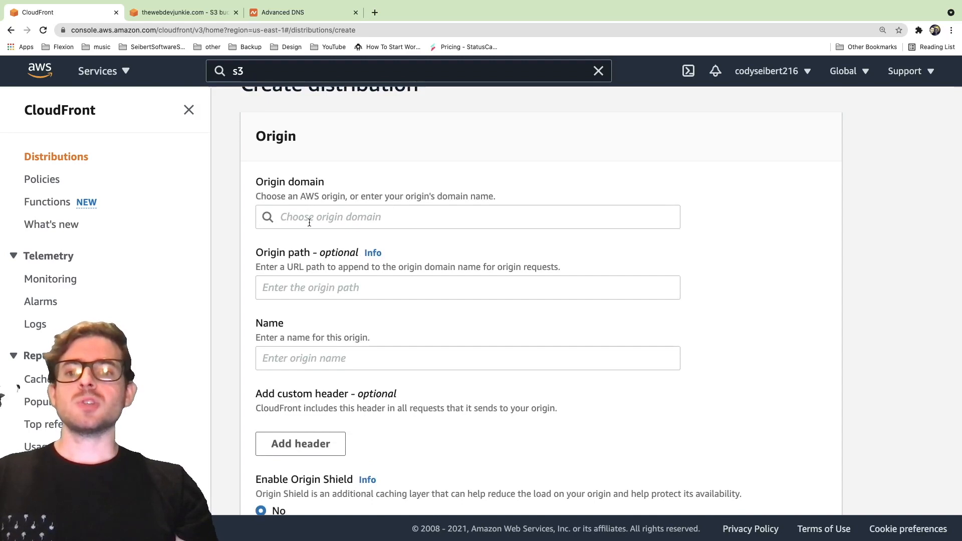
pyautogui.click(468, 217)
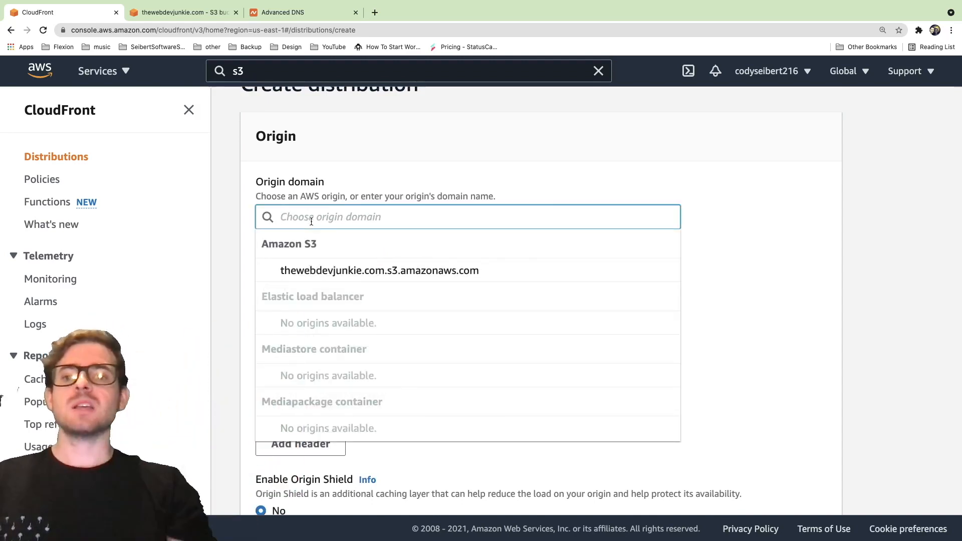
pyautogui.click(380, 270)
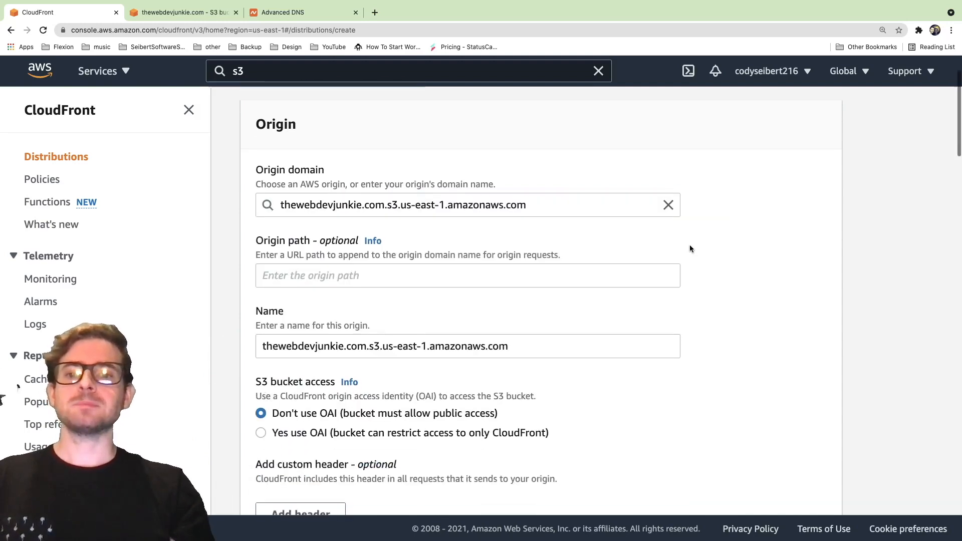
# Set S3 bucket access to 'Yes use OAI' so only CloudFront can reach the bucket.
pyautogui.scroll(-3)
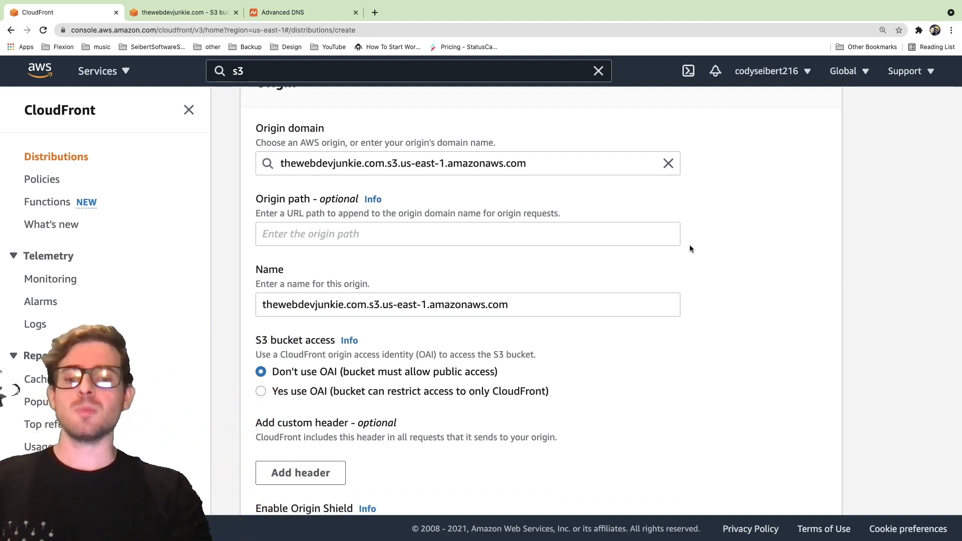
pyautogui.scroll(-3)
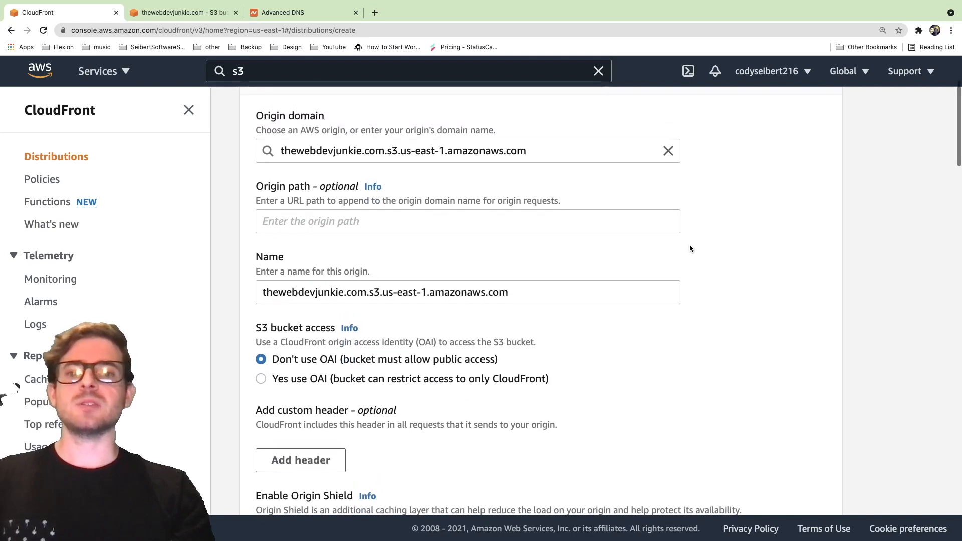
pyautogui.scroll(-3)
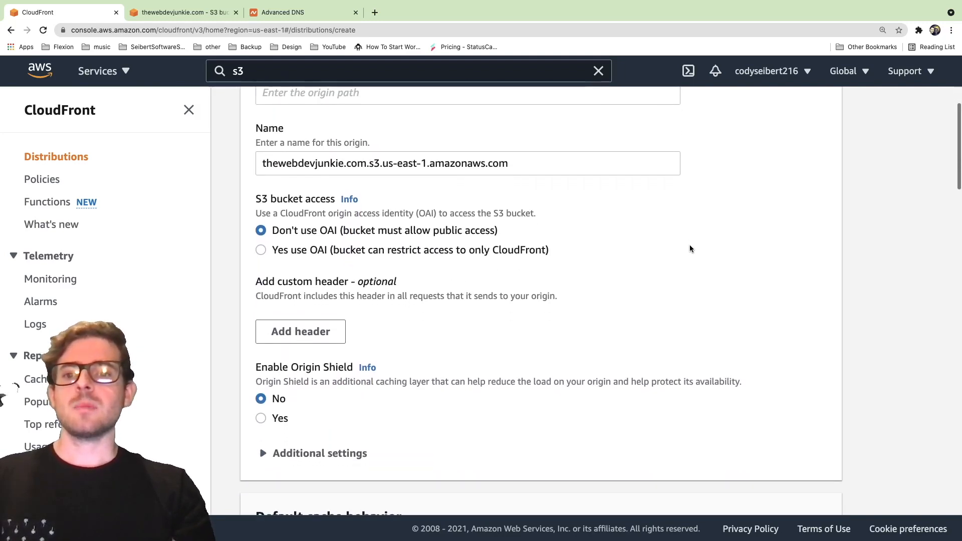
pyautogui.scroll(-3)
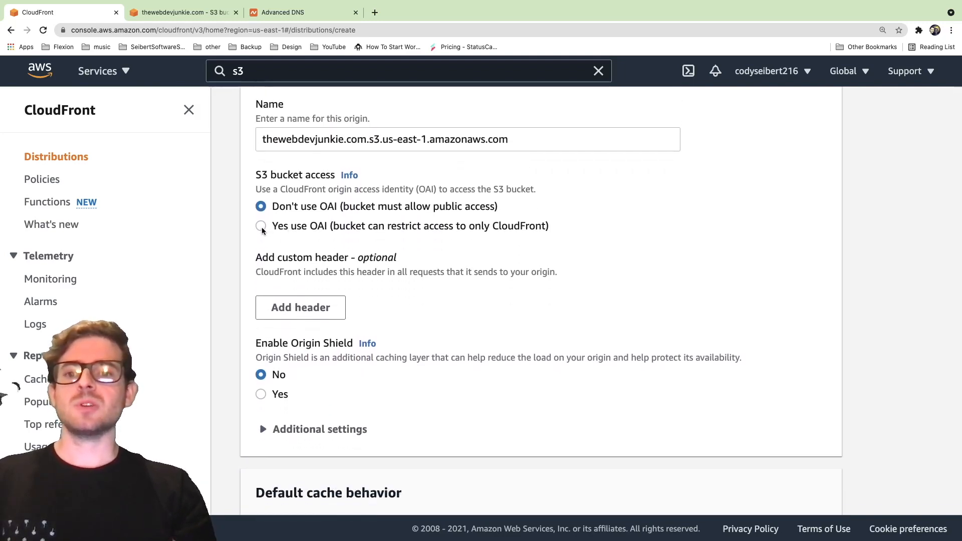
pyautogui.click(261, 226)
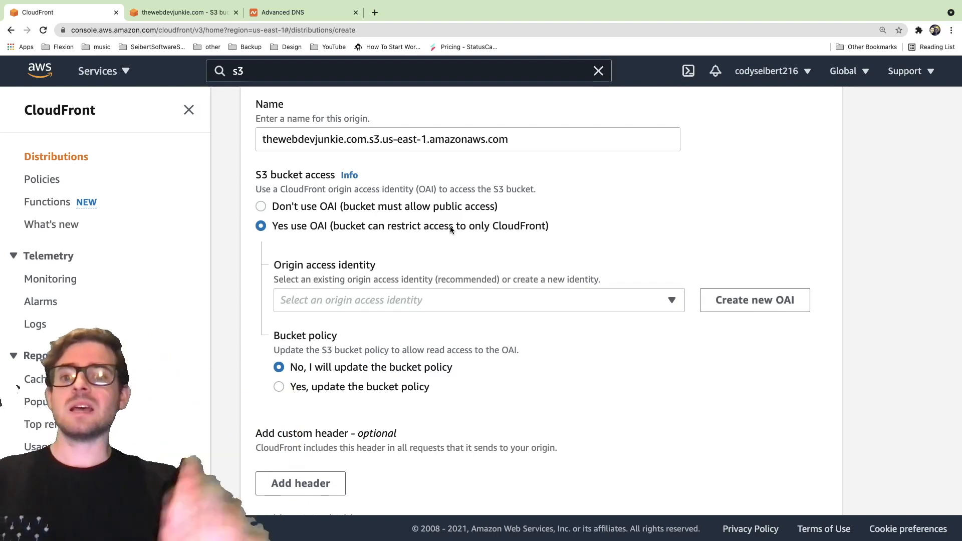
# Create a new origin access identity and let CloudFront update the bucket policy automatically.
pyautogui.scroll(-3)
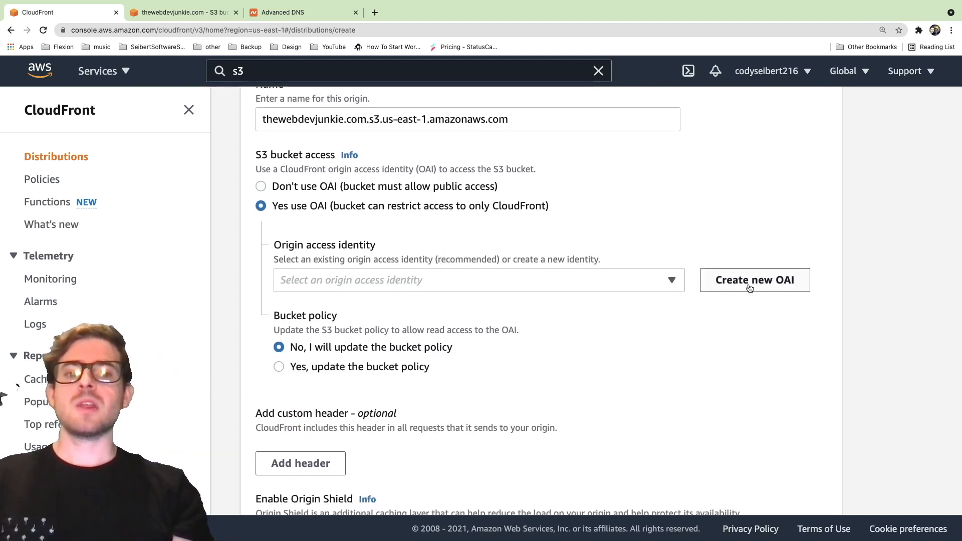
pyautogui.click(754, 279)
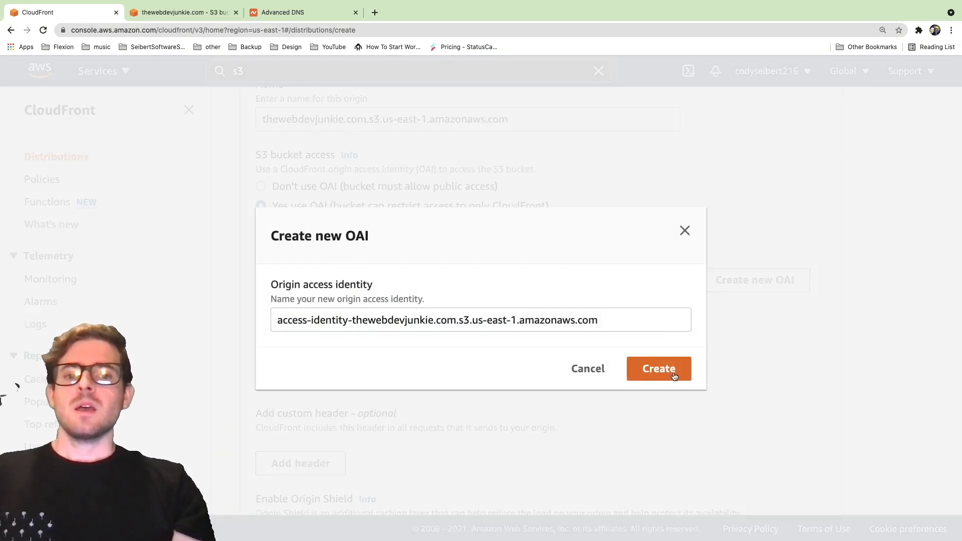
pyautogui.click(659, 368)
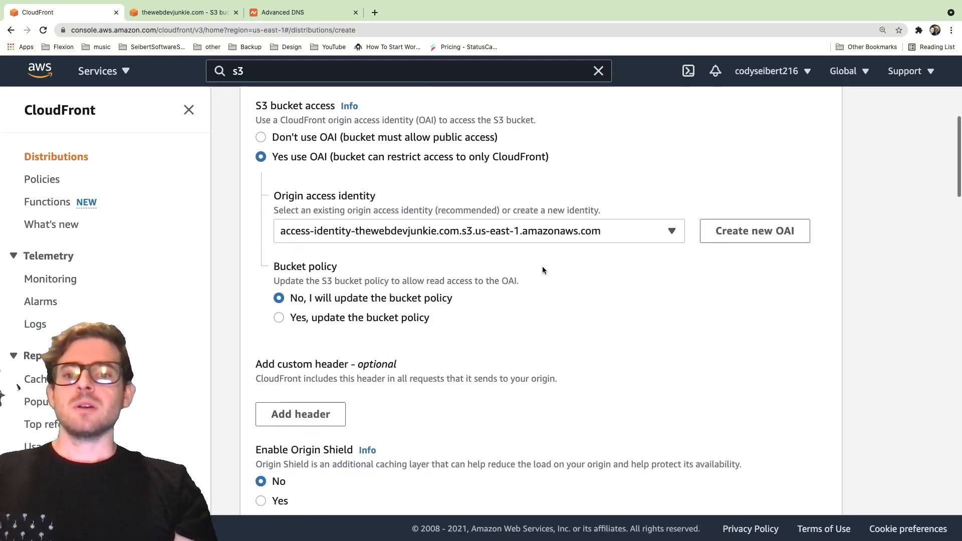
pyautogui.scroll(-3)
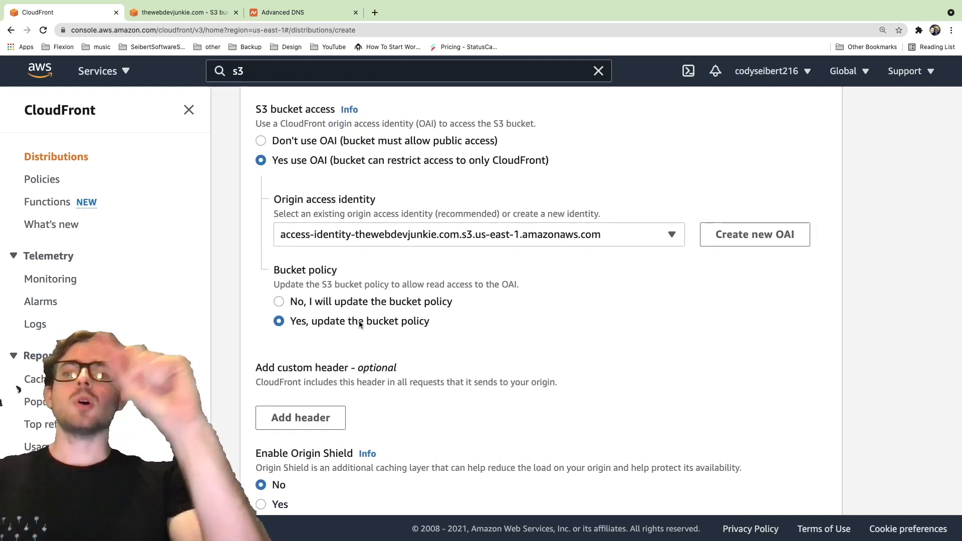
pyautogui.click(181, 12)
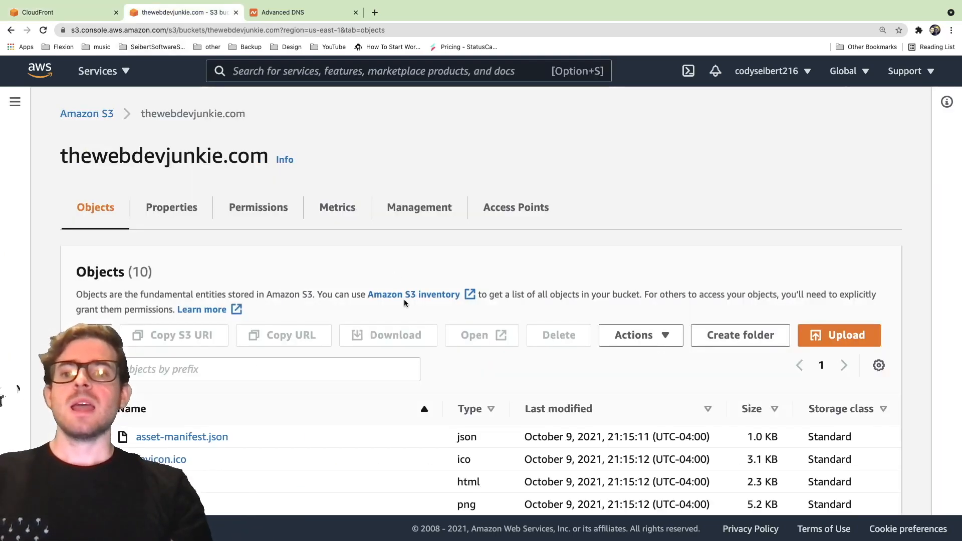
# Check the bucket's Permissions tab, then return to the distribution setup.
pyautogui.click(257, 207)
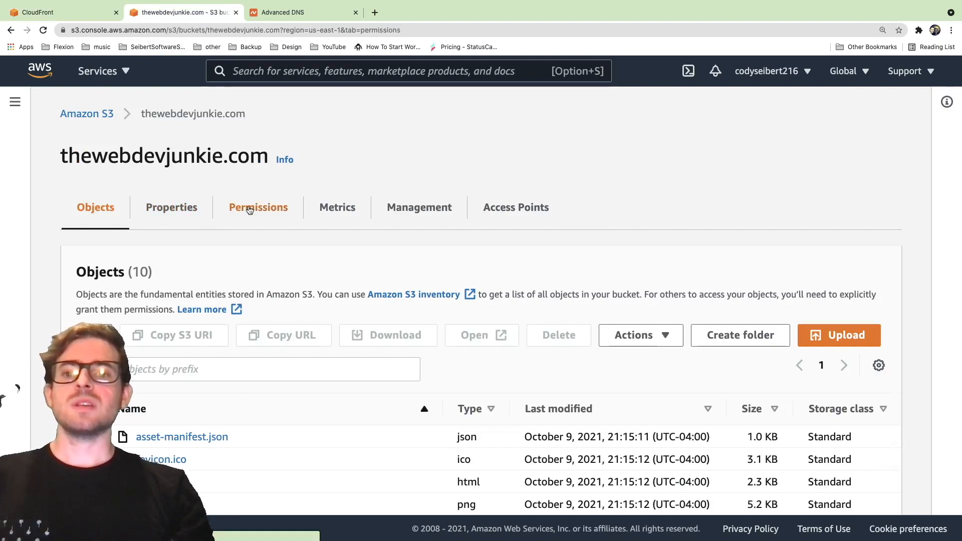
pyautogui.click(257, 206)
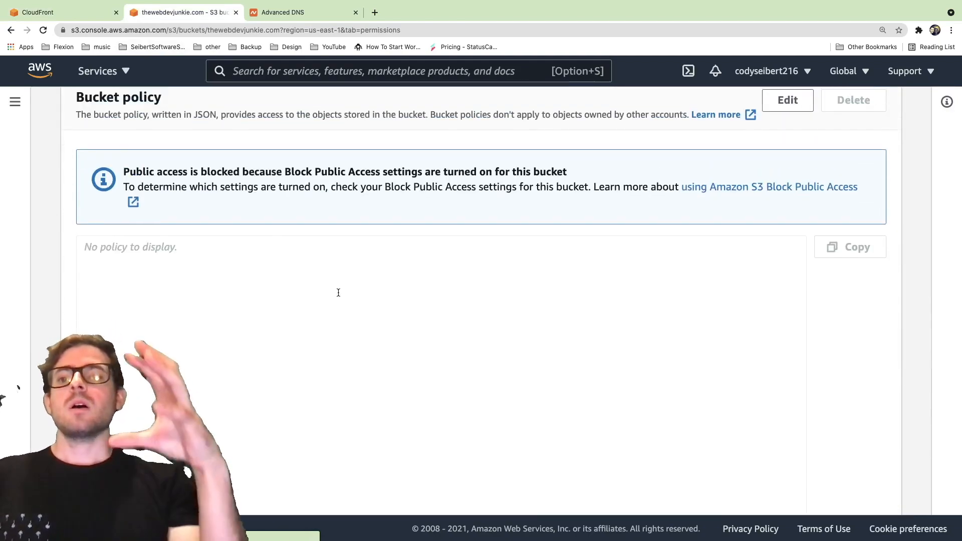
pyautogui.click(15, 101)
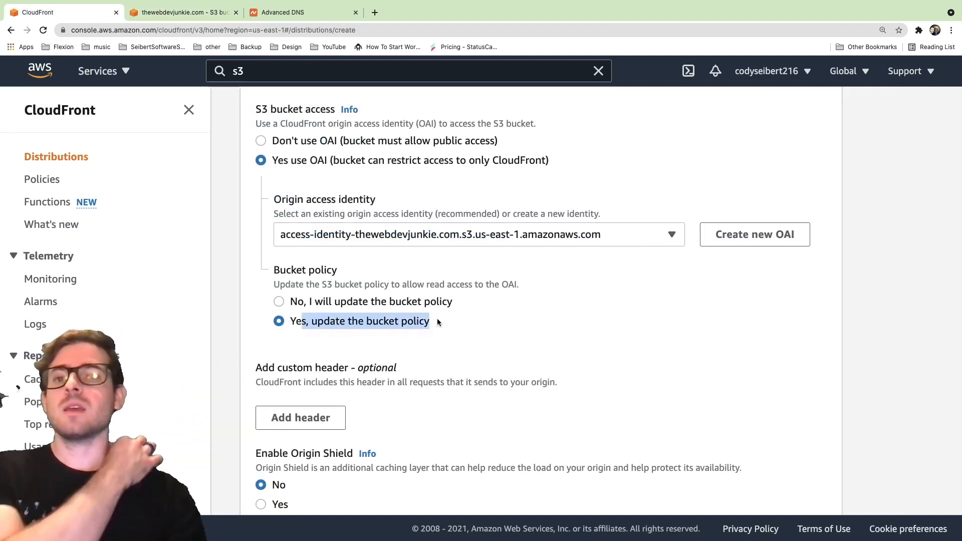
pyautogui.moveTo(420, 283)
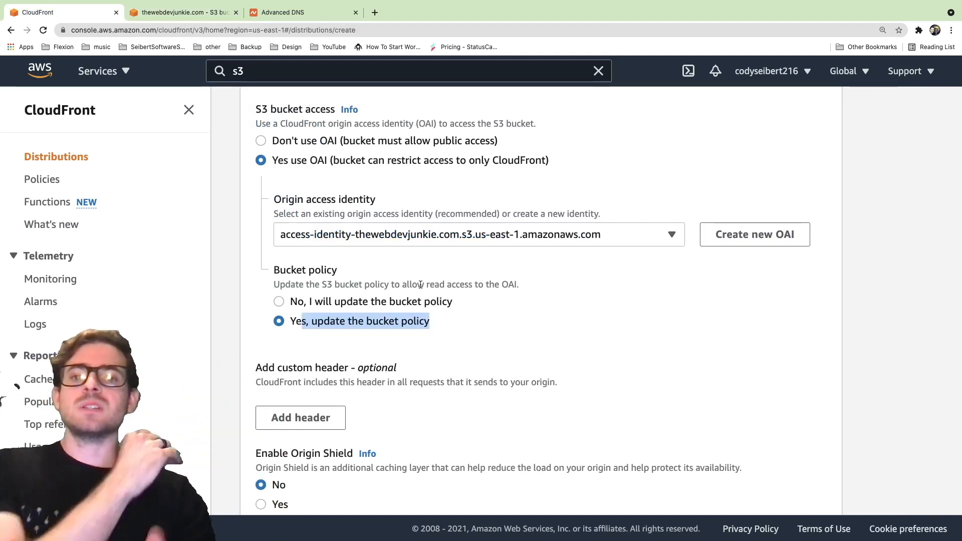
# Add thewebdevjunkie.com as the distribution's alternate domain name (CNAME).
pyautogui.scroll(-3)
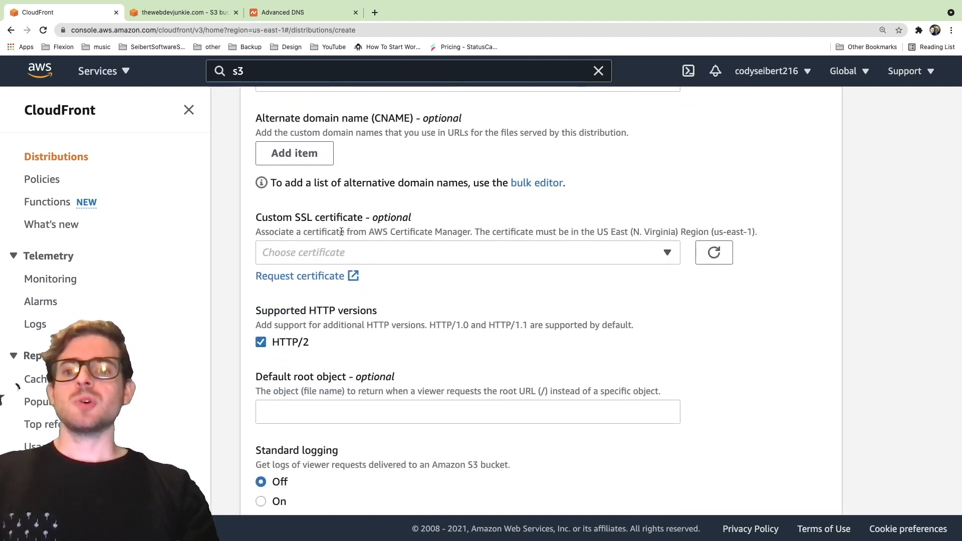
pyautogui.scroll(3)
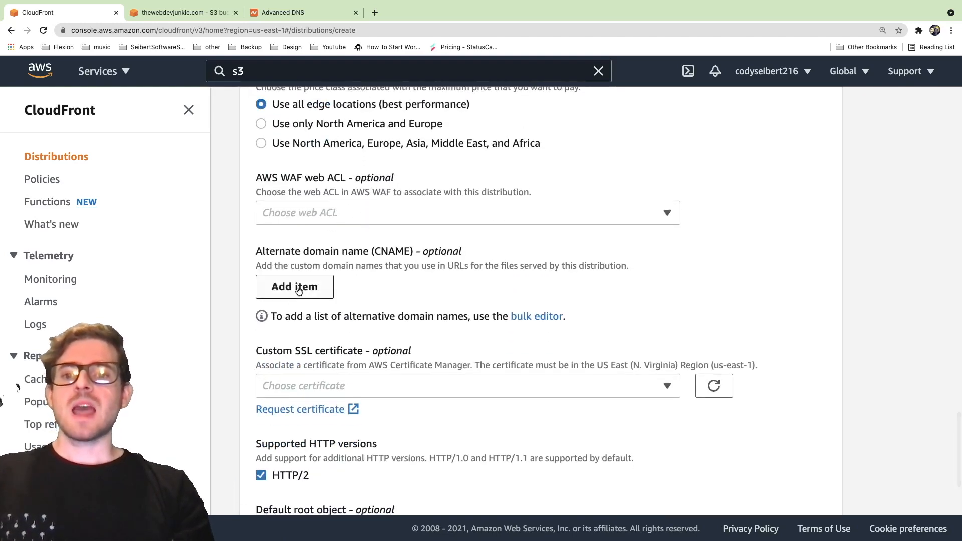
pyautogui.write('t')
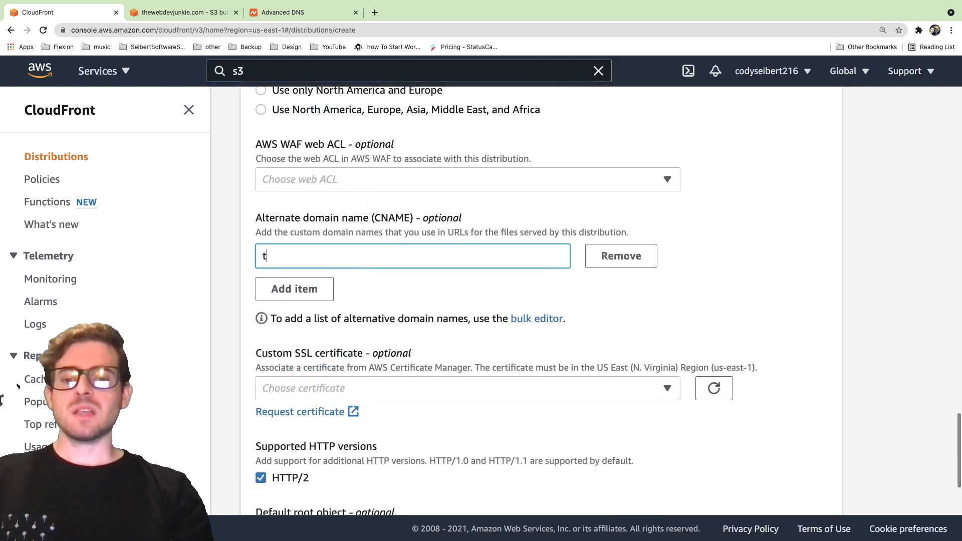
pyautogui.write('hewebdevjunkie.com')
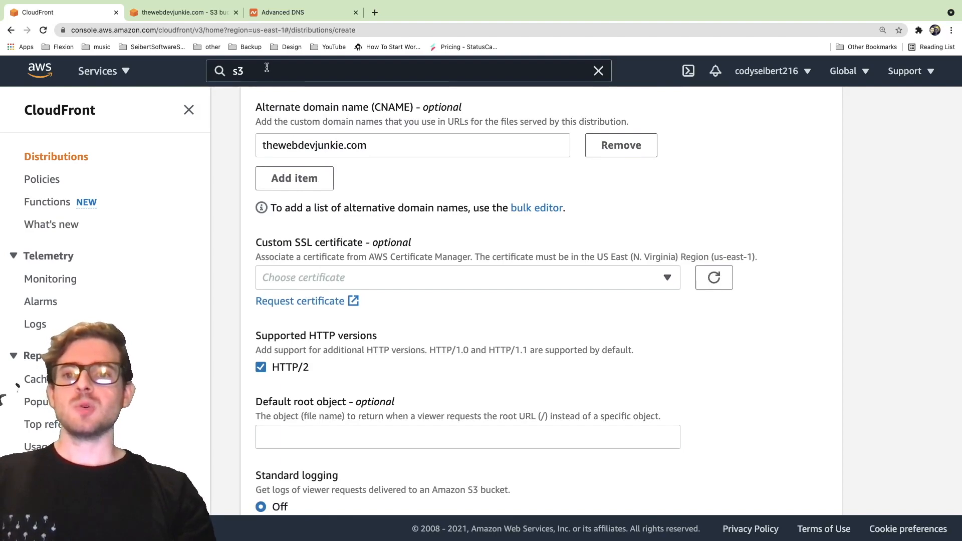
# In Certificate Manager, request a public certificate for thewebdevjunkie.com.
pyautogui.write('acm')
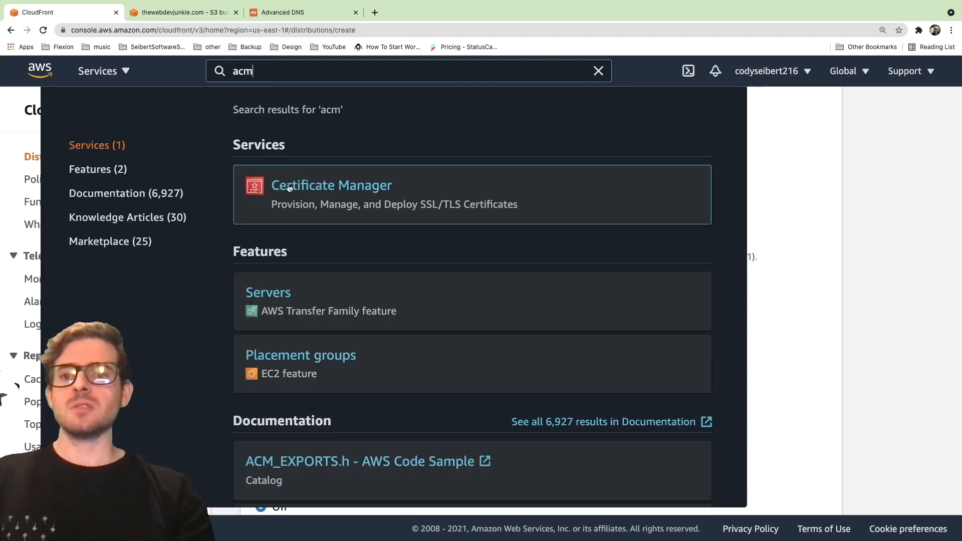
pyautogui.click(332, 186)
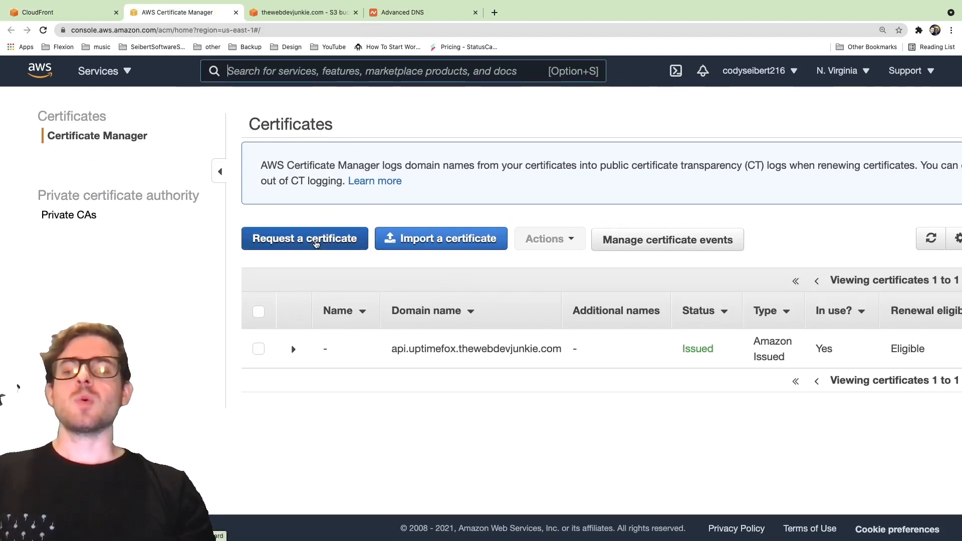
pyautogui.click(304, 238)
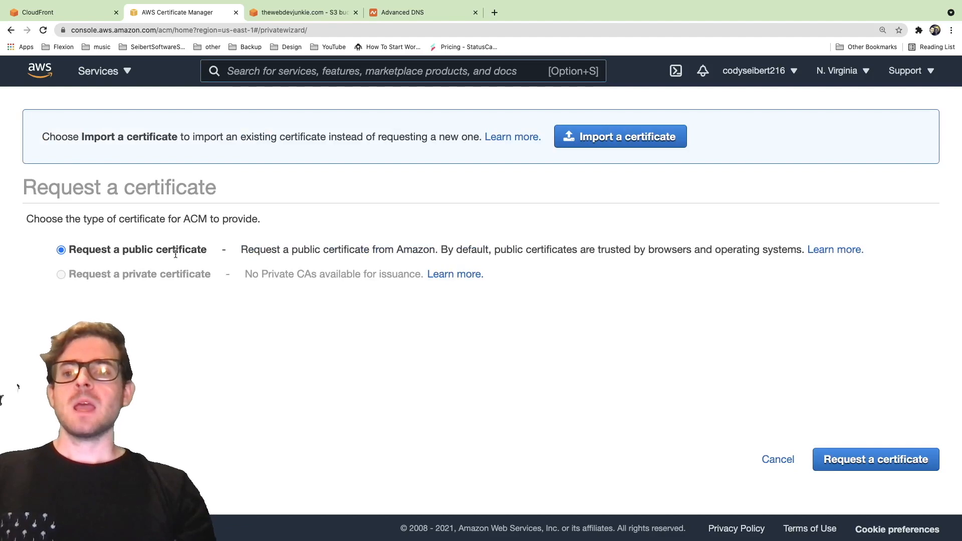
pyautogui.click(874, 459)
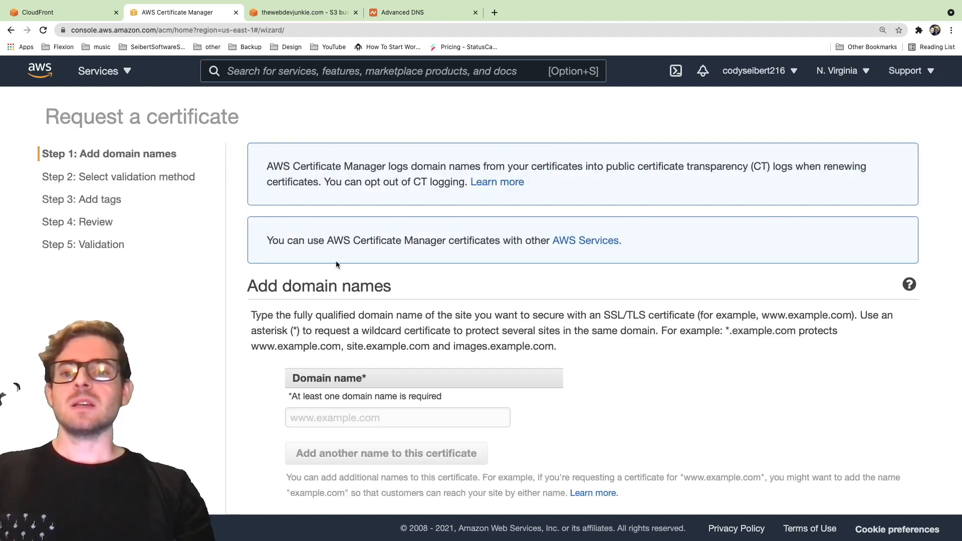
pyautogui.scroll(-3)
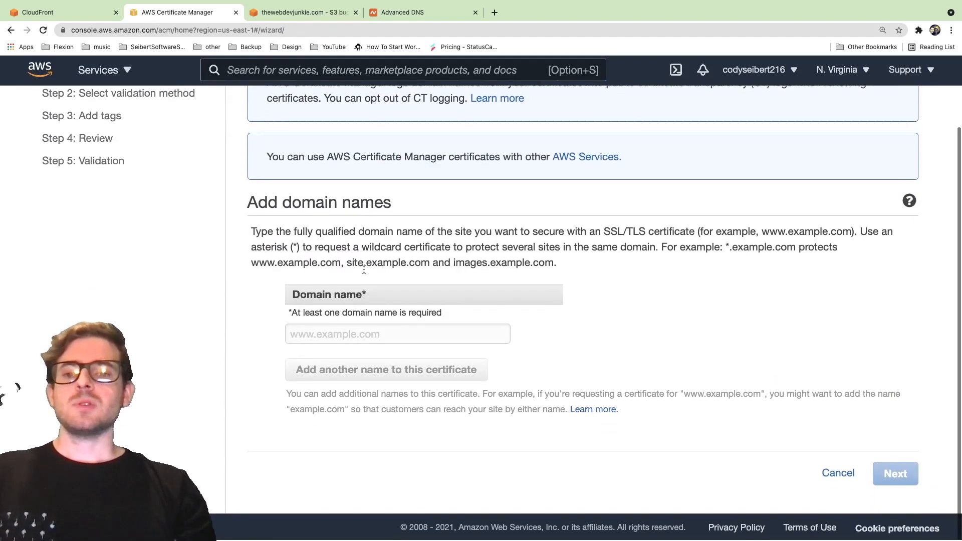
pyautogui.write('thewebdevjunkie.com')
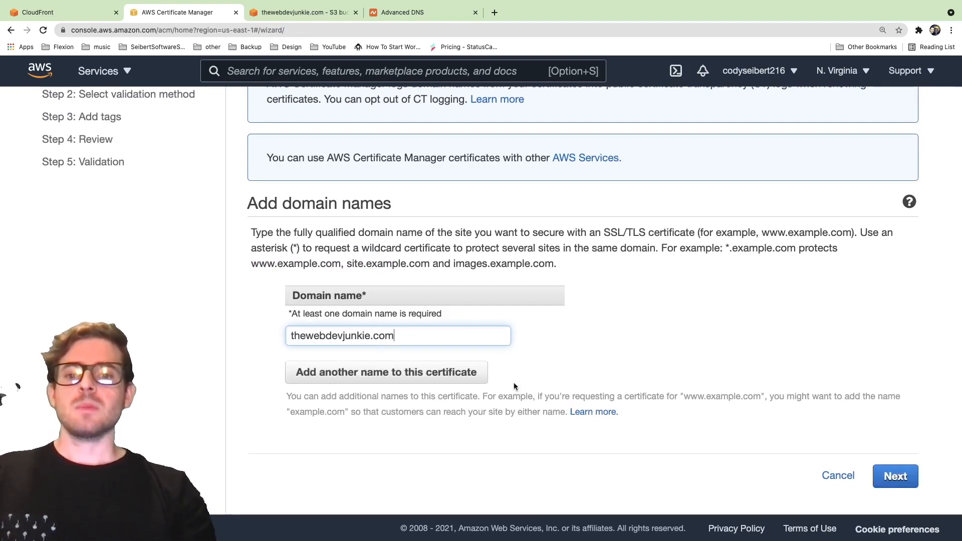
pyautogui.click(895, 475)
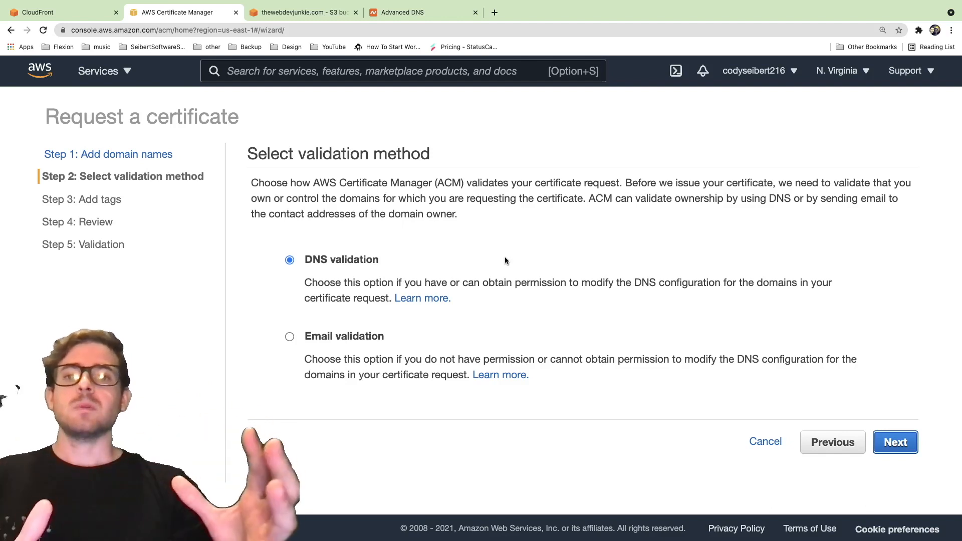
pyautogui.moveTo(313, 256)
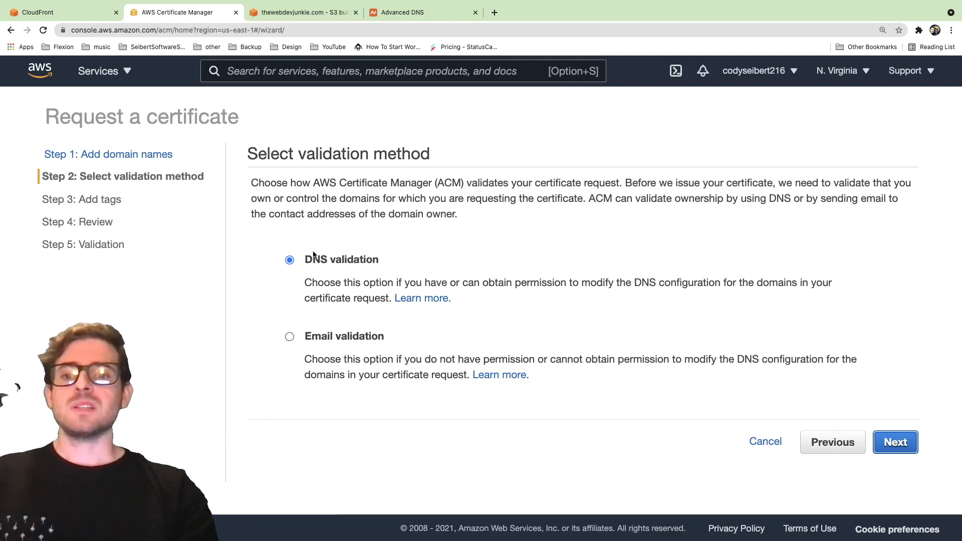
# Choose DNS validation, review, and confirm the certificate request.
pyautogui.click(895, 443)
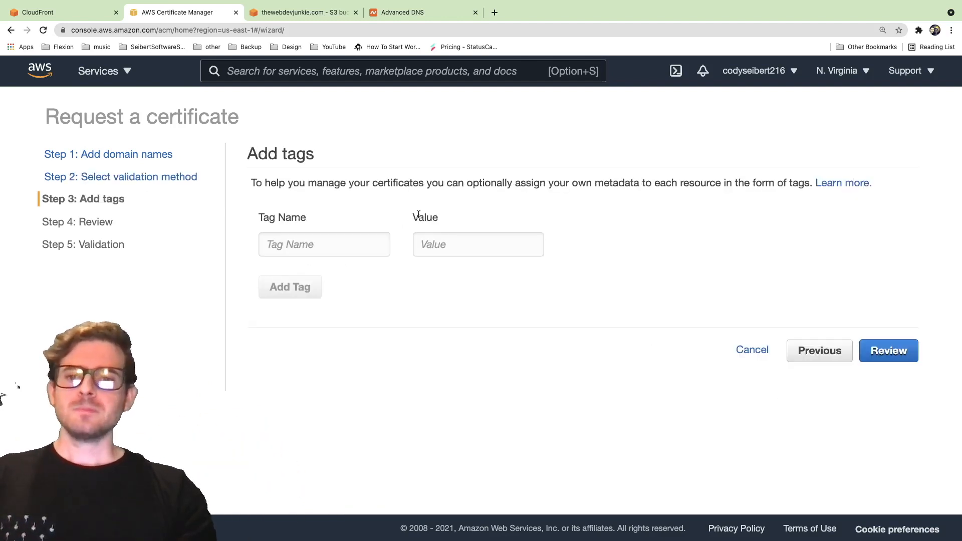
pyautogui.click(888, 351)
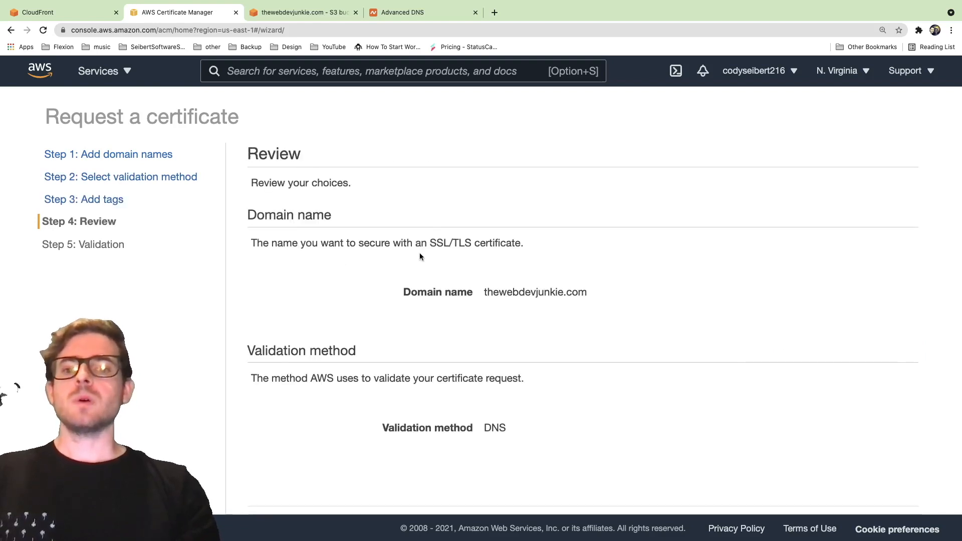
pyautogui.scroll(-3)
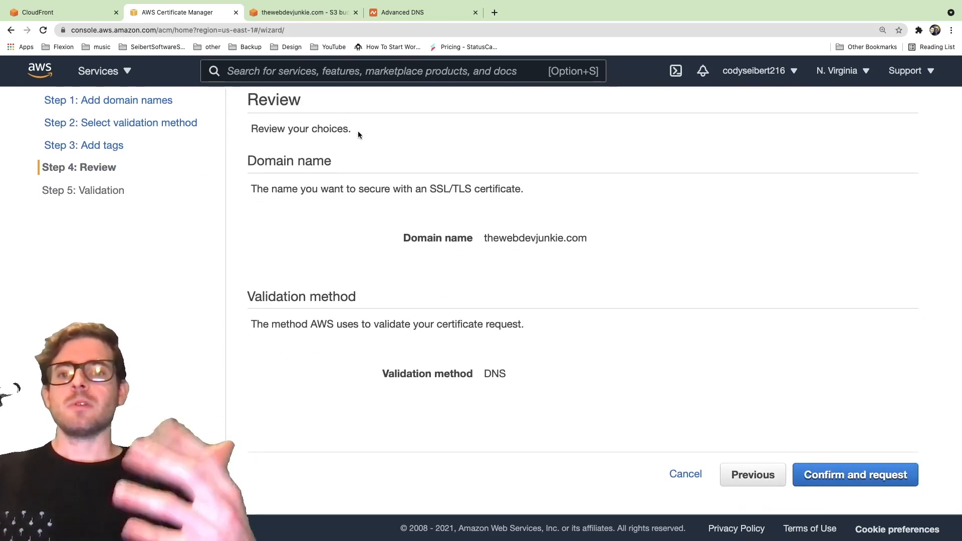
pyautogui.click(855, 474)
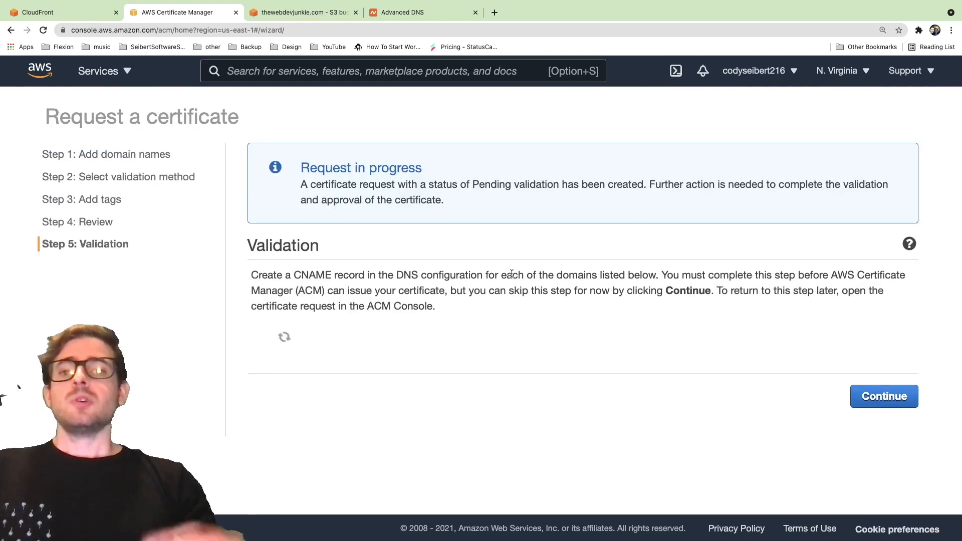
# Reveal ACM's CNAME validation record and add a new CNAME host record in Namecheap Advanced DNS.
pyautogui.click(284, 337)
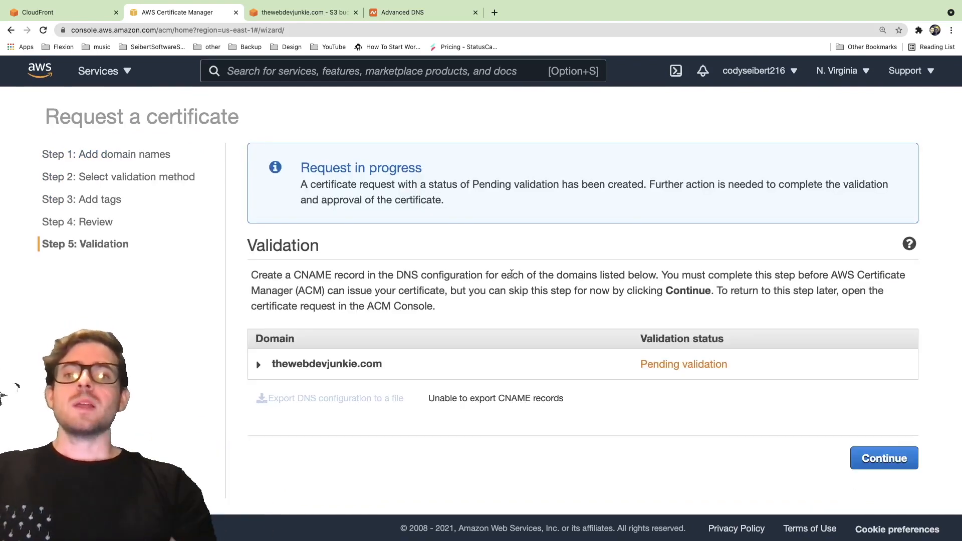
pyautogui.moveTo(417, 248)
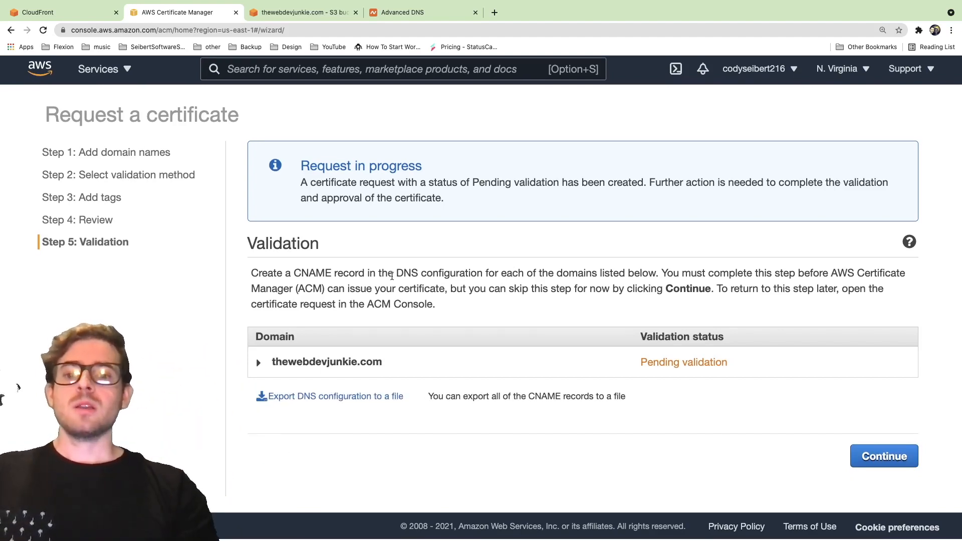
pyautogui.click(259, 362)
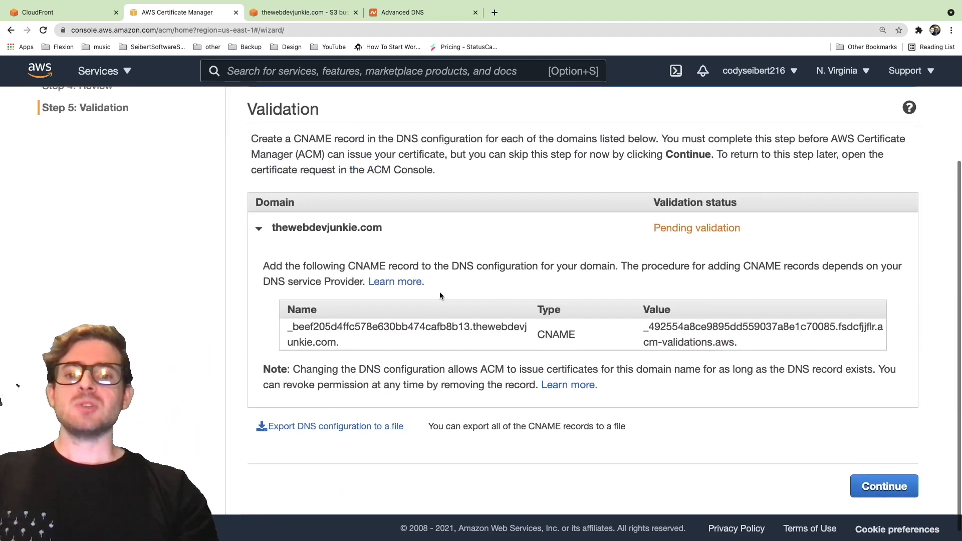
pyautogui.click(422, 12)
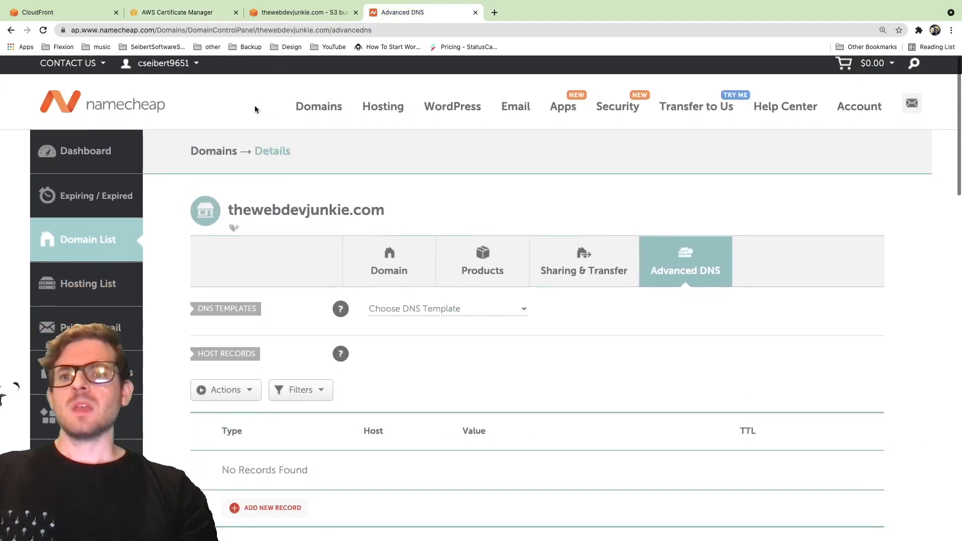
pyautogui.click(178, 12)
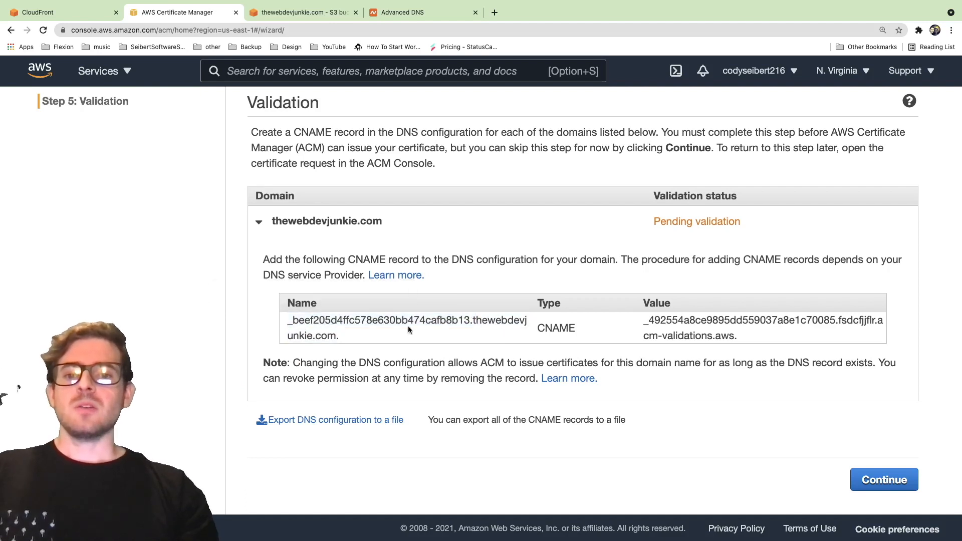
pyautogui.click(423, 12)
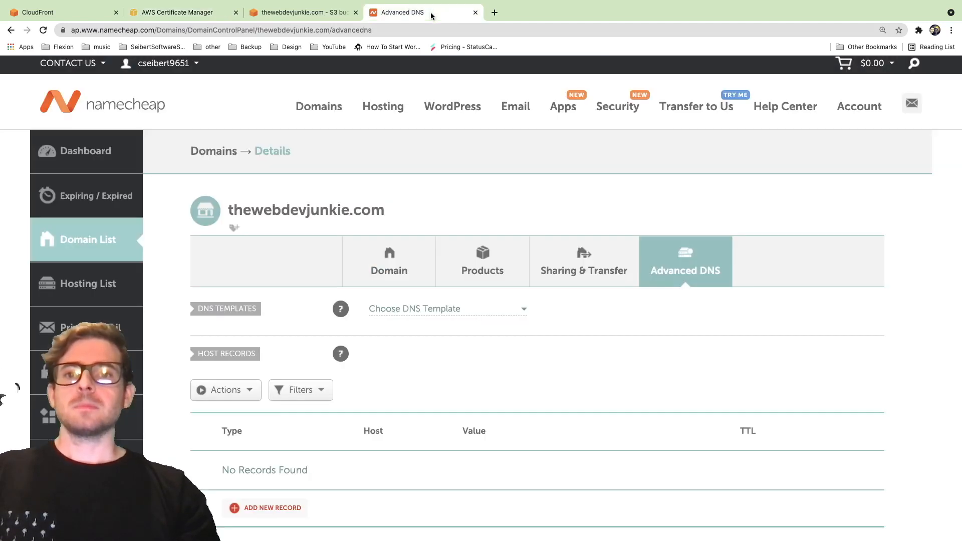
pyautogui.scroll(-3)
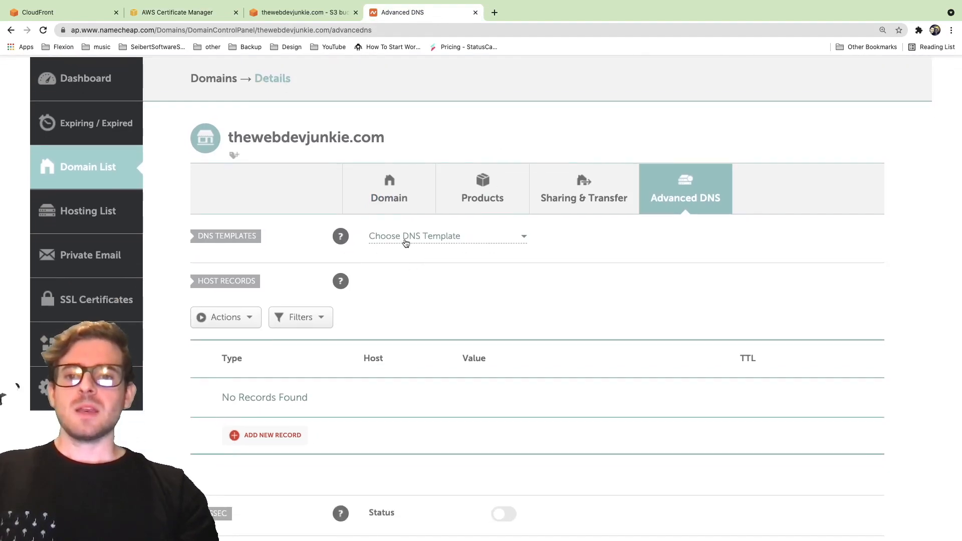
pyautogui.scroll(-3)
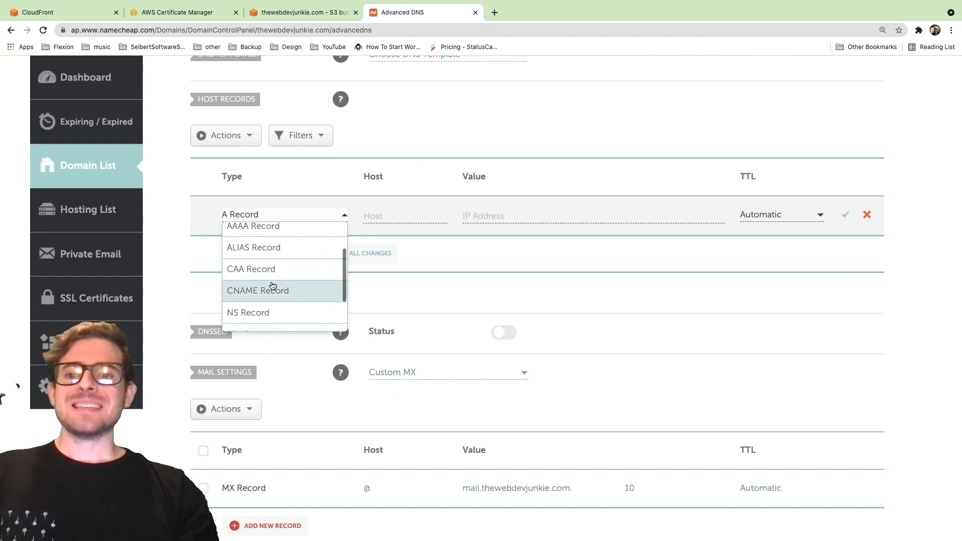
pyautogui.click(257, 290)
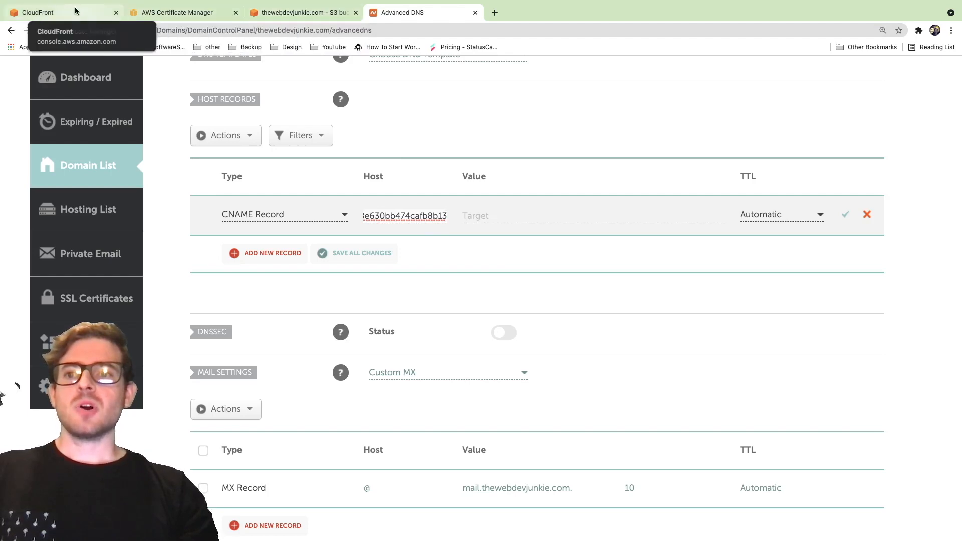
# Paste ACM's validation name and value into the record and save it.
pyautogui.click(179, 12)
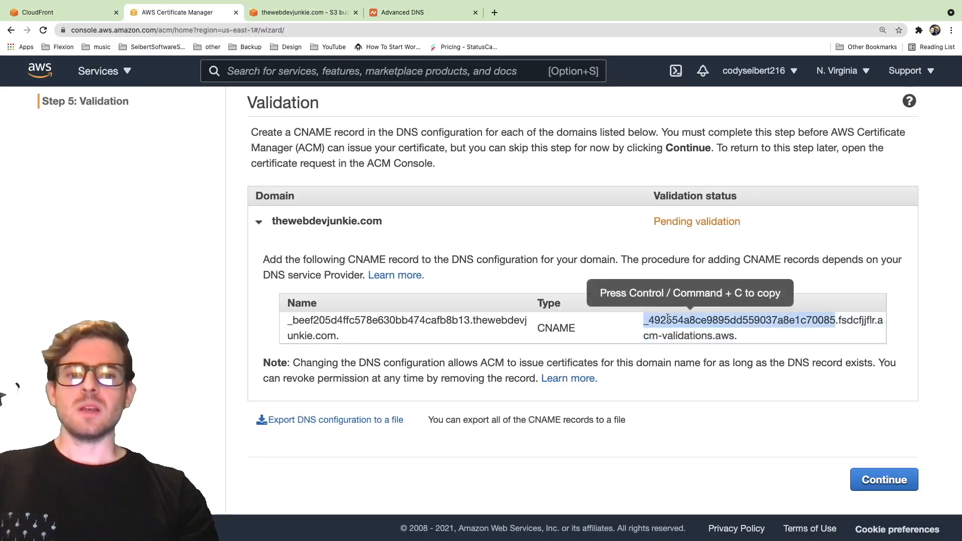
pyautogui.click(403, 12)
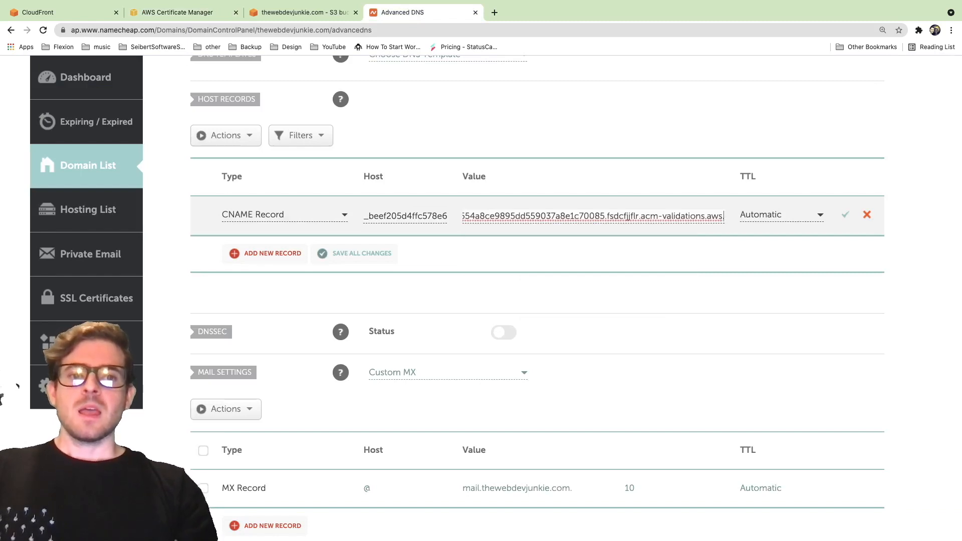
pyautogui.click(847, 215)
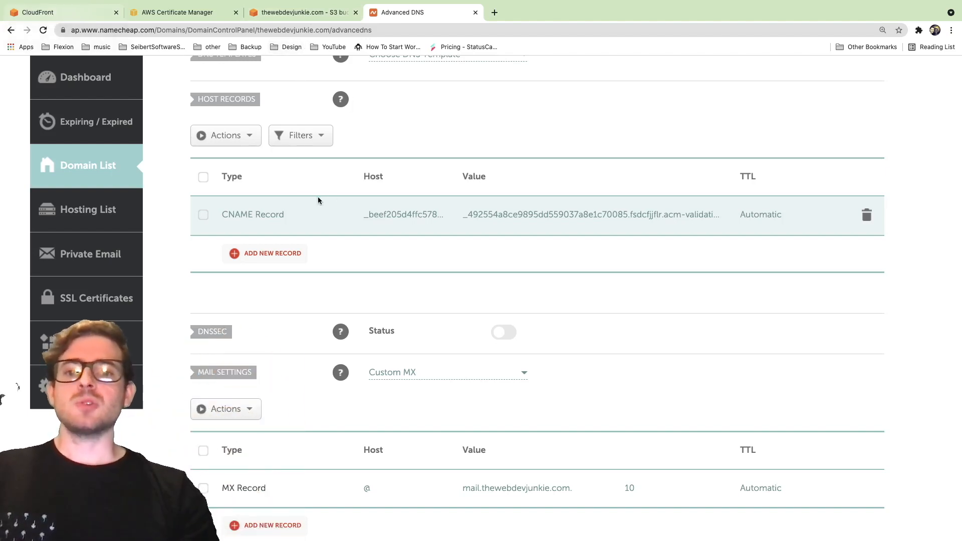
pyautogui.click(179, 12)
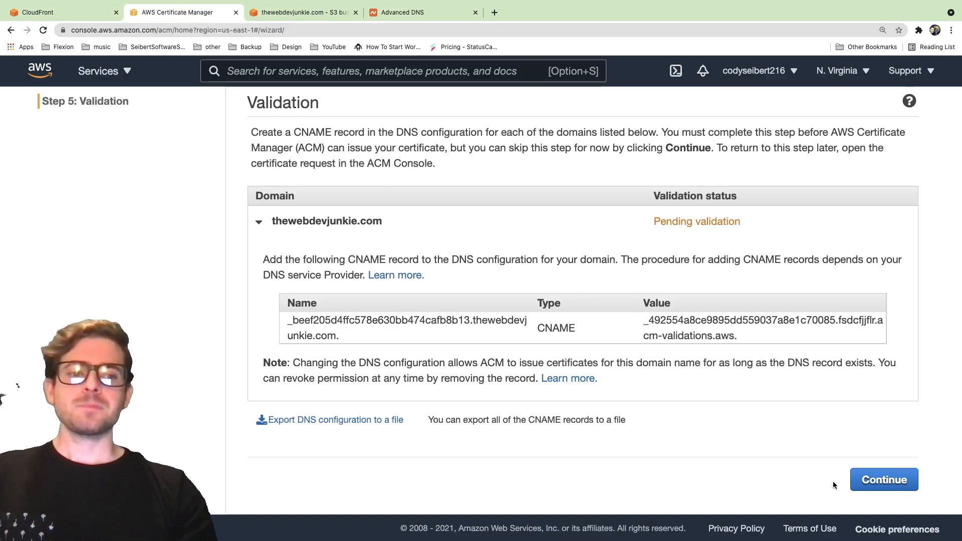
# Finish the ACM request and refresh the certificate list until thewebdevjunkie.com shows Issued.
pyautogui.click(883, 479)
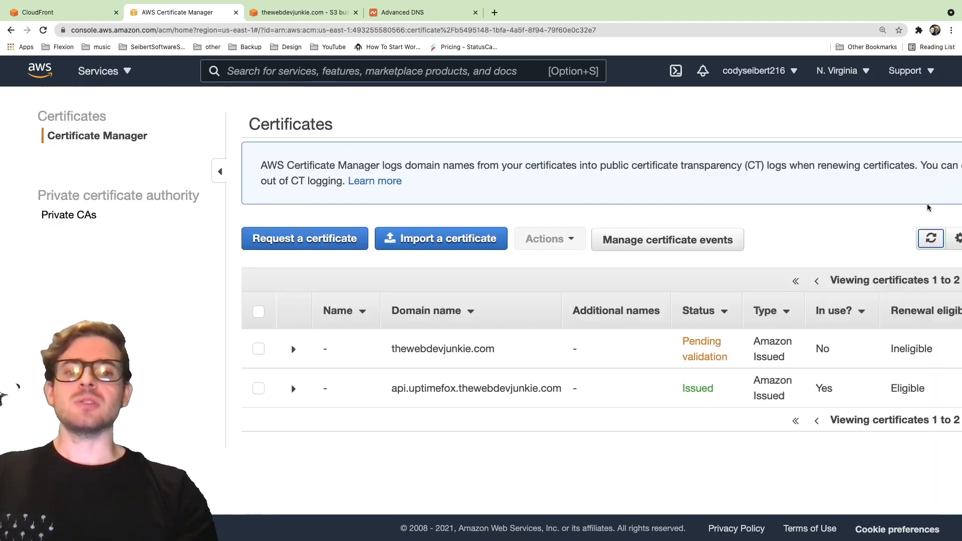
pyautogui.click(858, 239)
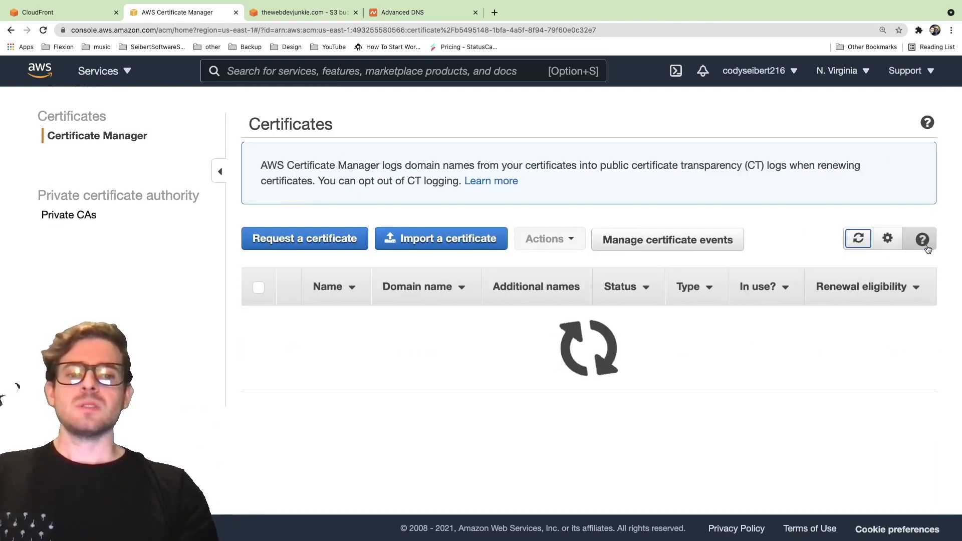
pyautogui.click(858, 238)
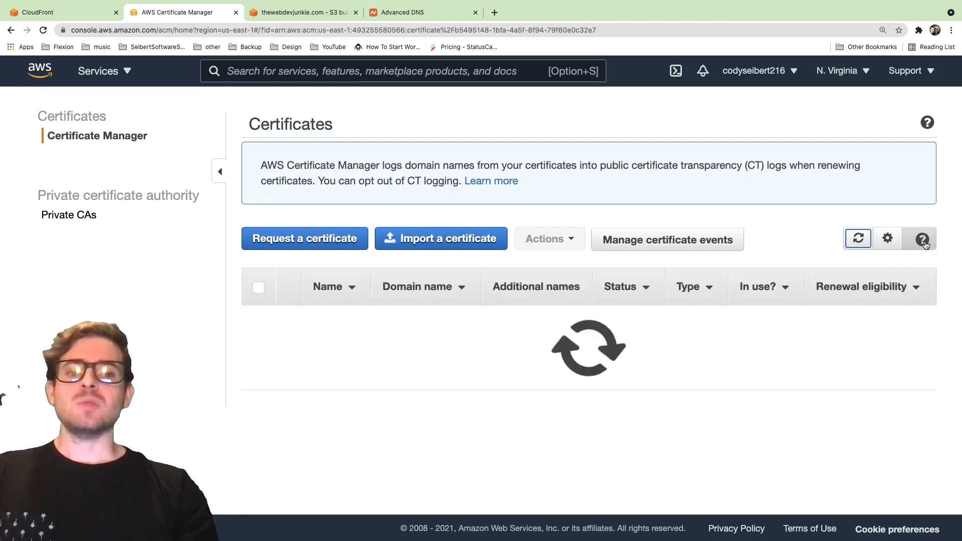
pyautogui.click(859, 238)
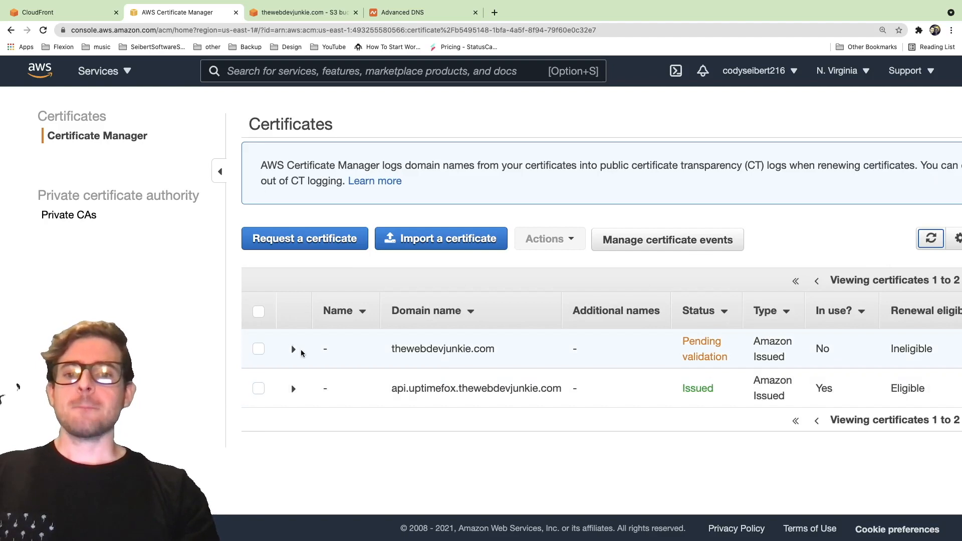
pyautogui.click(858, 239)
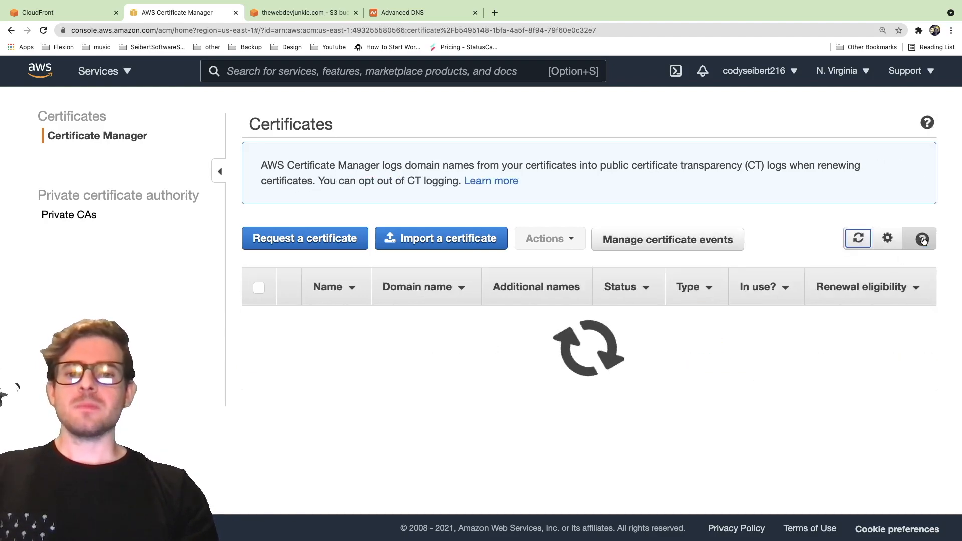
pyautogui.click(857, 239)
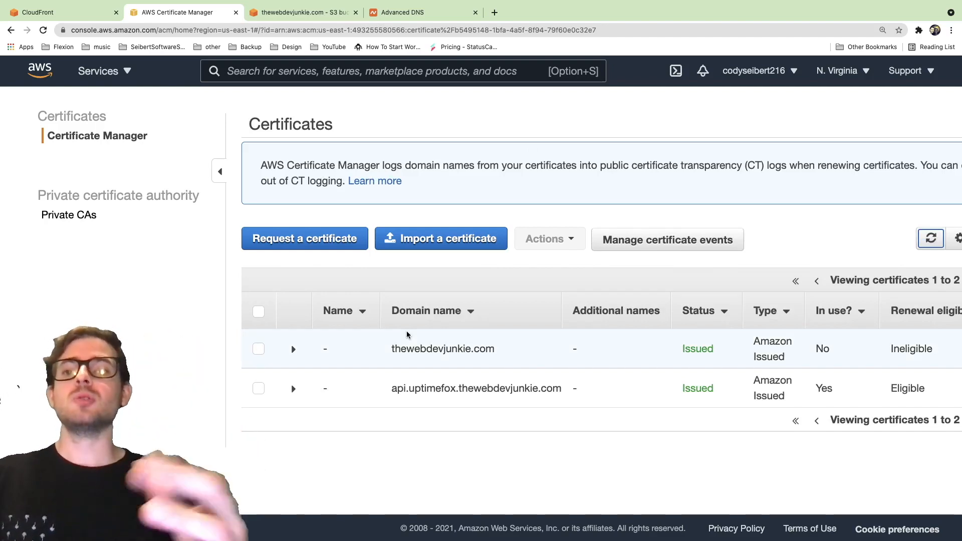
pyautogui.click(37, 12)
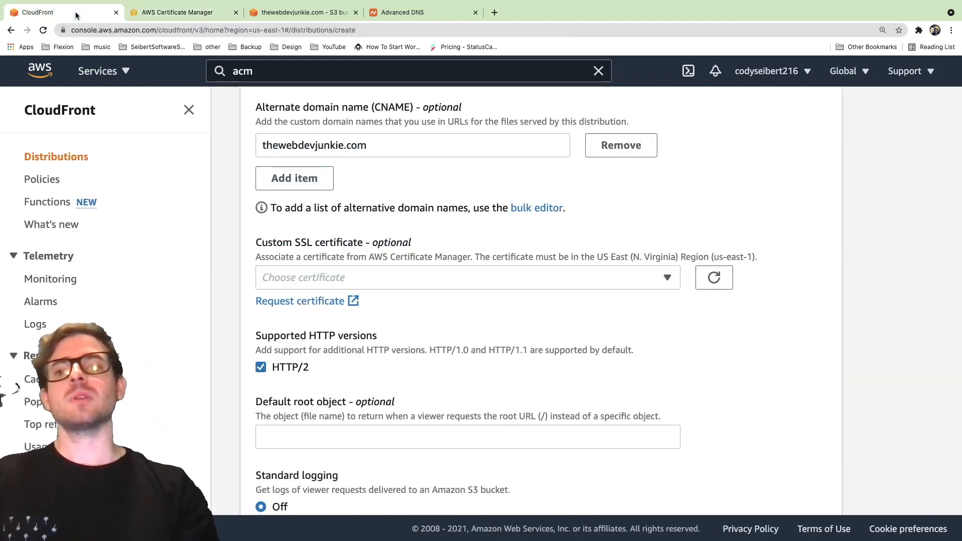
# Attach the thewebdevjunkie.com custom SSL certificate and create the CloudFront distribution.
pyautogui.scroll(-3)
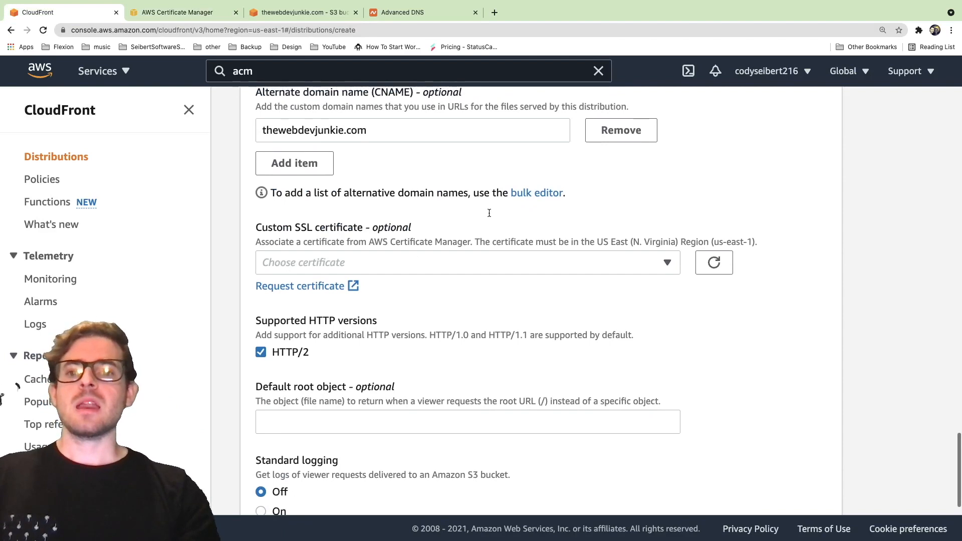
pyautogui.click(466, 262)
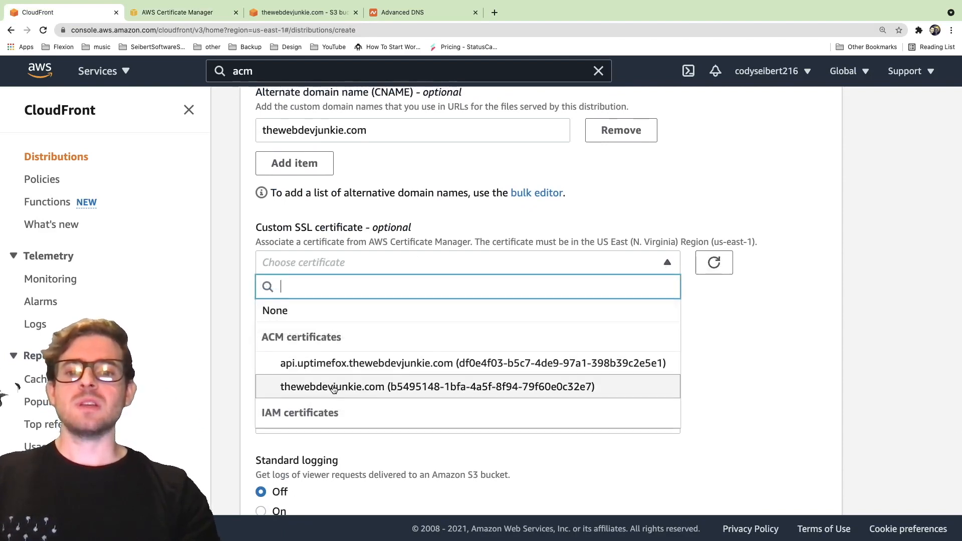
pyautogui.click(438, 387)
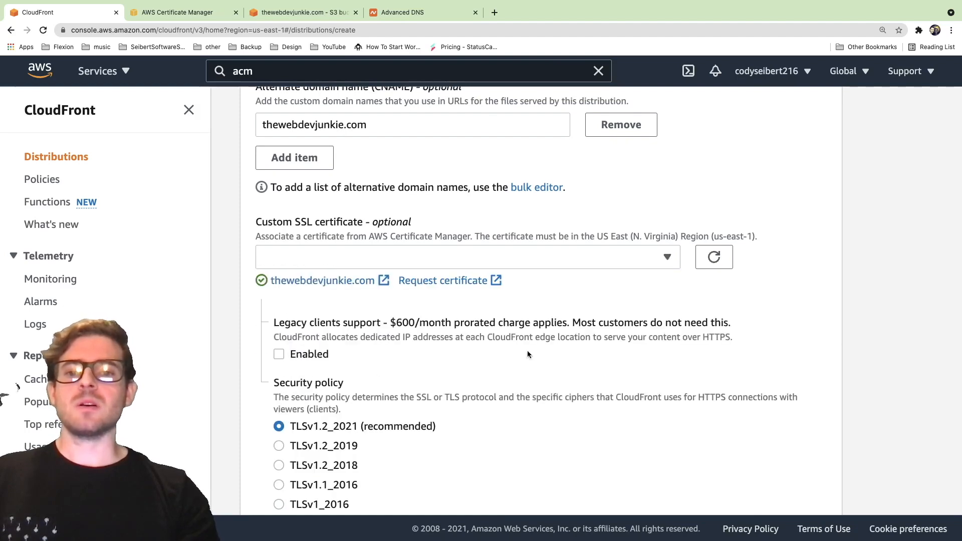
pyautogui.scroll(-3)
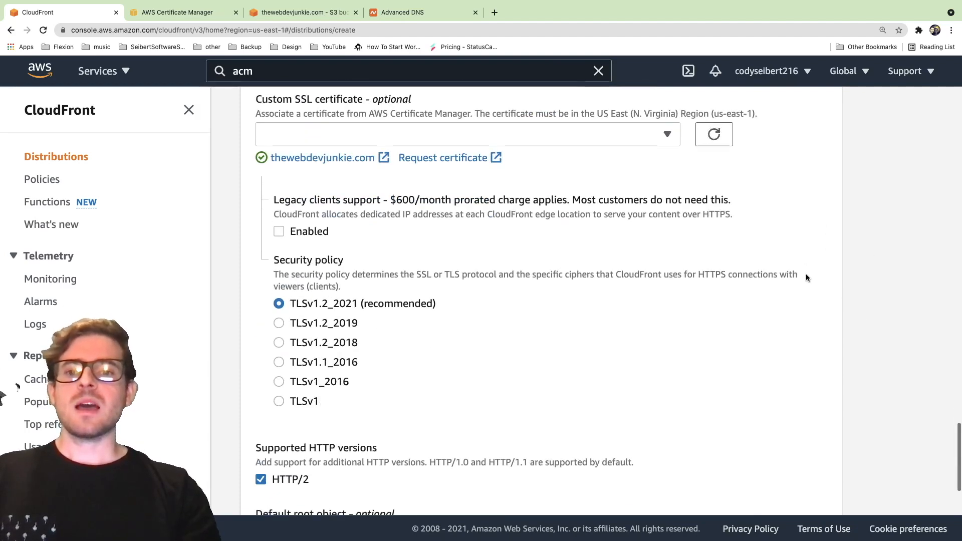
pyautogui.scroll(-3)
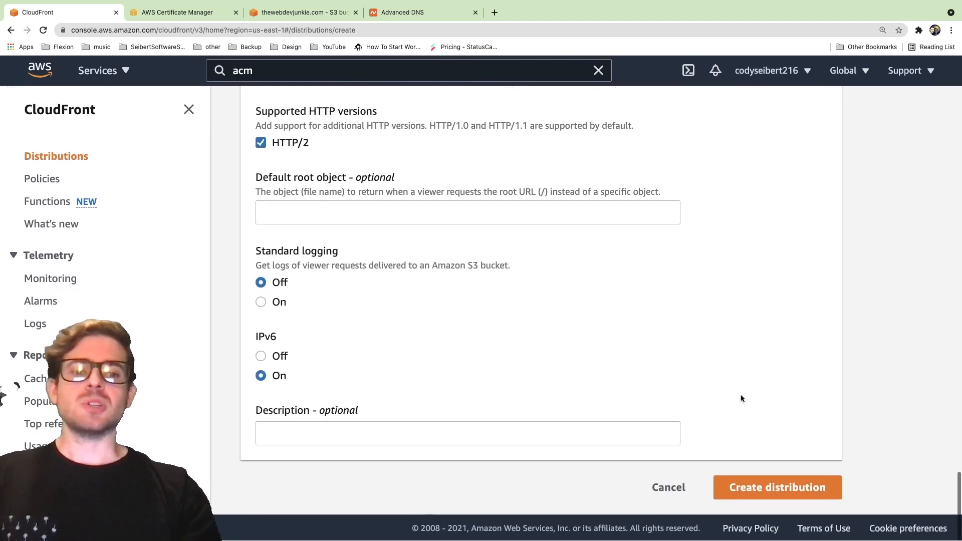
pyautogui.click(777, 487)
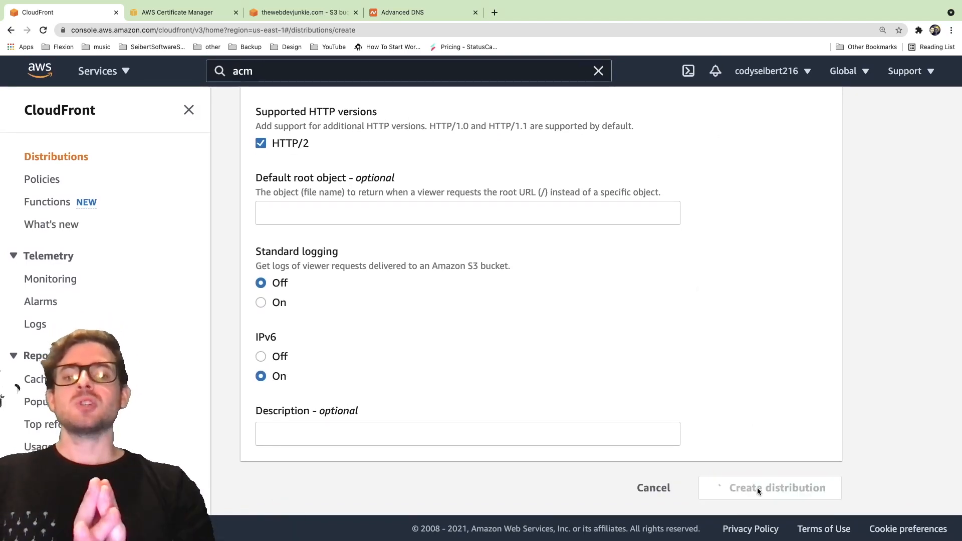
pyautogui.click(776, 488)
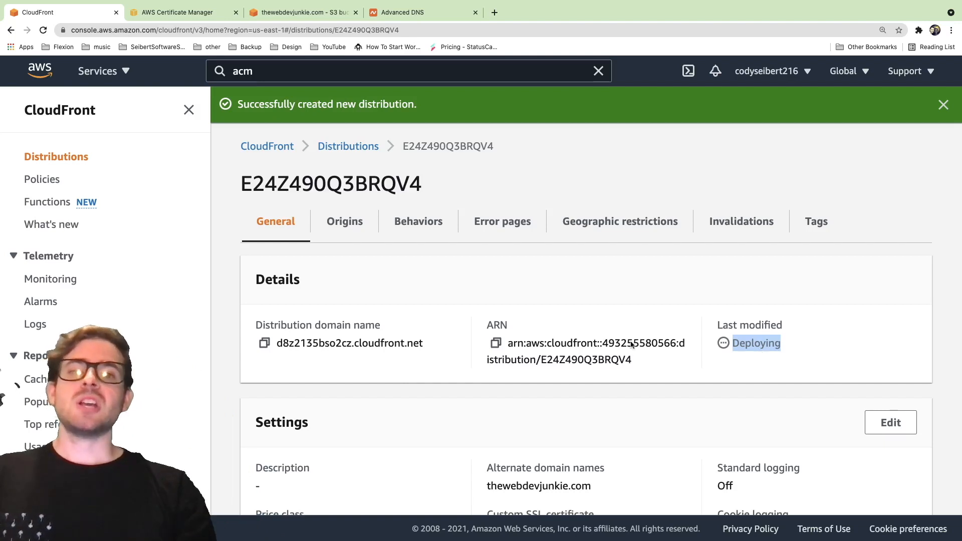
# Save the CloudFront origin access policy on the thewebdevjunkie.com bucket and return to the Buckets list.
pyautogui.click(945, 104)
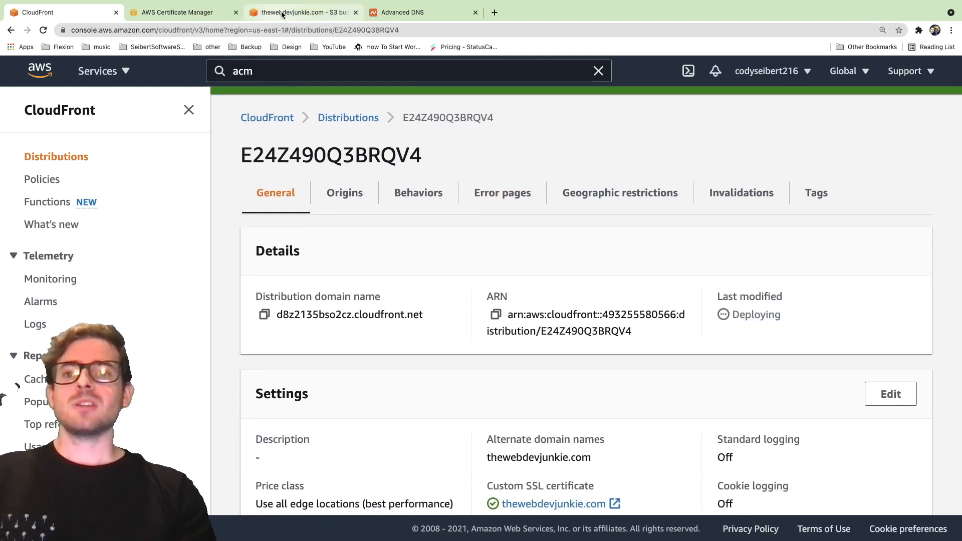
pyautogui.click(301, 12)
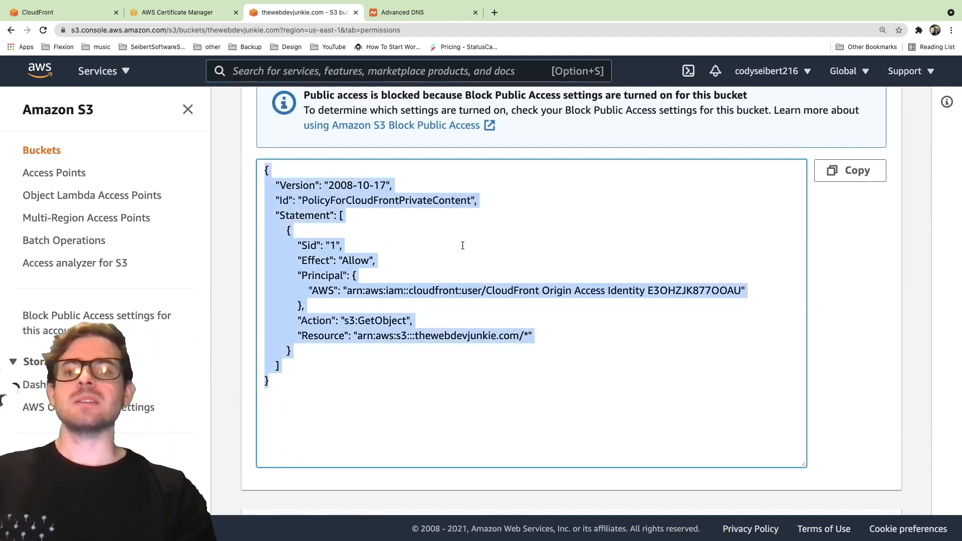
pyautogui.click(489, 291)
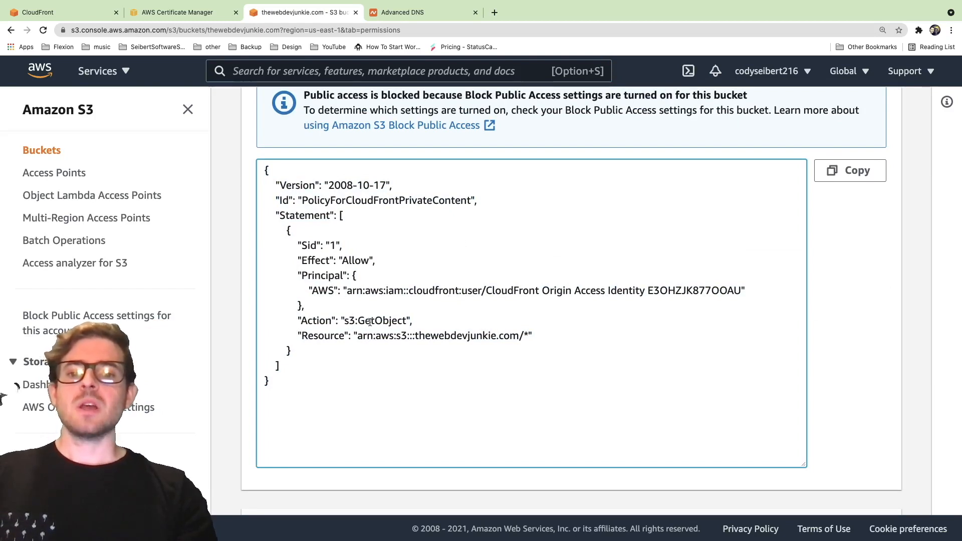
pyautogui.doubleClick(378, 320)
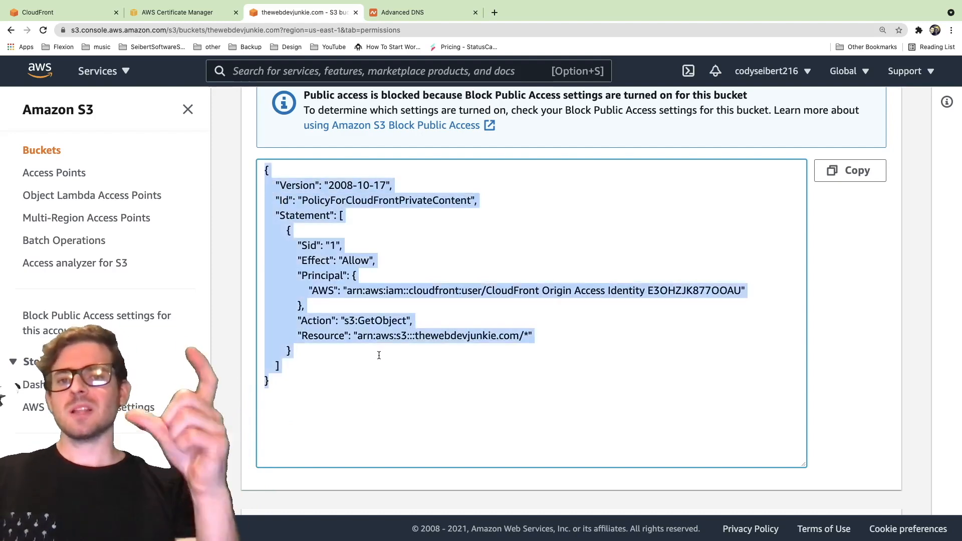
pyautogui.scroll(-3)
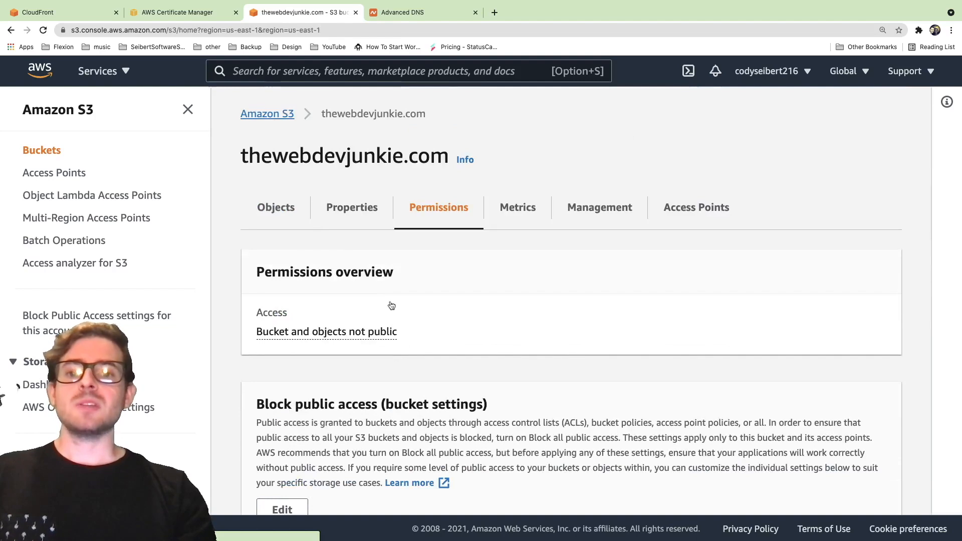
pyautogui.click(267, 113)
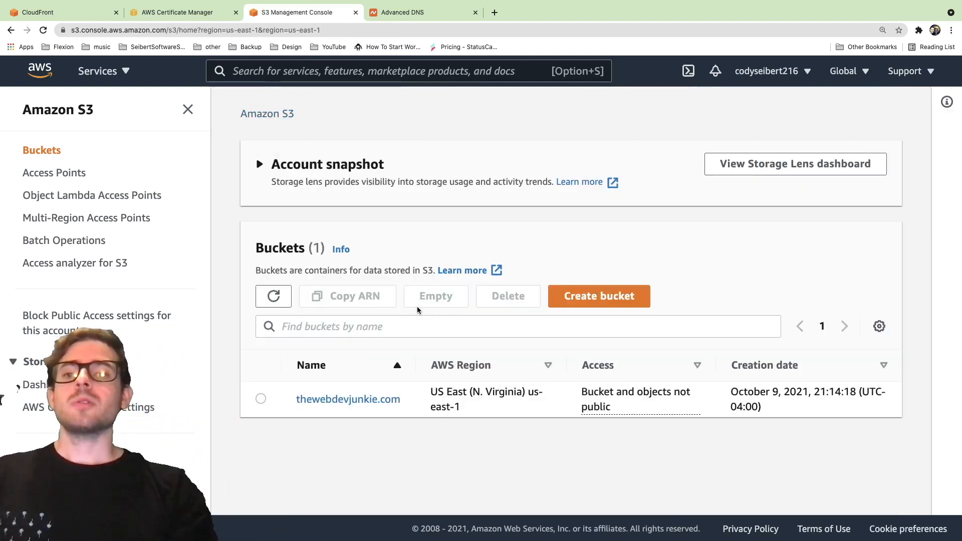
# Copy the d8z2135bso2cz.cloudfront.net distribution domain name from CloudFront.
pyautogui.click(423, 13)
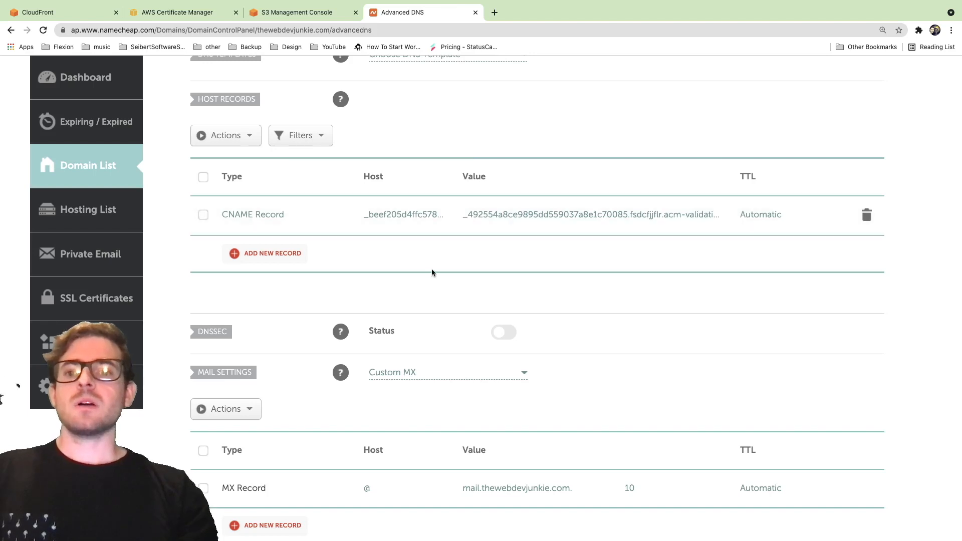
pyautogui.click(37, 12)
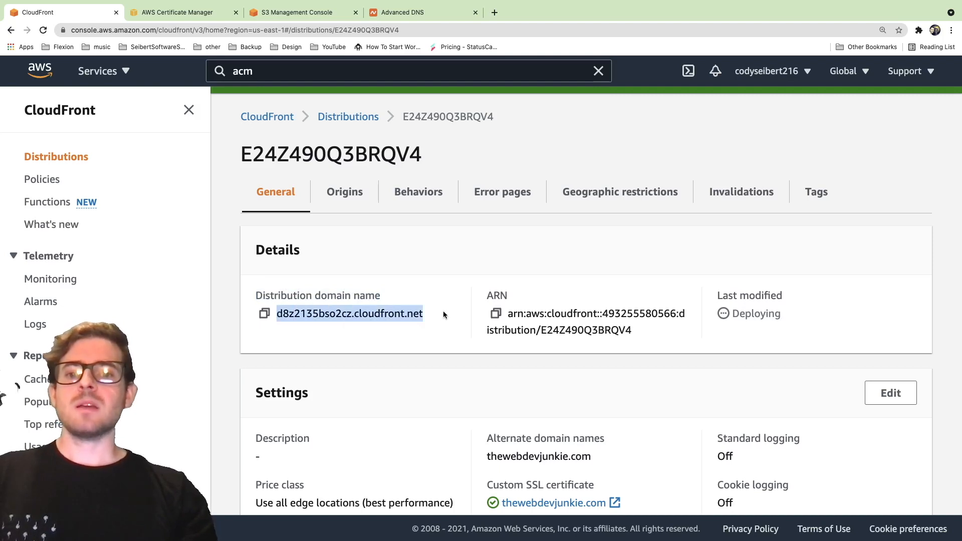
pyautogui.click(263, 313)
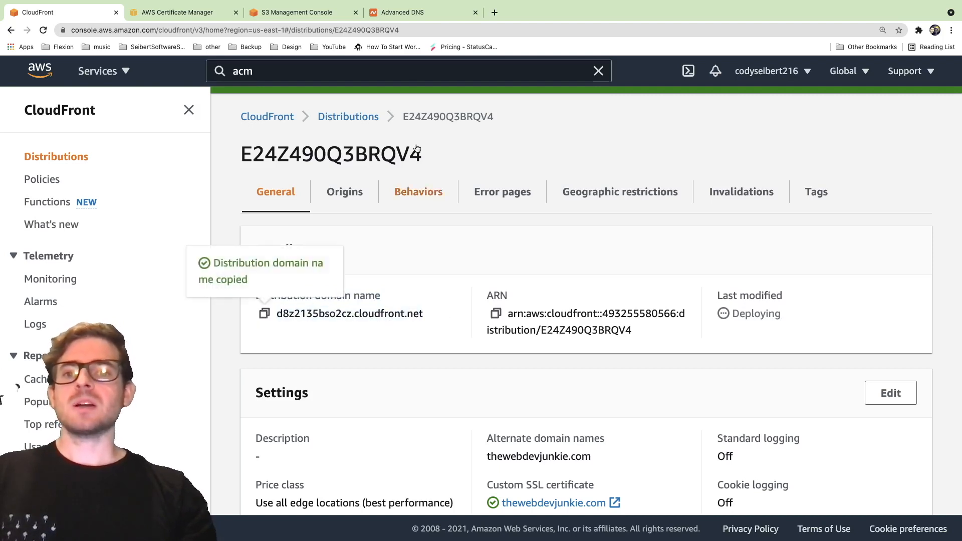
pyautogui.click(405, 13)
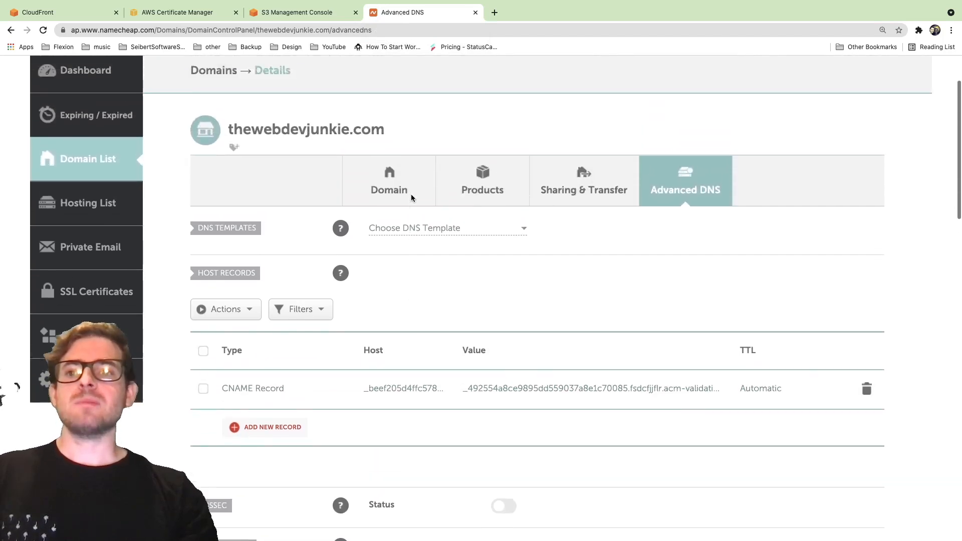
# Save a Namecheap CNAME record for host @ pointing to d8z2135bso2cz.cloudfront.net.
pyautogui.click(265, 427)
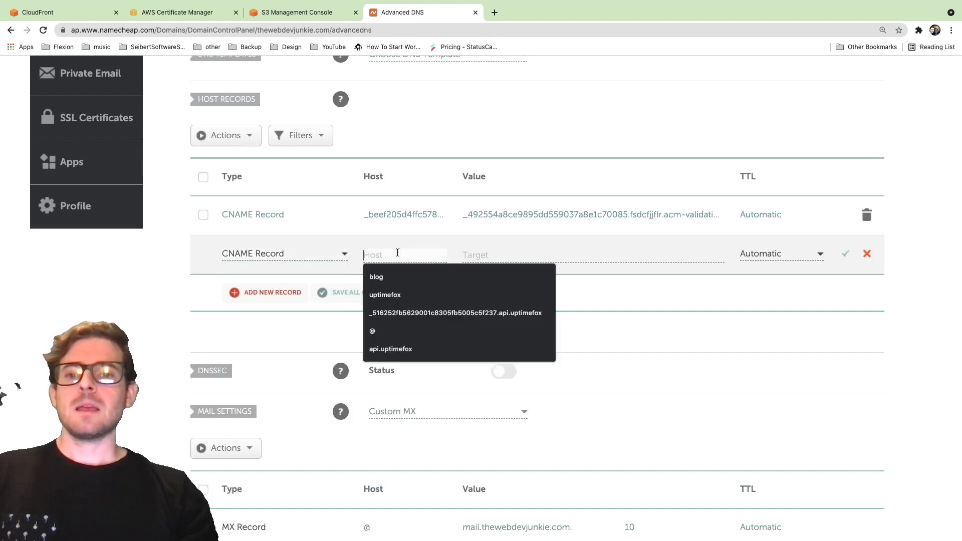
pyautogui.write('cz.cloudfront.net')
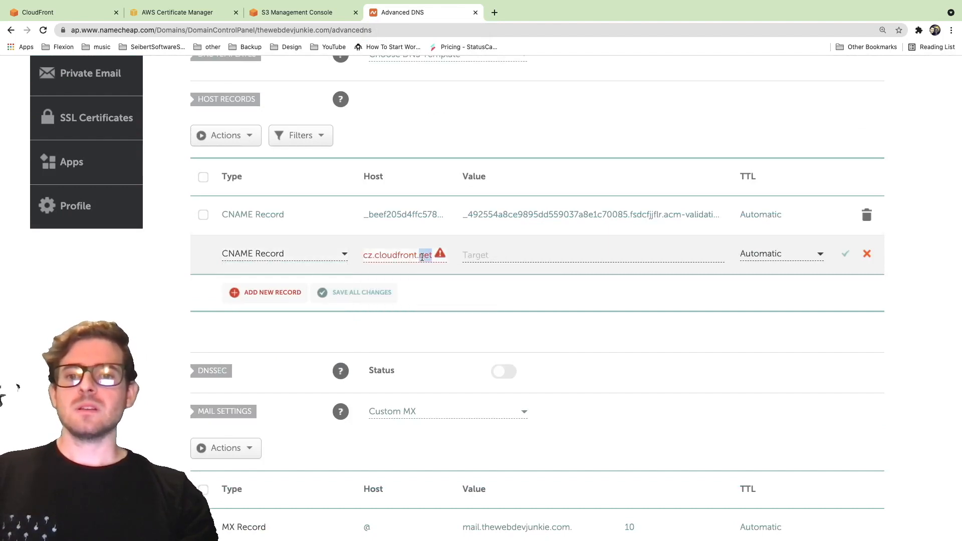
pyautogui.write('https://d8z2135bso2cz.cloudfront.net')
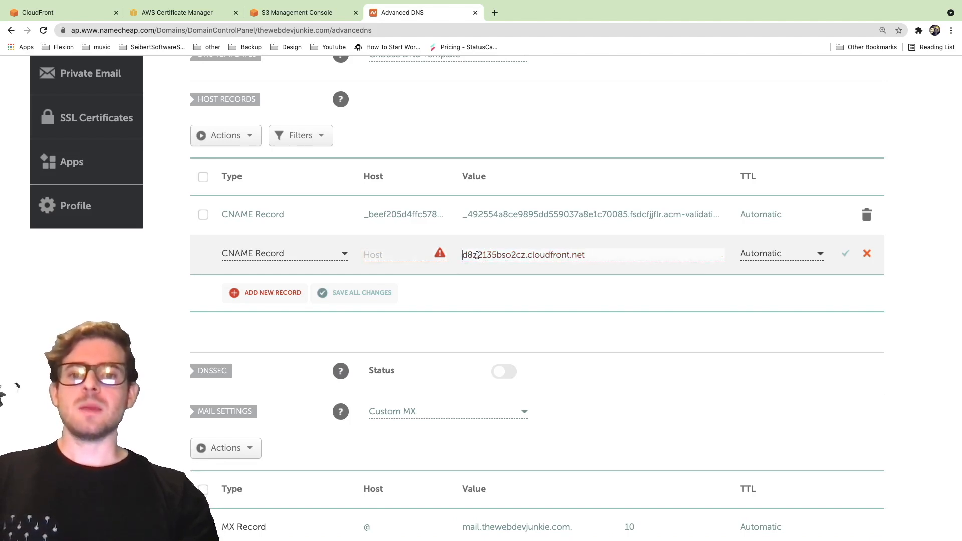
pyautogui.click(404, 255)
pyautogui.write('@')
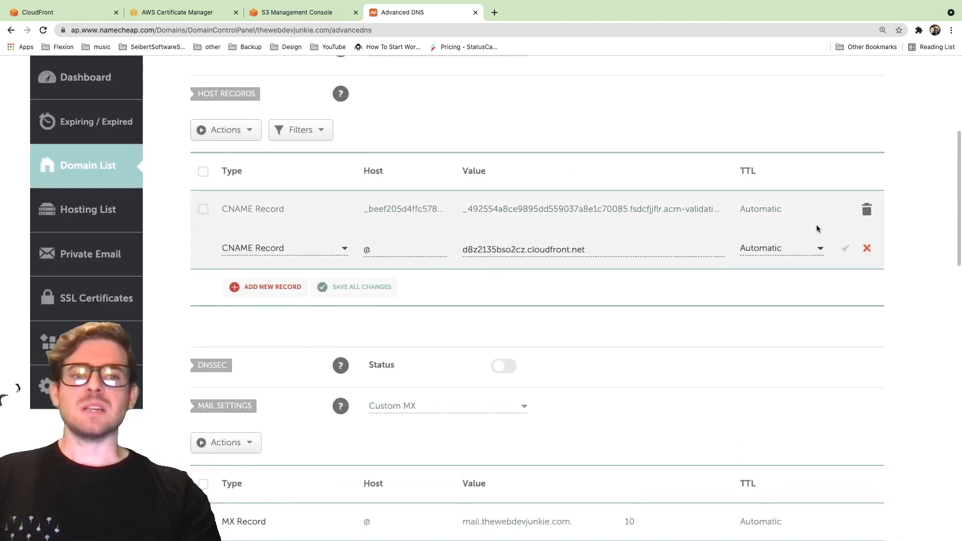
pyautogui.moveTo(845, 248)
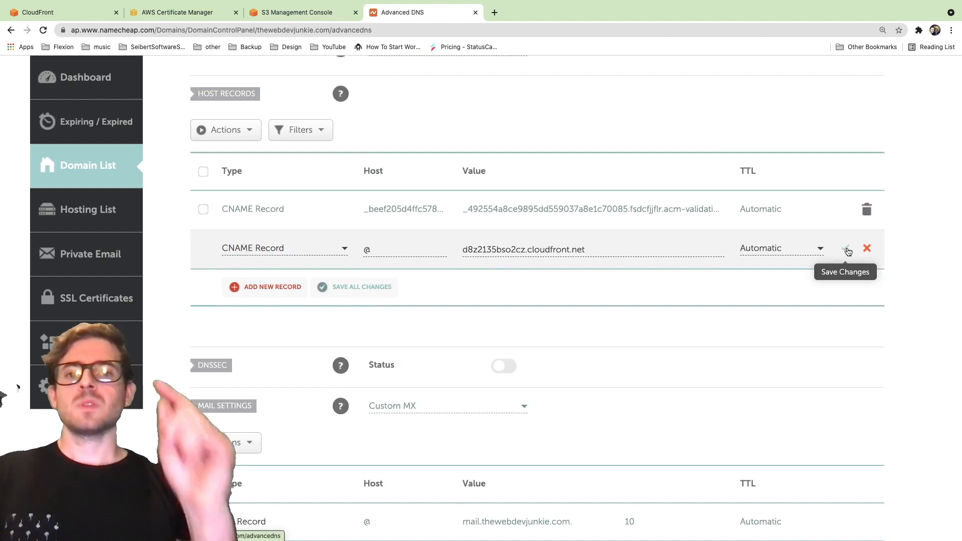
pyautogui.click(846, 249)
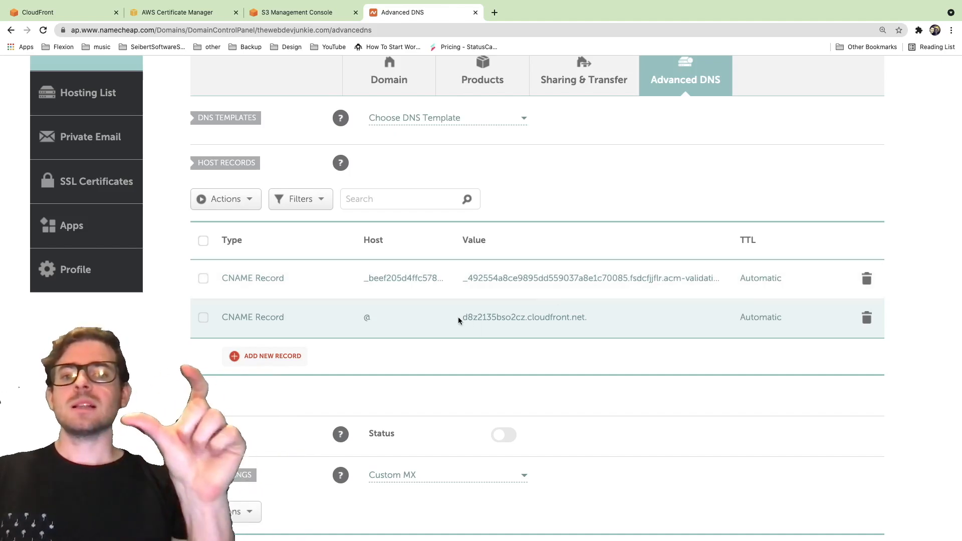
# Visit thewebdevjunkie.com, then load thewebdevjunkie.com/index.html to reach the Pokedex welcome page.
pyautogui.click(614, 12)
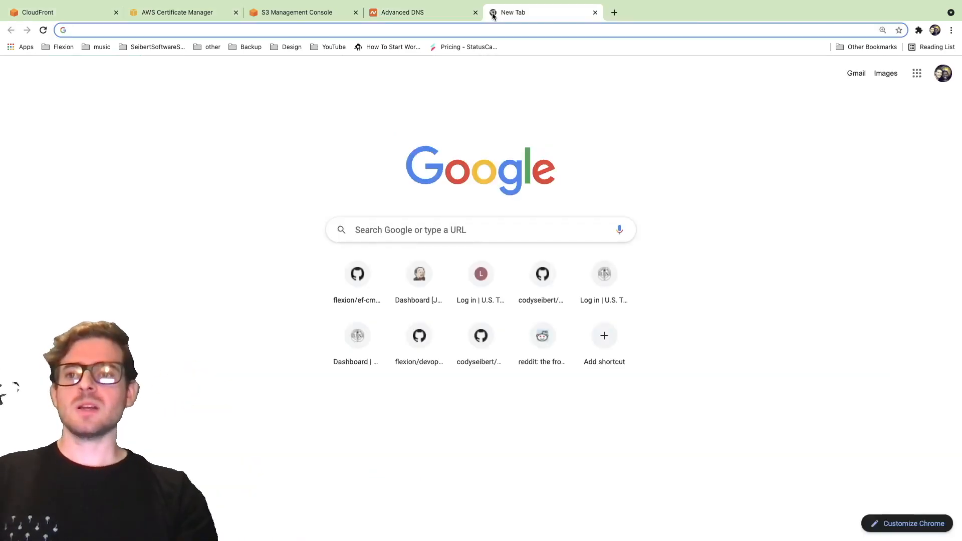
pyautogui.write('thewebdevjunkie.com')
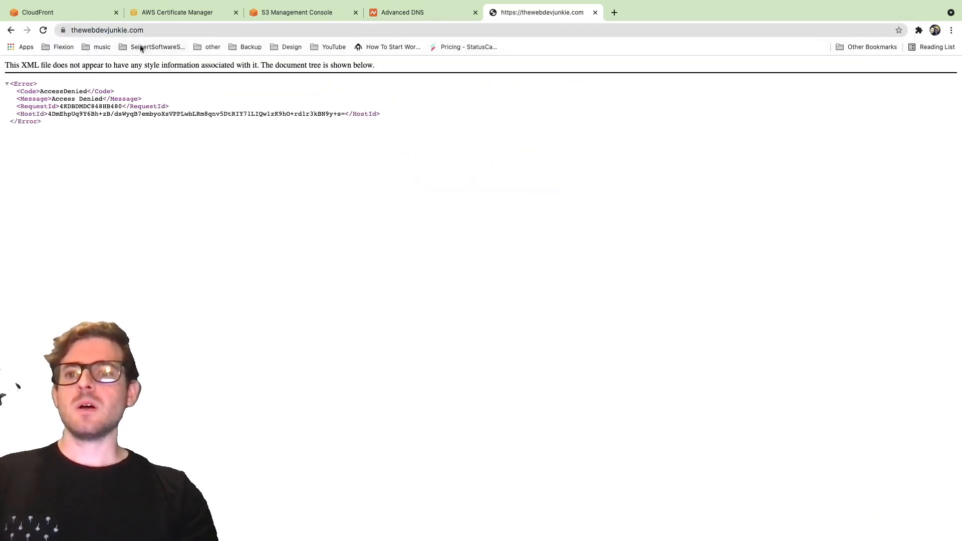
pyautogui.click(107, 29)
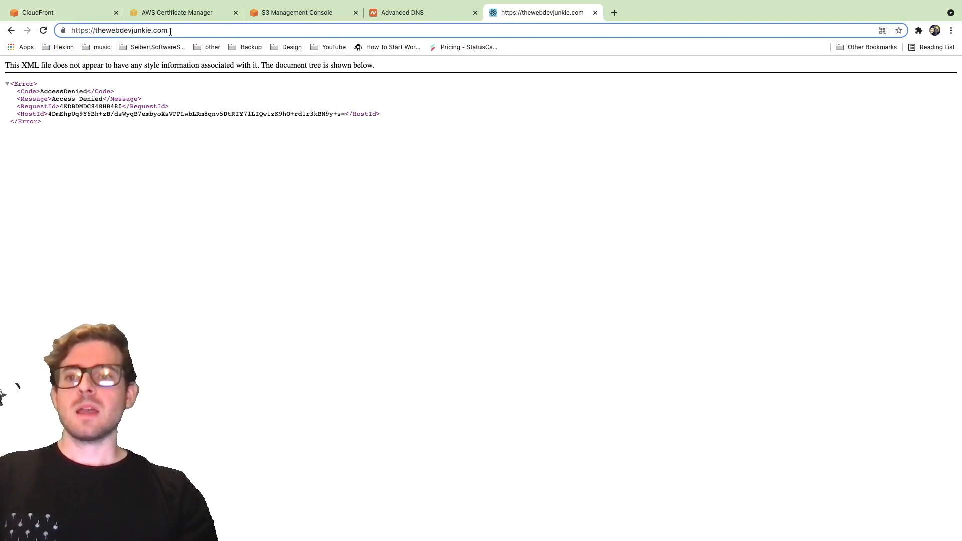
pyautogui.write('/indexh')
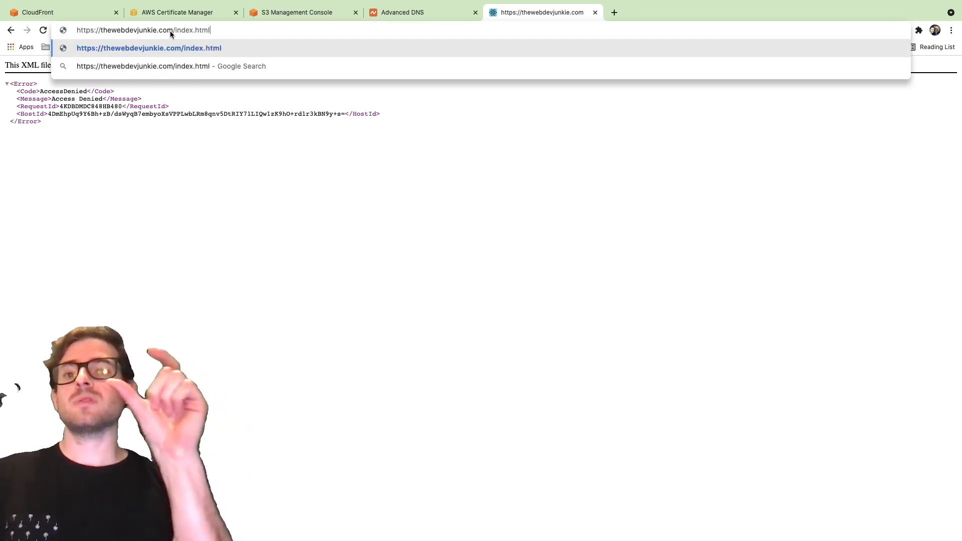
pyautogui.press('Enter')
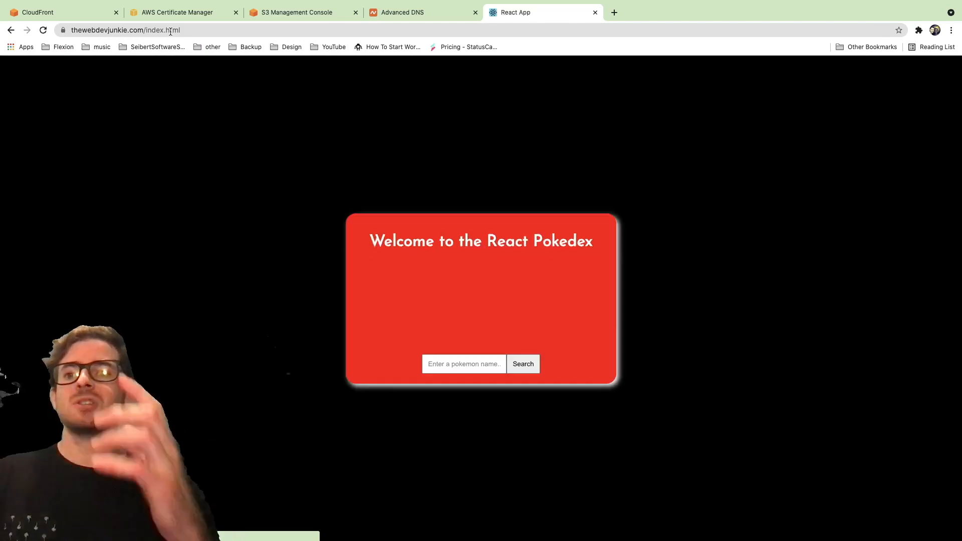
pyautogui.moveTo(499, 381)
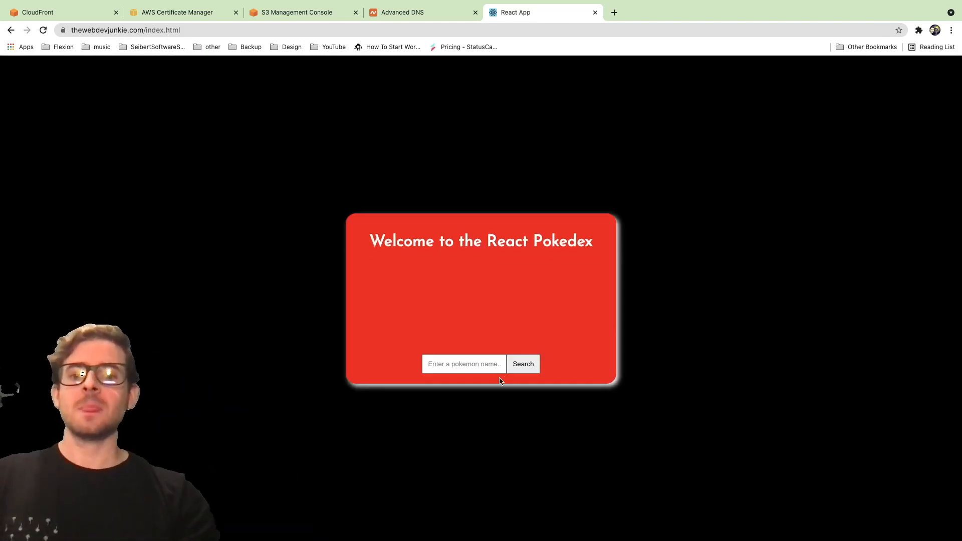
pyautogui.moveTo(429, 304)
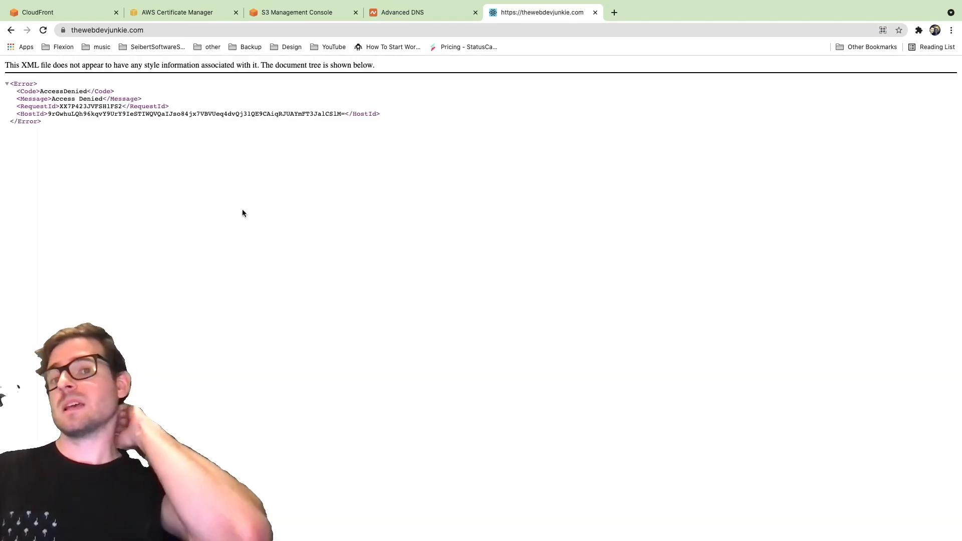
# Start a custom error response on the distribution handling 403: Forbidden errors.
pyautogui.click(55, 12)
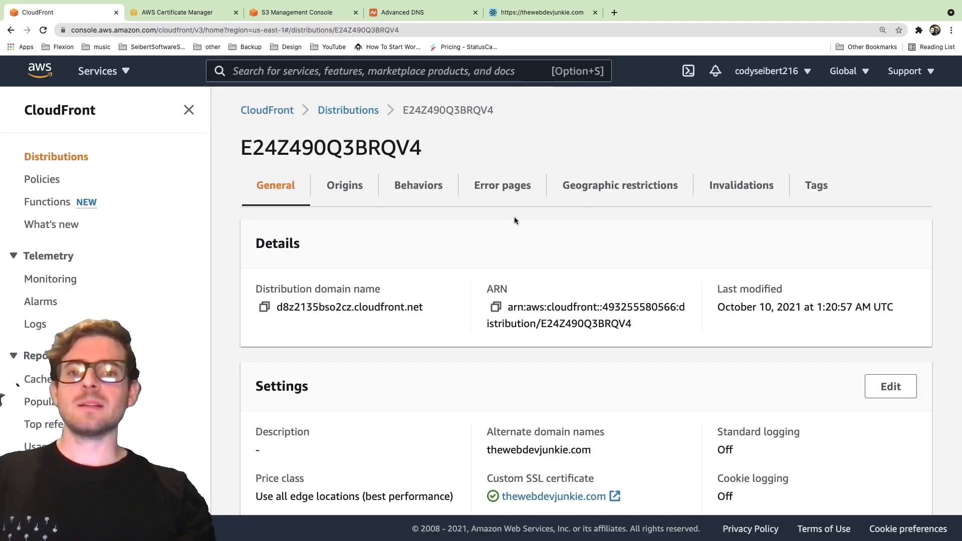
pyautogui.click(503, 185)
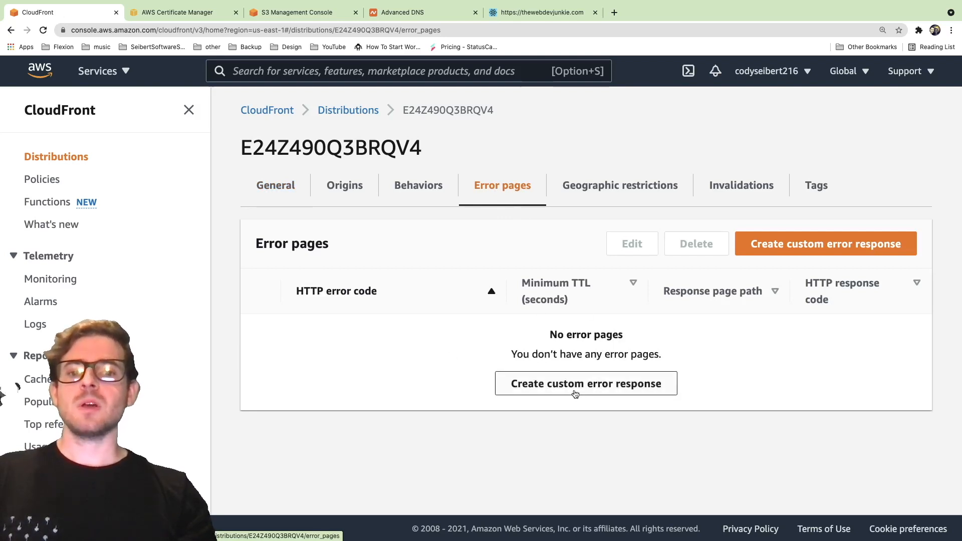
pyautogui.click(585, 383)
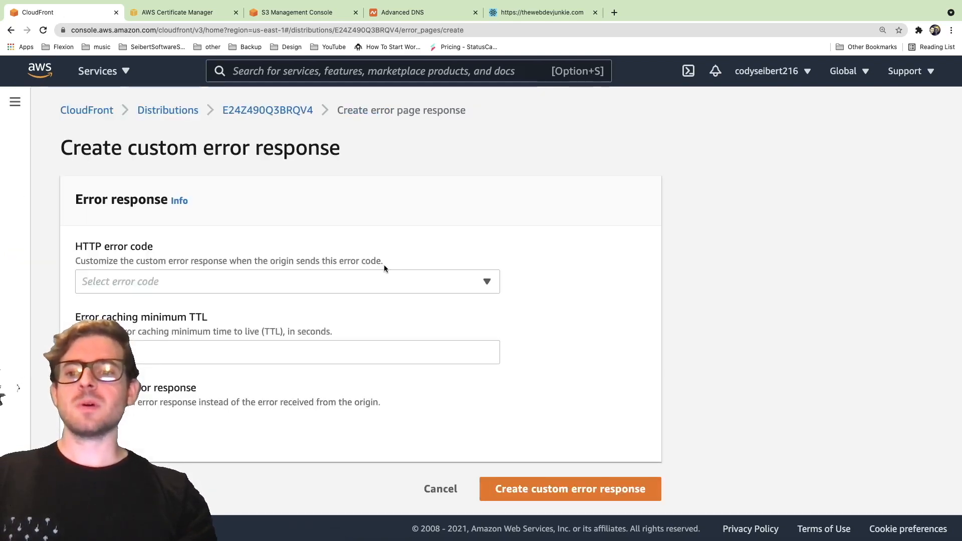
pyautogui.click(287, 281)
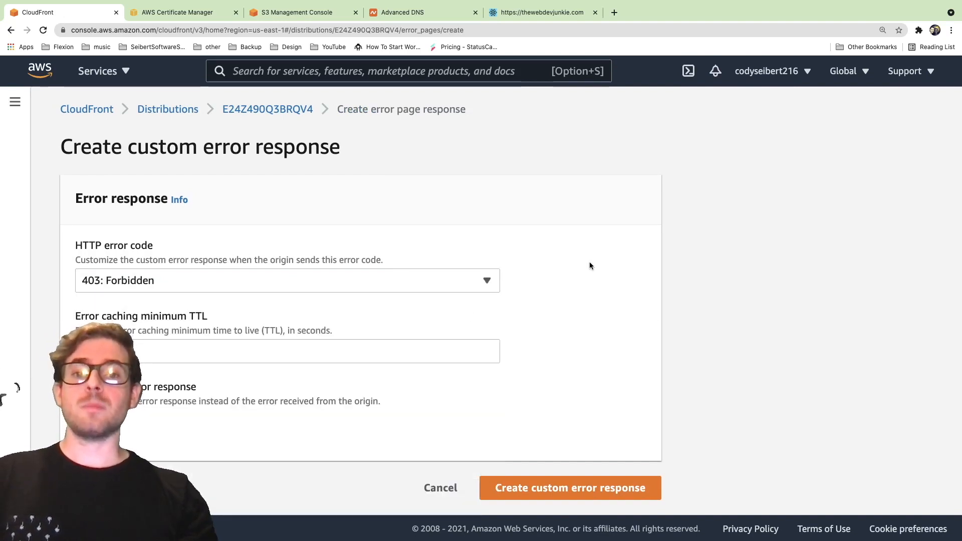
pyautogui.moveTo(570, 264)
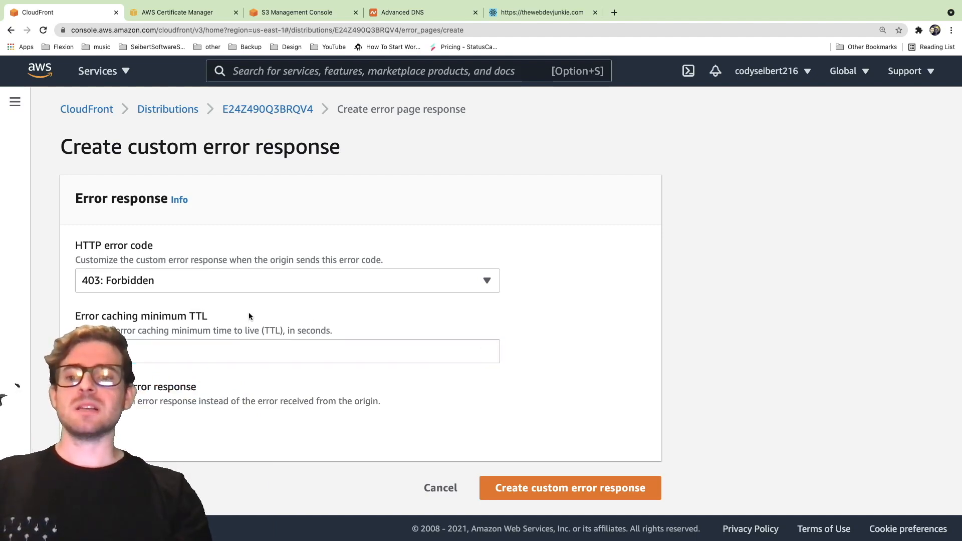
# Set the response page path to /index.html with a 200 OK code and create the error response.
pyautogui.scroll(-3)
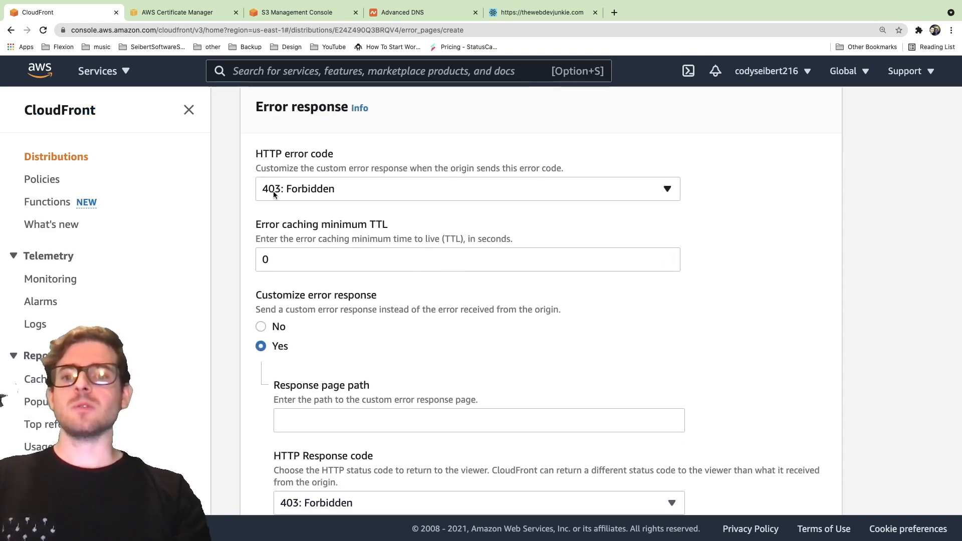
pyautogui.moveTo(244, 258)
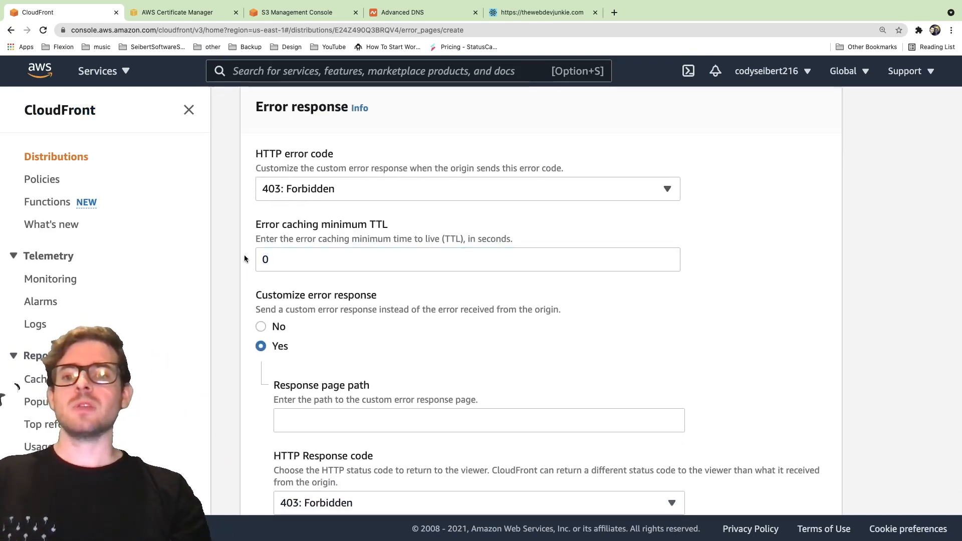
pyautogui.scroll(-3)
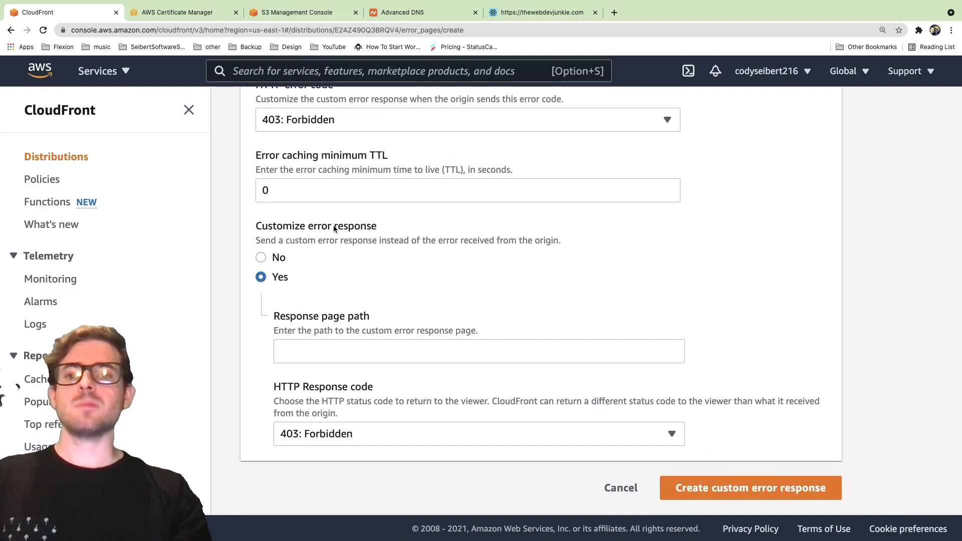
pyautogui.click(479, 351)
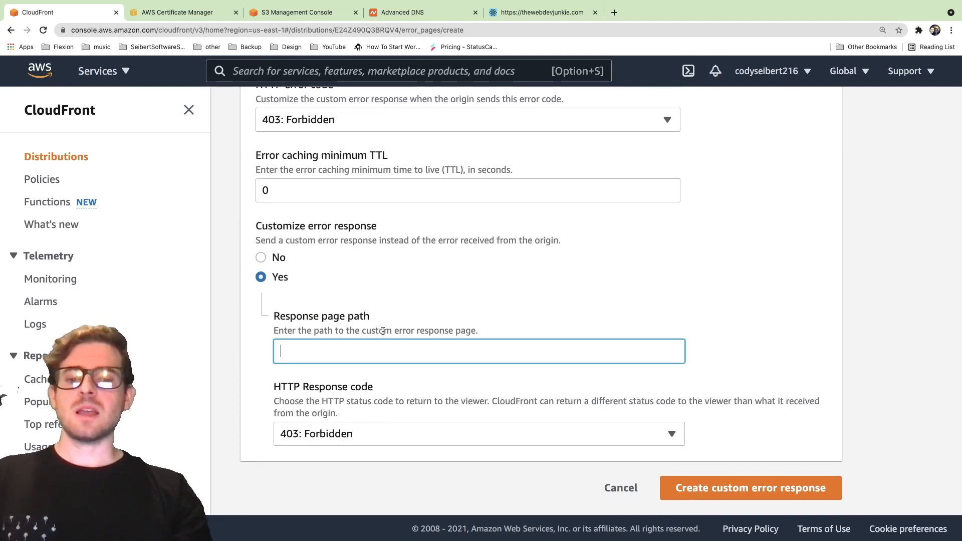
pyautogui.write('index.html')
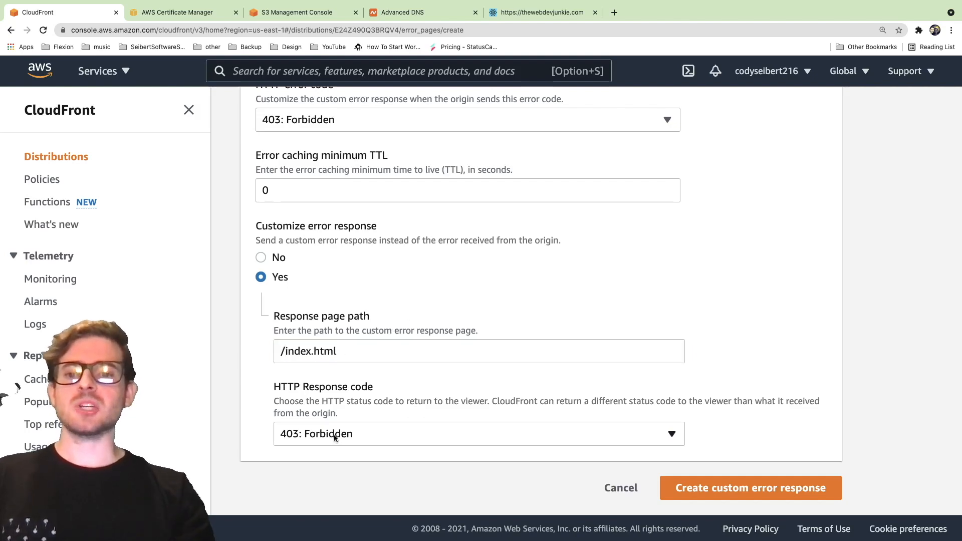
pyautogui.click(479, 434)
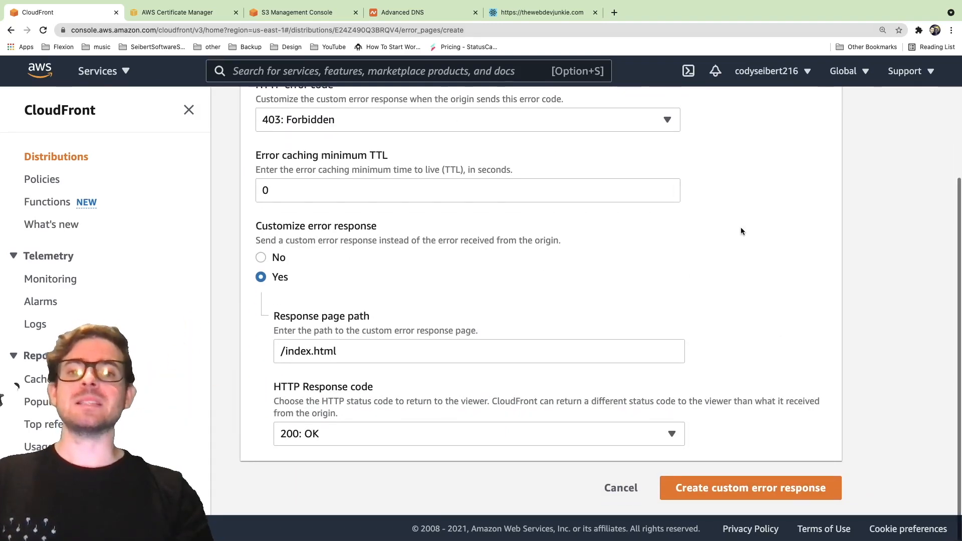
pyautogui.click(750, 488)
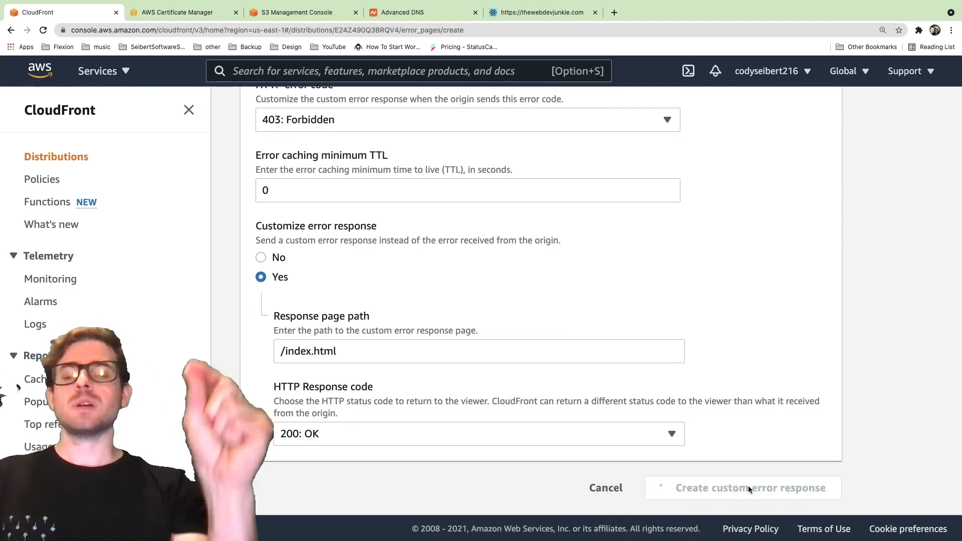
pyautogui.click(743, 488)
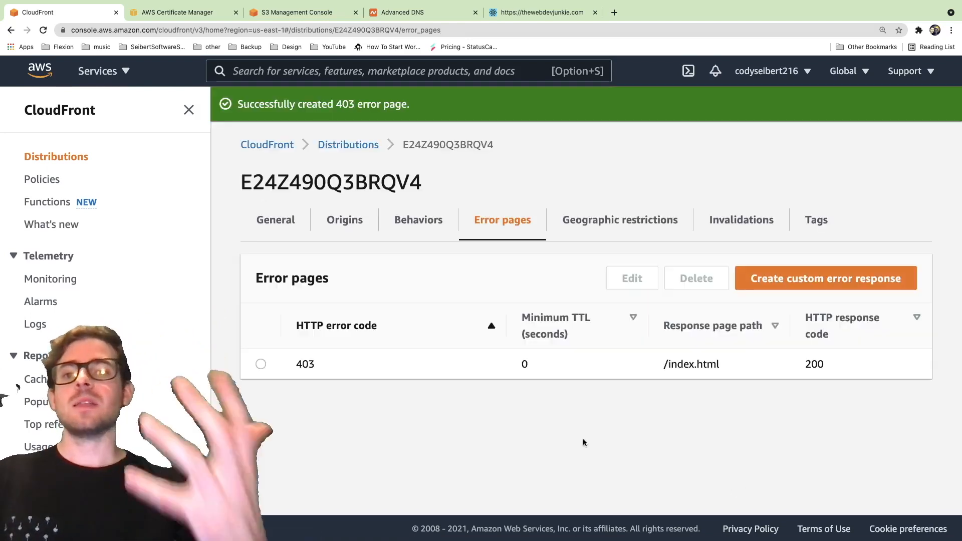
# View the distribution's General tab and point out its Deploying status.
pyautogui.click(542, 12)
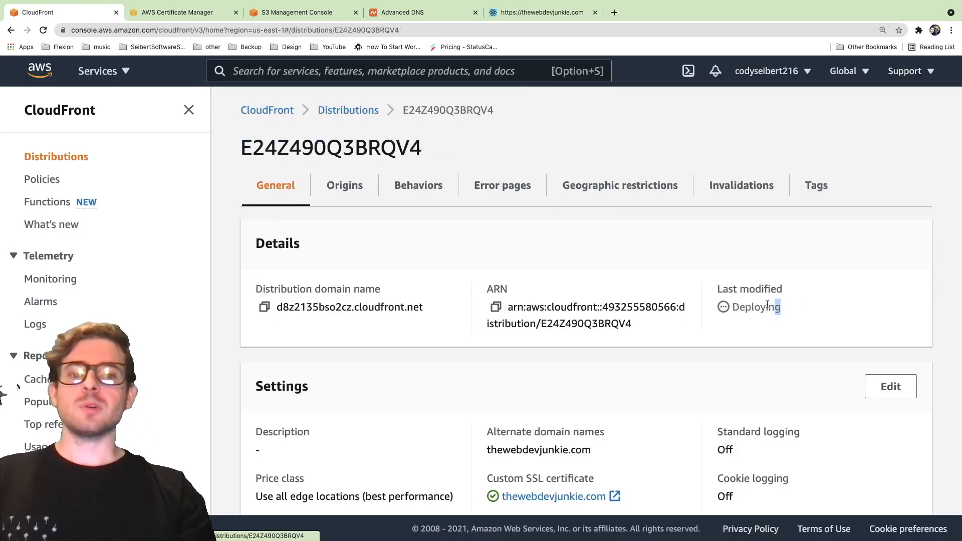
pyautogui.doubleClick(756, 307)
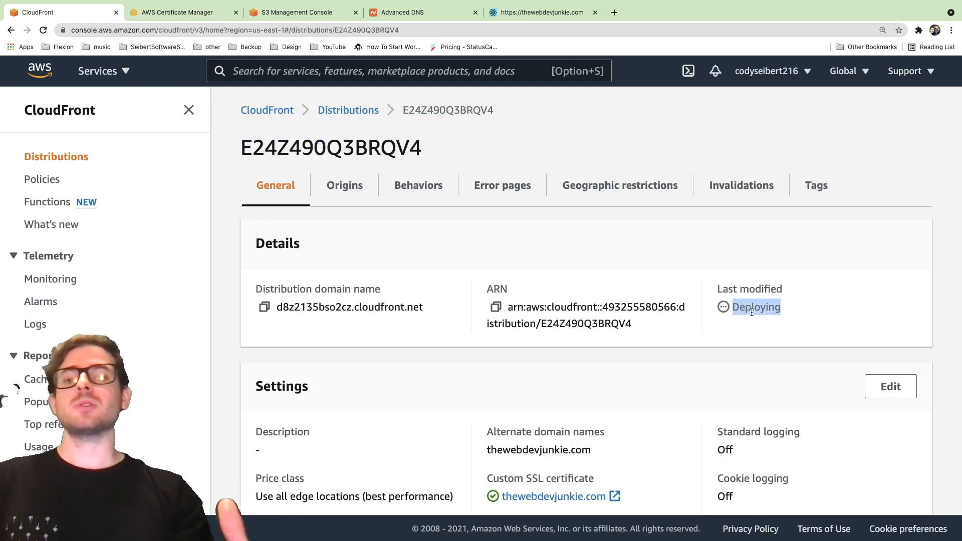
pyautogui.click(543, 12)
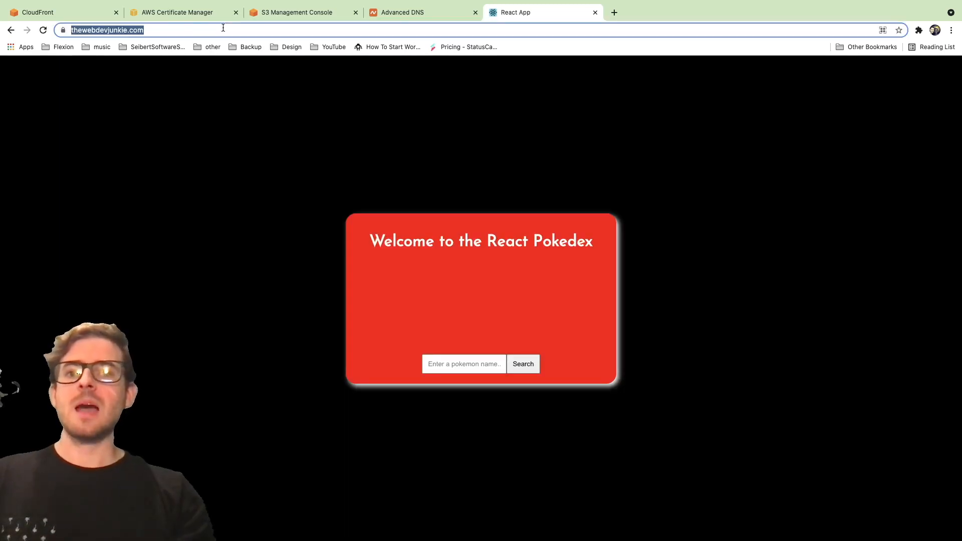
# Load an arbitrary path and /pokemon/pikachu on the domain and check the padlock shows a secure connection.
pyautogui.write('asdfasdf')
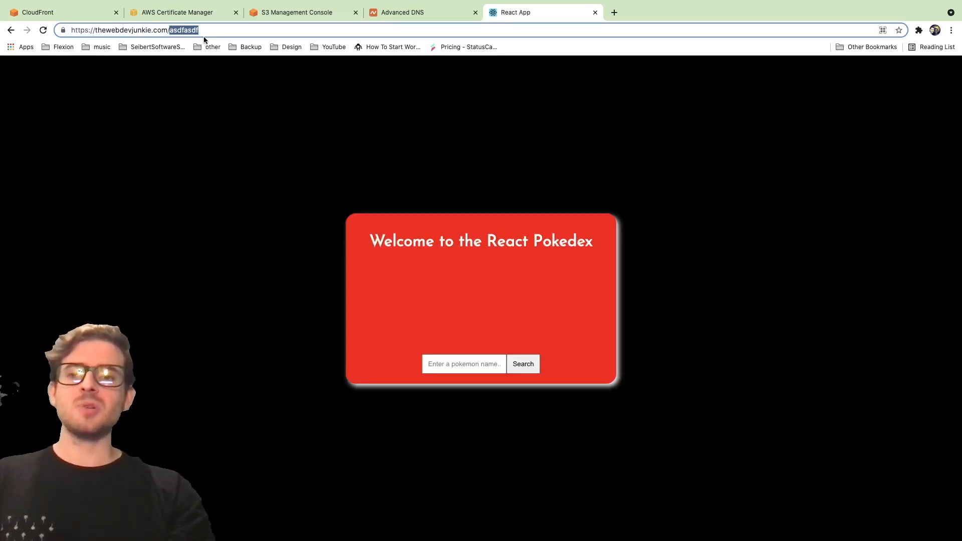
pyautogui.write('pokemon/pikachu')
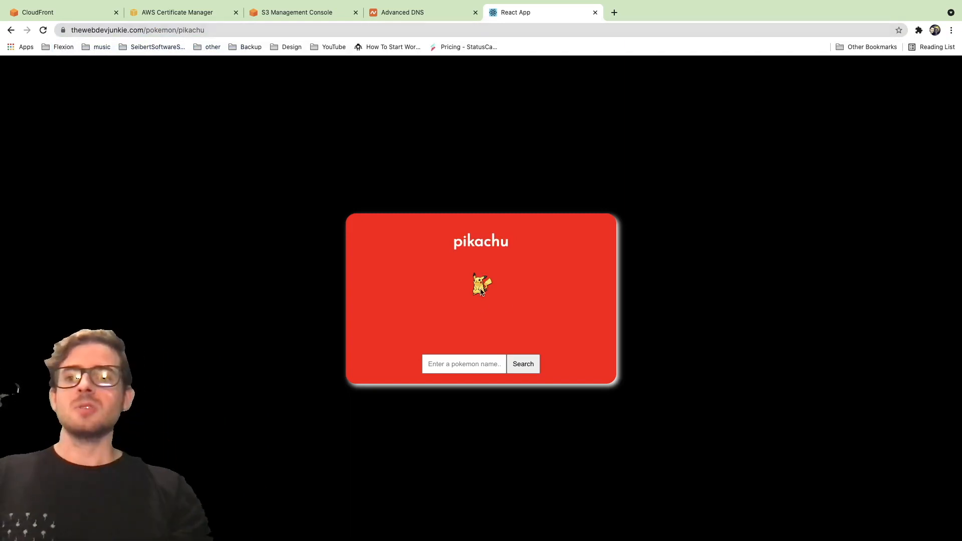
pyautogui.moveTo(429, 234)
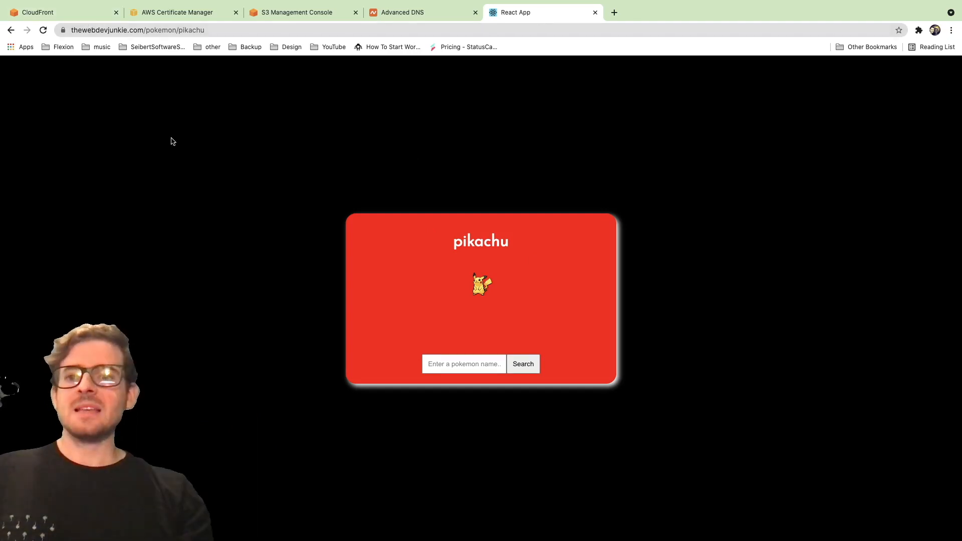
pyautogui.click(61, 29)
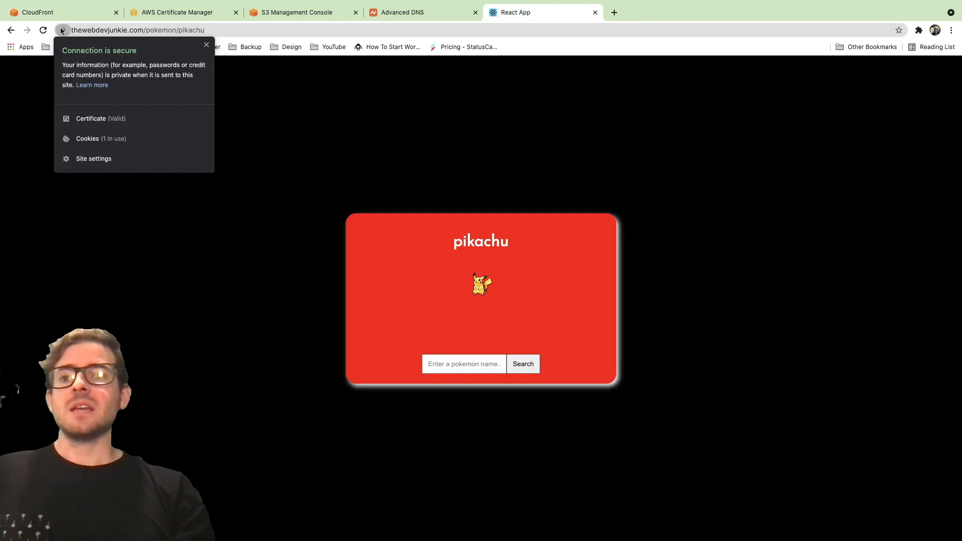
pyautogui.press('ctrl+plus')
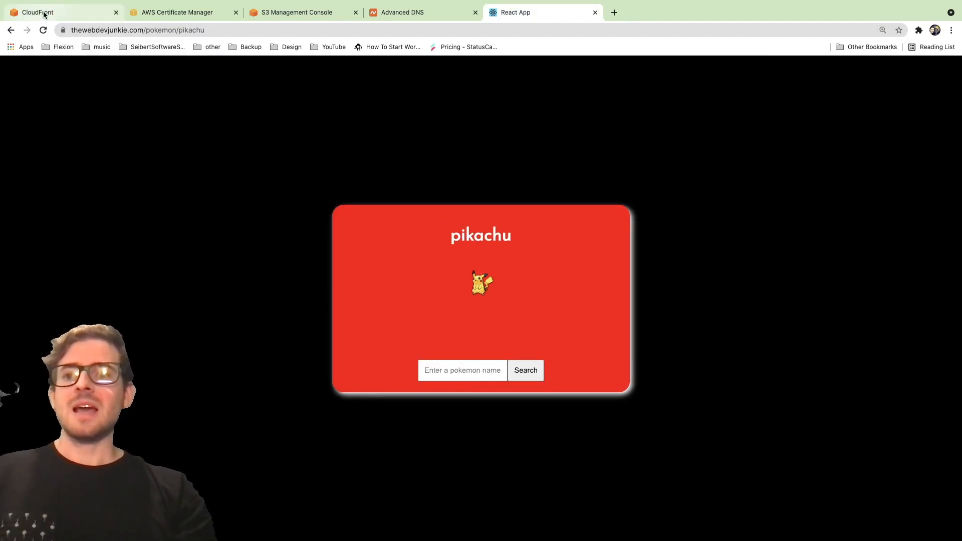
# Start a cache invalidation on the distribution with * as the object path.
pyautogui.click(37, 12)
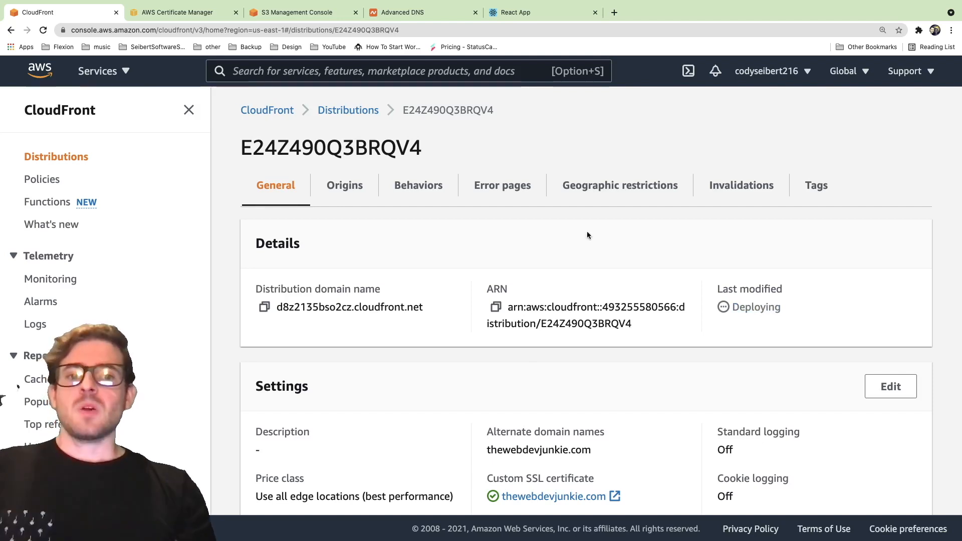
pyautogui.moveTo(742, 185)
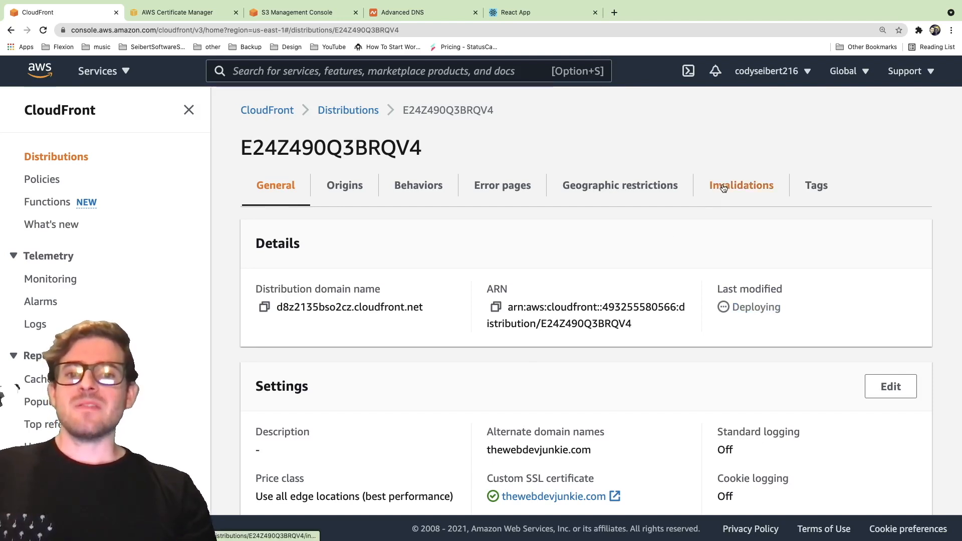
pyautogui.click(742, 186)
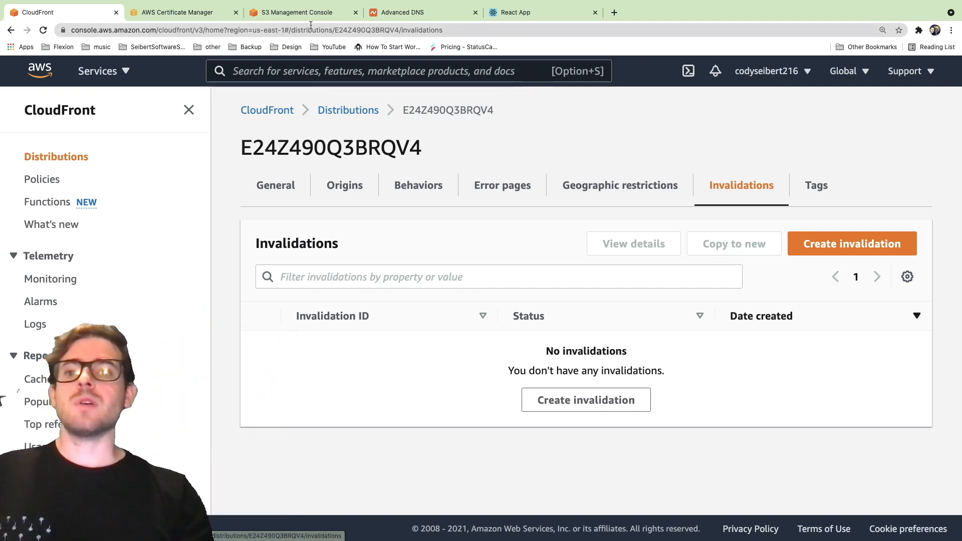
pyautogui.moveTo(425, 245)
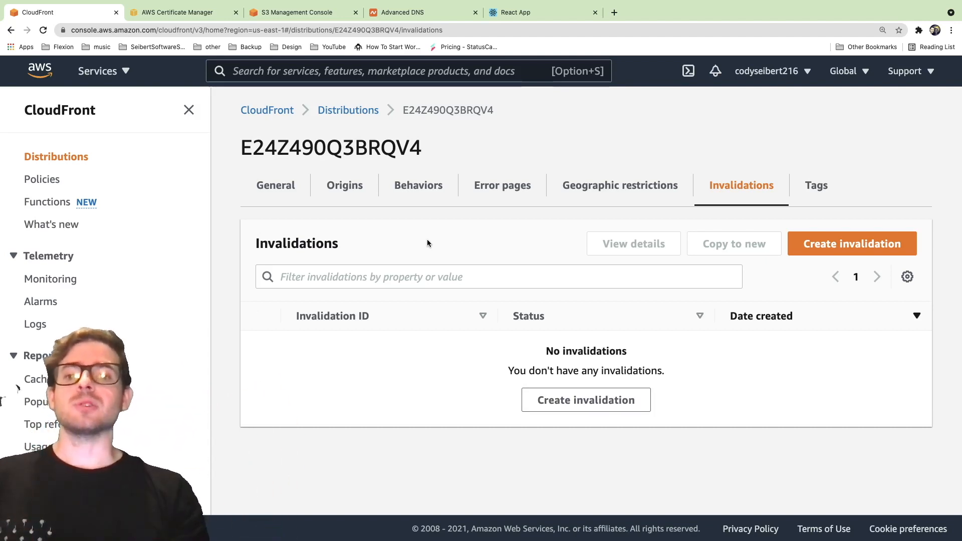
pyautogui.moveTo(585, 401)
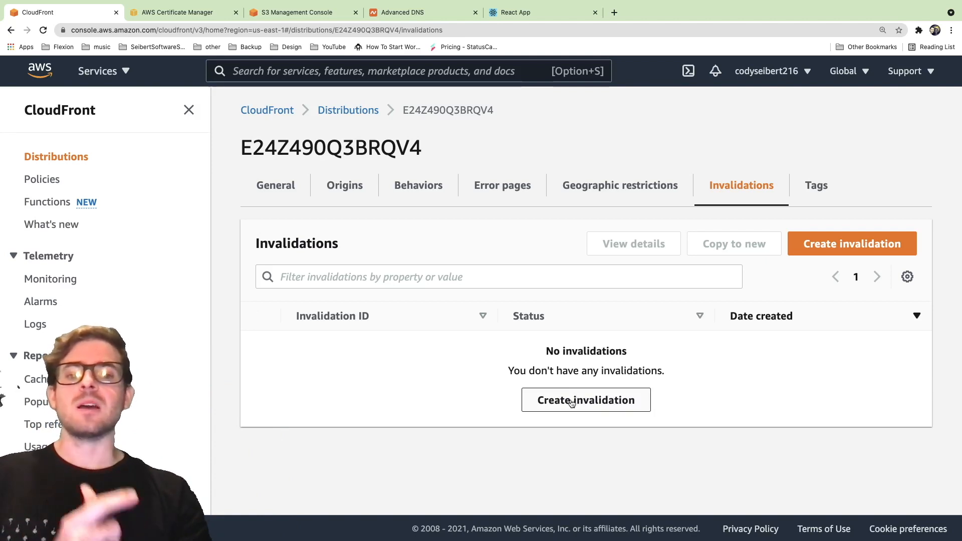
pyautogui.click(586, 400)
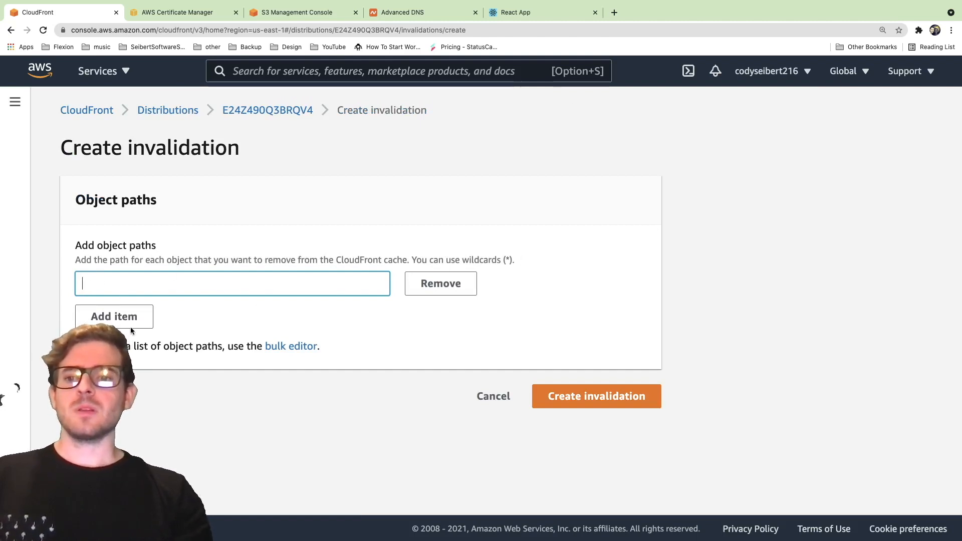
pyautogui.write('*')
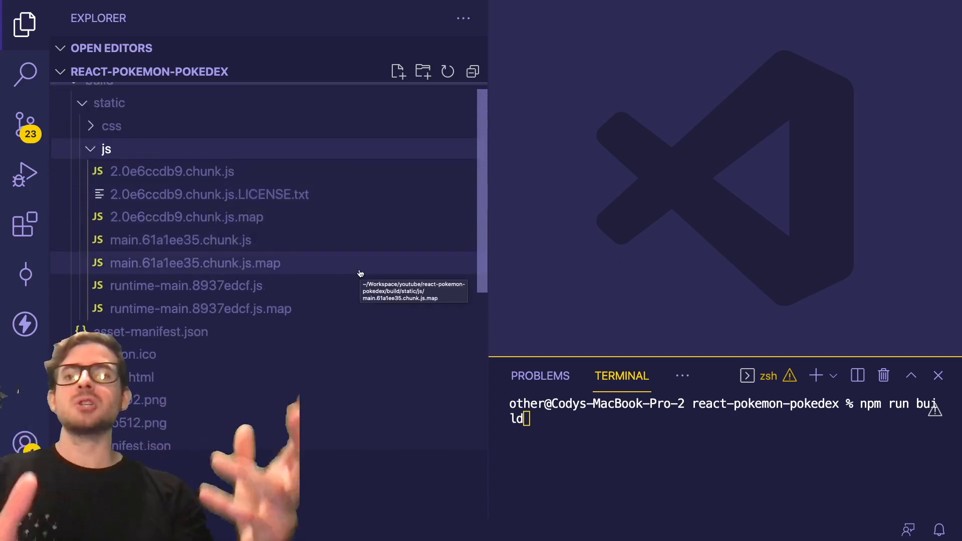
pyautogui.moveTo(217, 255)
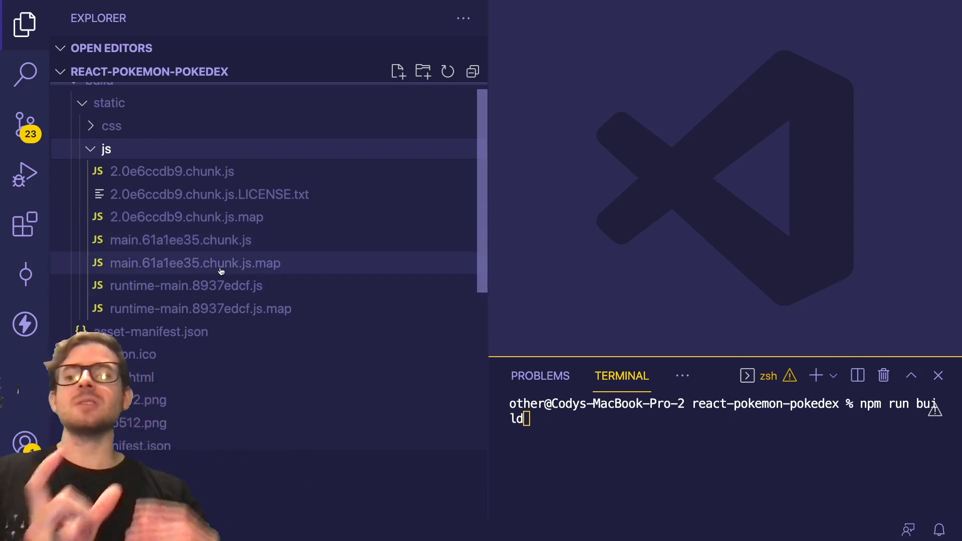
pyautogui.moveTo(195, 263)
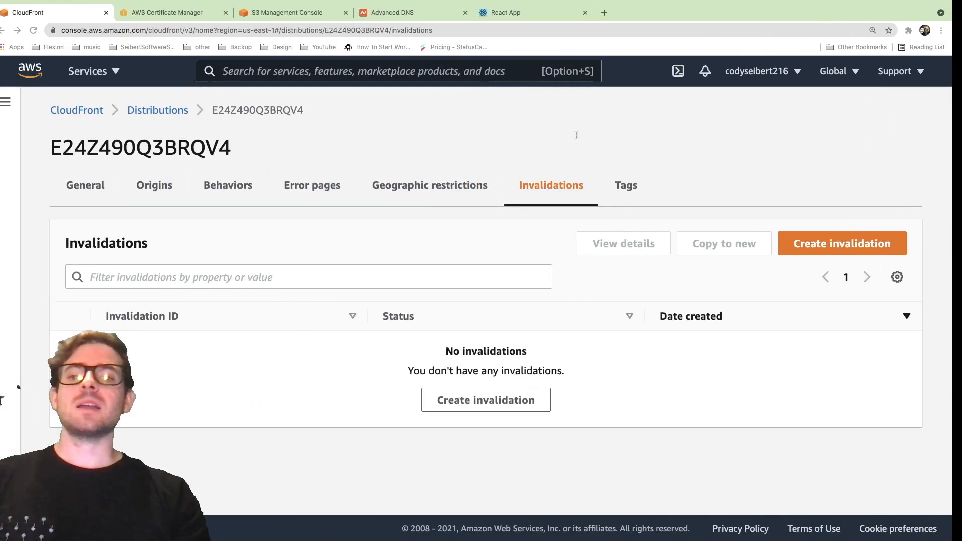
# Begin an invalidation for index.html, then return to the general details and refresh to check deployment.
pyautogui.click(842, 243)
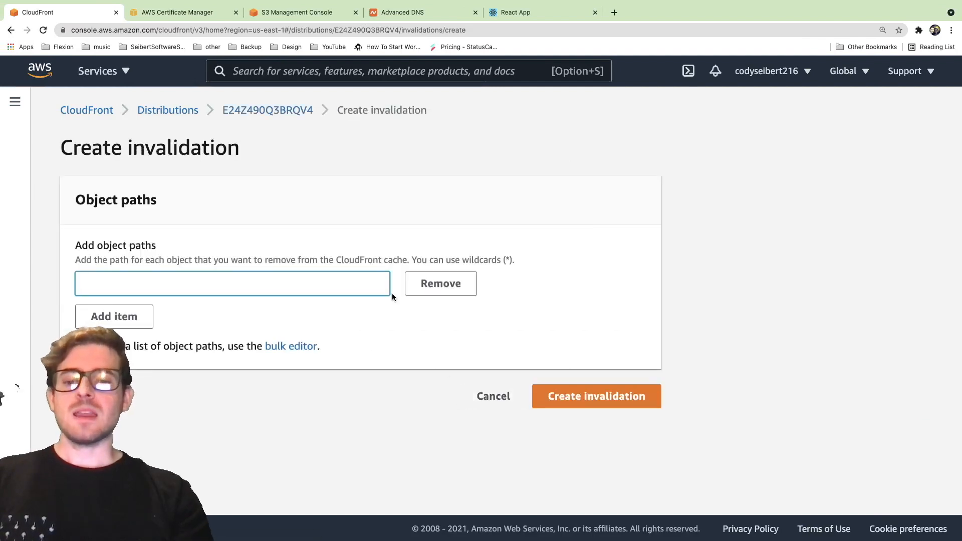
pyautogui.write('index.html')
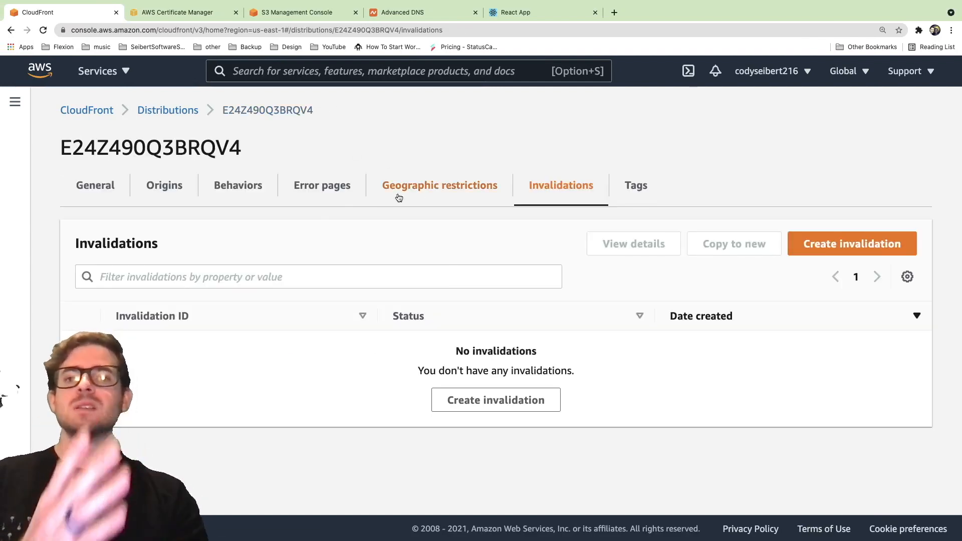
pyautogui.moveTo(431, 174)
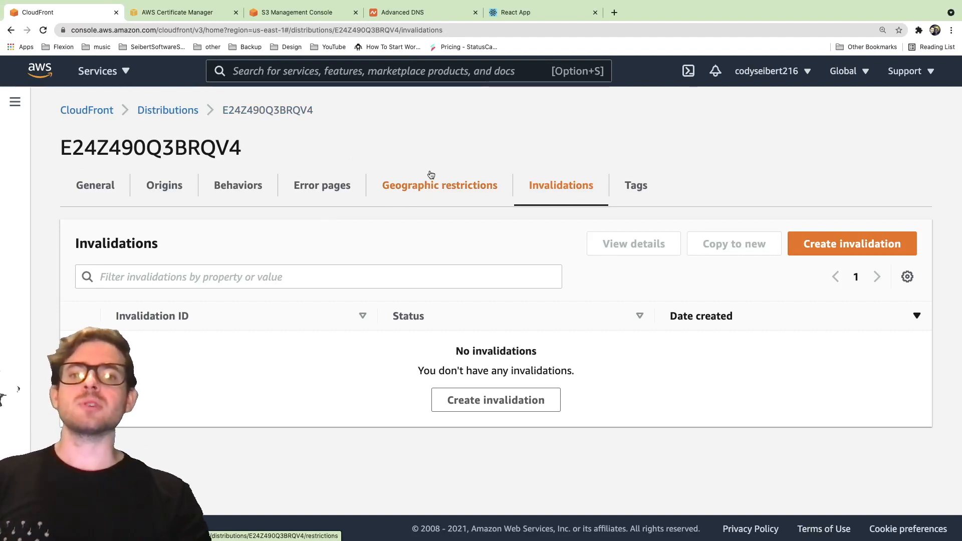
pyautogui.click(95, 184)
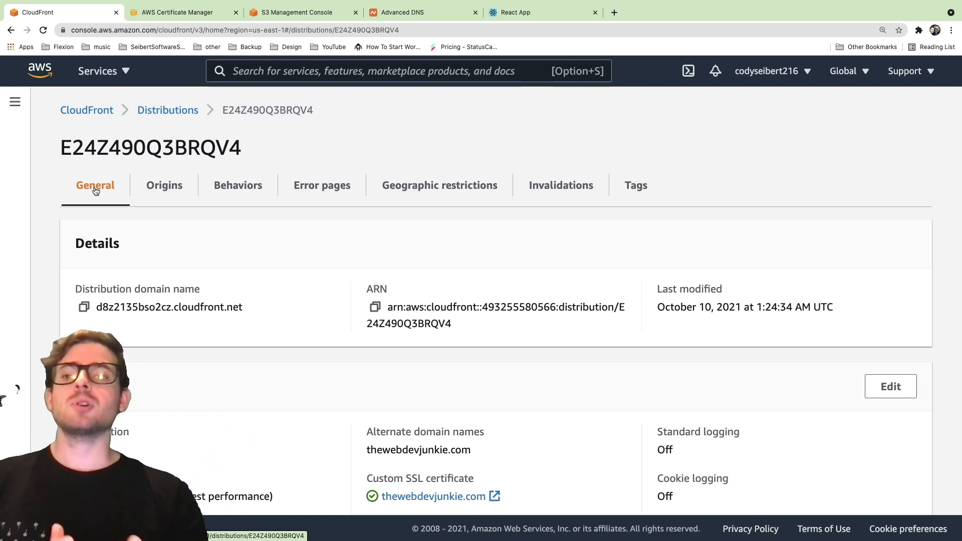
pyautogui.click(15, 102)
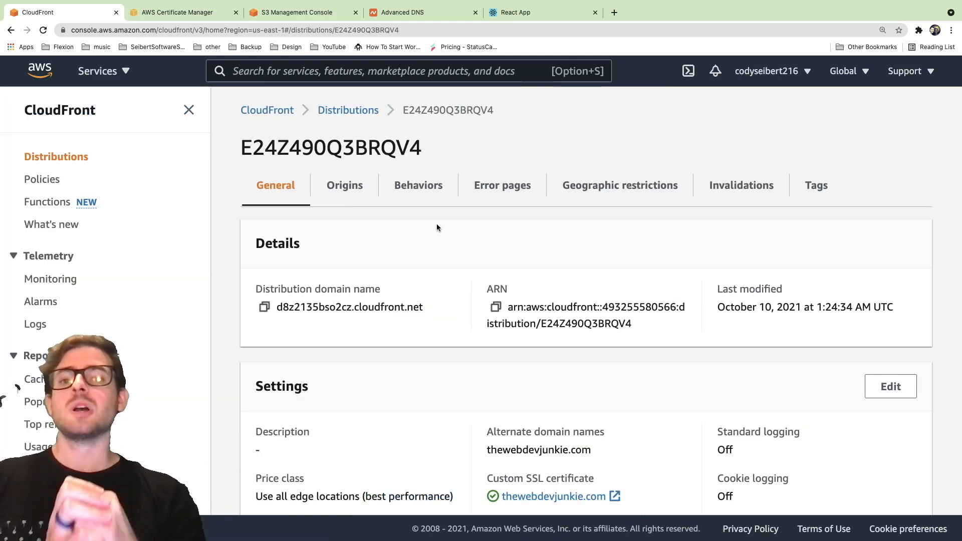